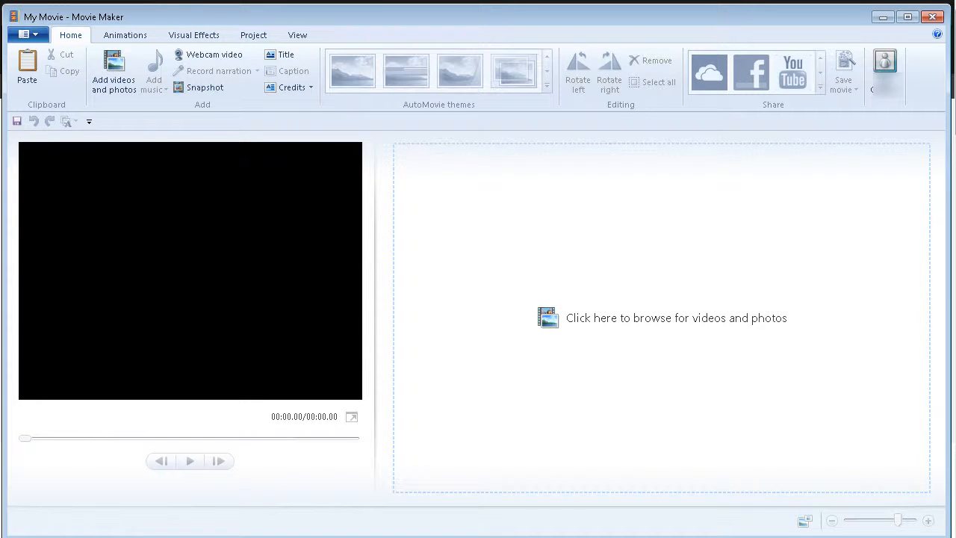
{"action": "mouse_move", "coordinate": [804, 236]}
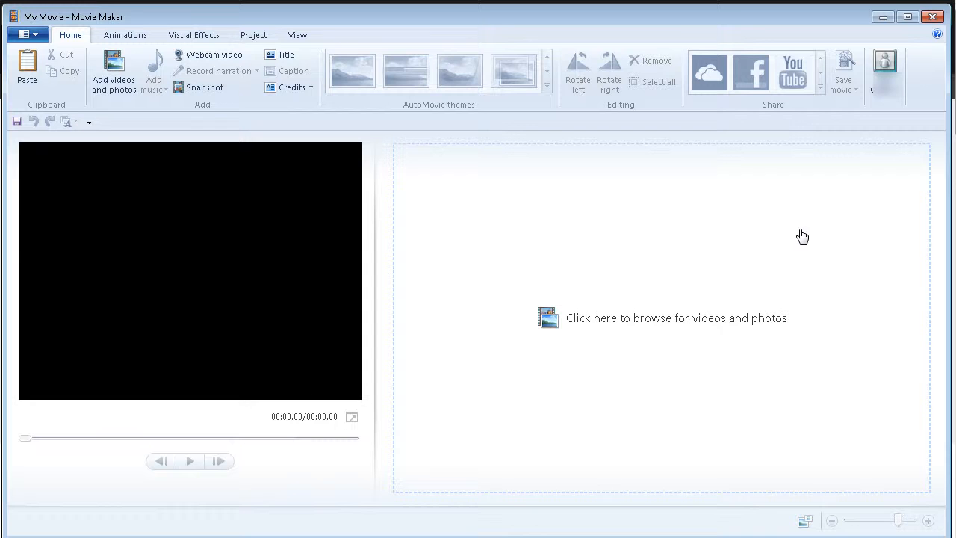
{"action": "mouse_move", "coordinate": [588, 304]}
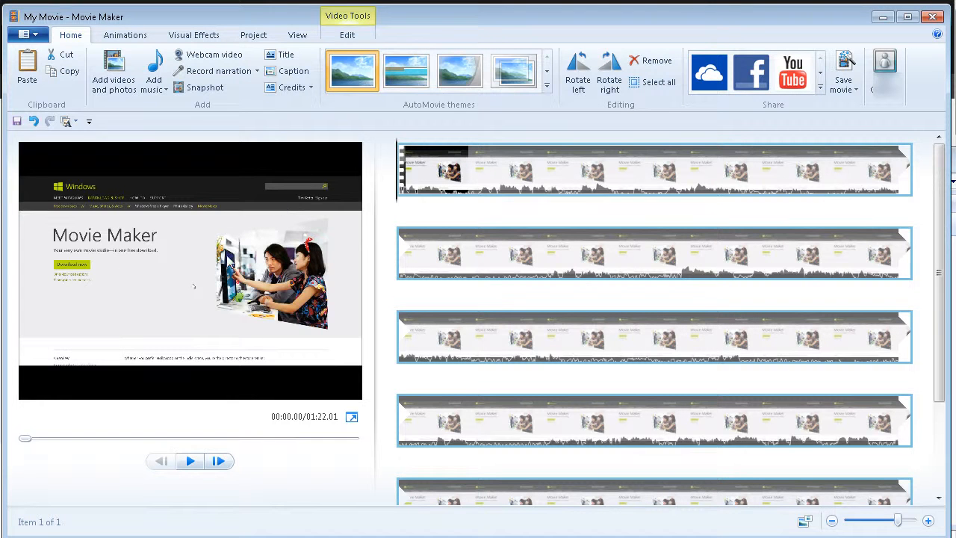
{"action": "mouse_move", "coordinate": [185, 436]}
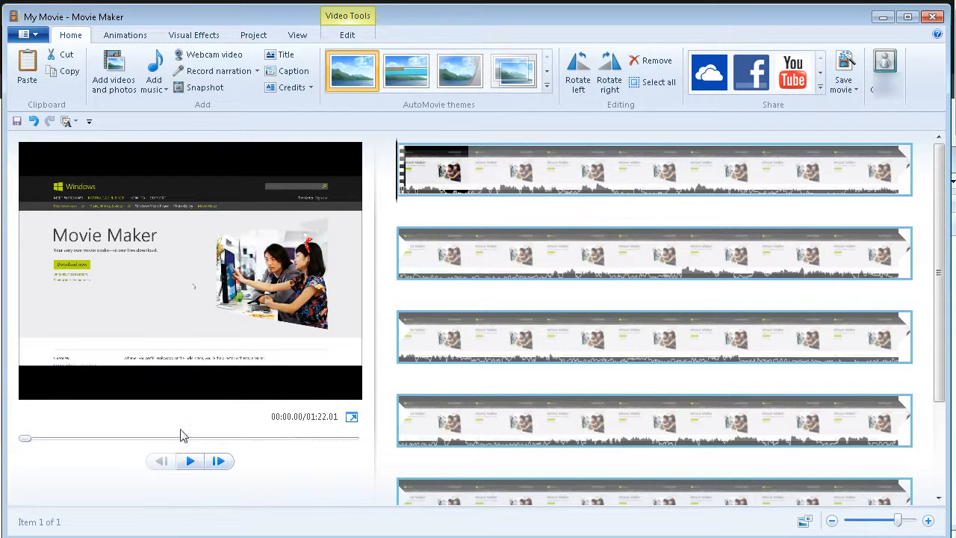
{"action": "left_click", "coordinate": [188, 460]}
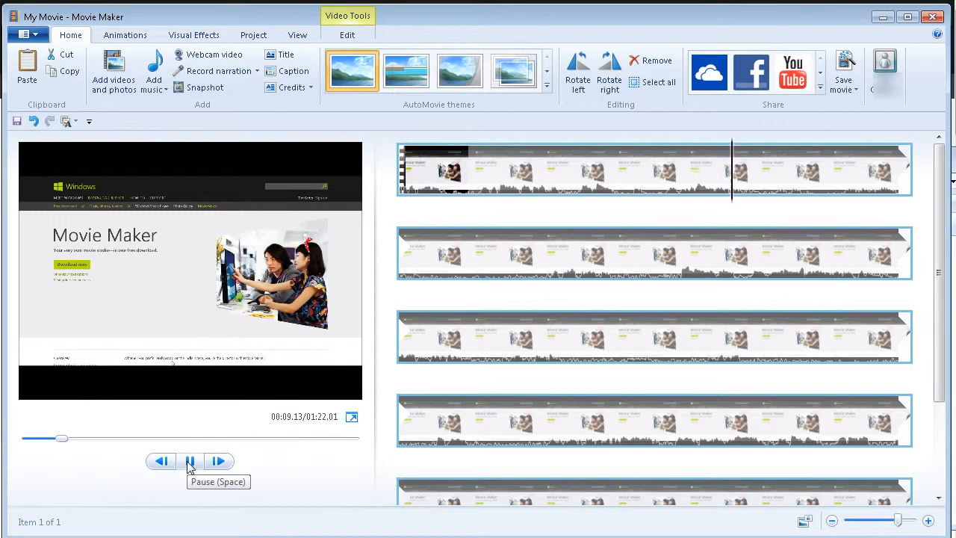
{"action": "left_click", "coordinate": [188, 460]}
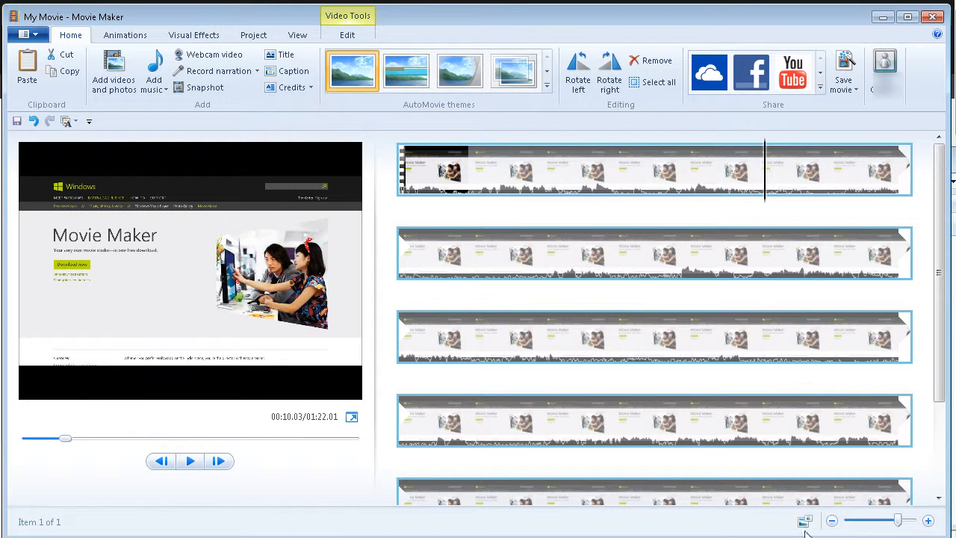
{"action": "mouse_move", "coordinate": [687, 299]}
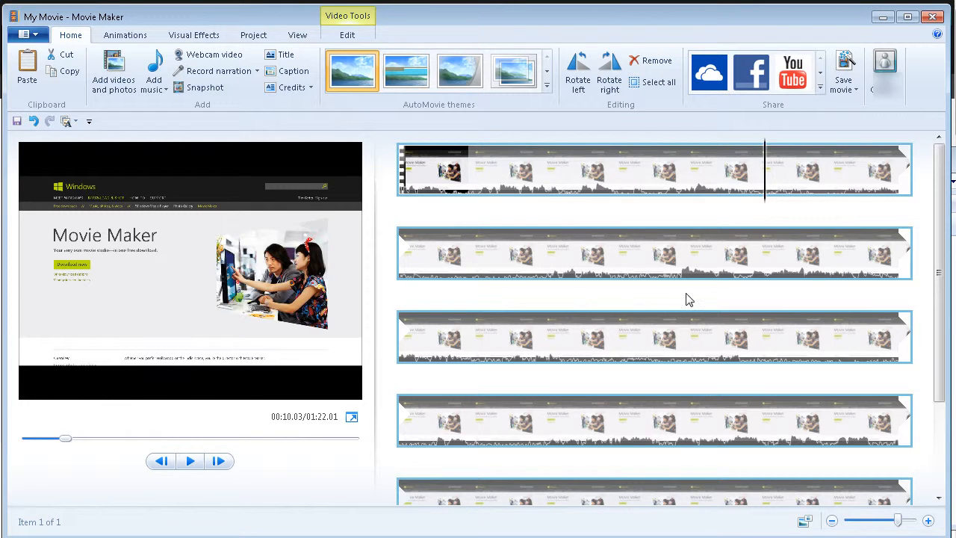
{"action": "mouse_move", "coordinate": [37, 424]}
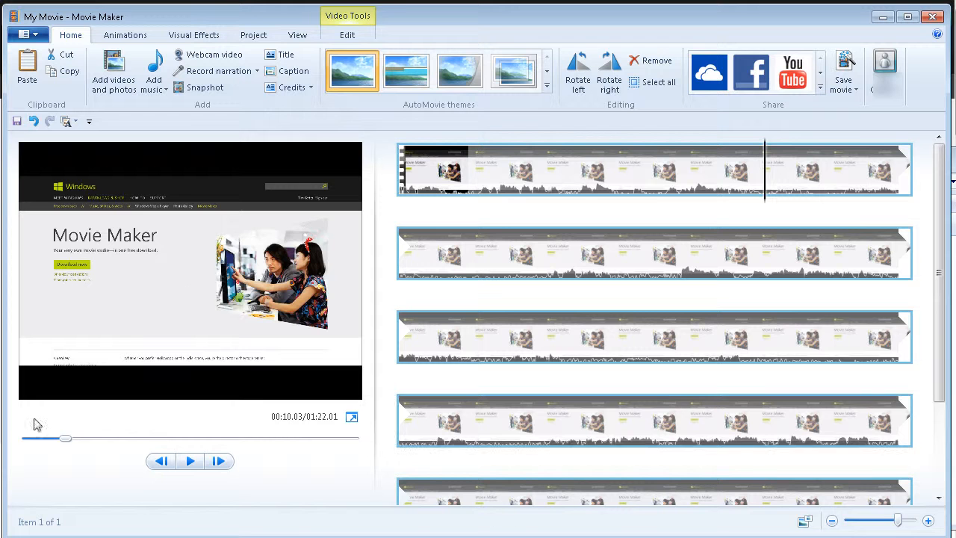
{"action": "mouse_move", "coordinate": [221, 212]}
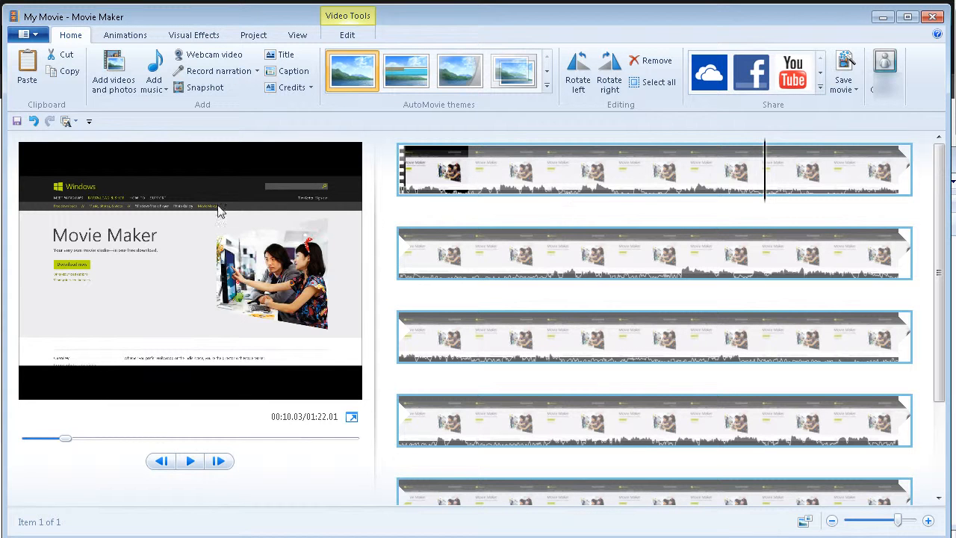
{"action": "mouse_move", "coordinate": [499, 256]}
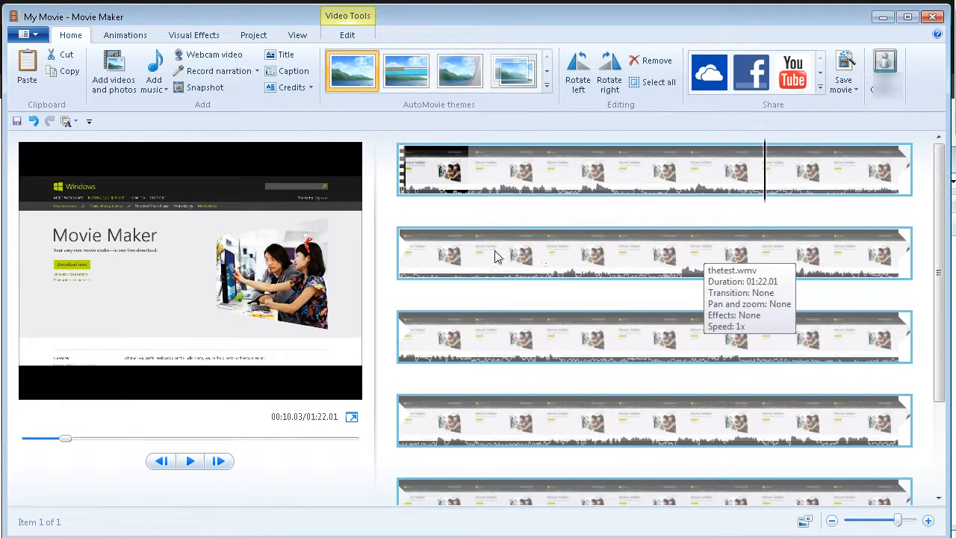
{"action": "mouse_move", "coordinate": [366, 125]}
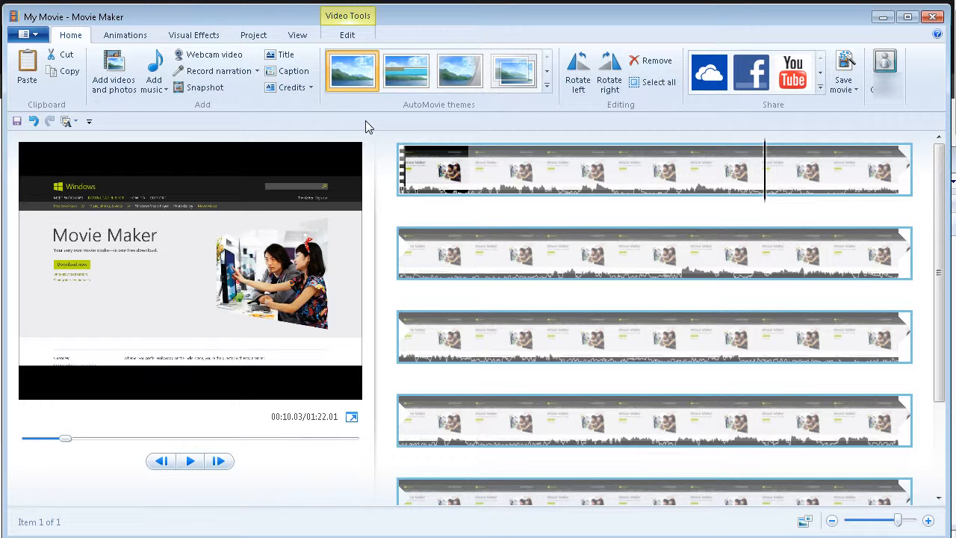
{"action": "mouse_move", "coordinate": [430, 133]}
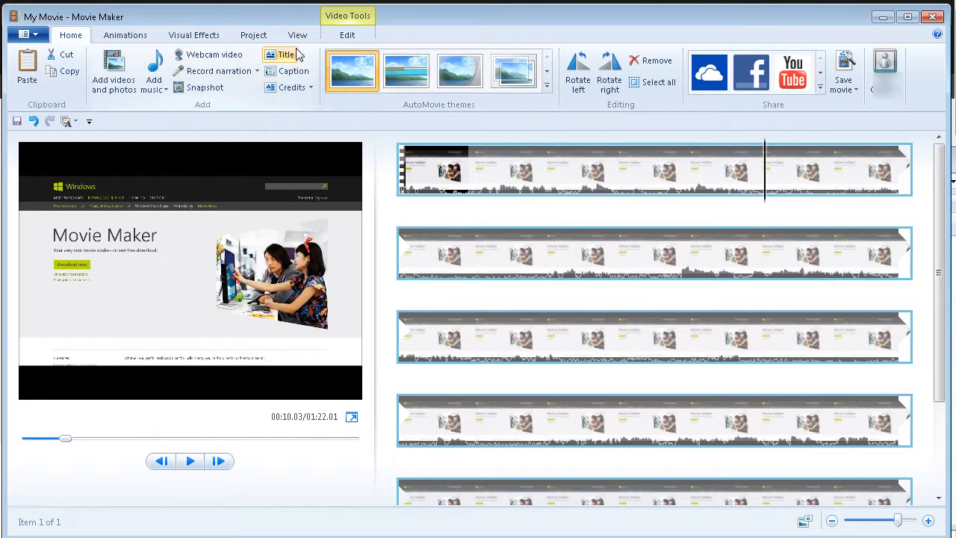
- Add a 'My Movie' title card at the start and give it the Zoom in - small effect after trying Scroll and Swing down
{"action": "left_click", "coordinate": [285, 54]}
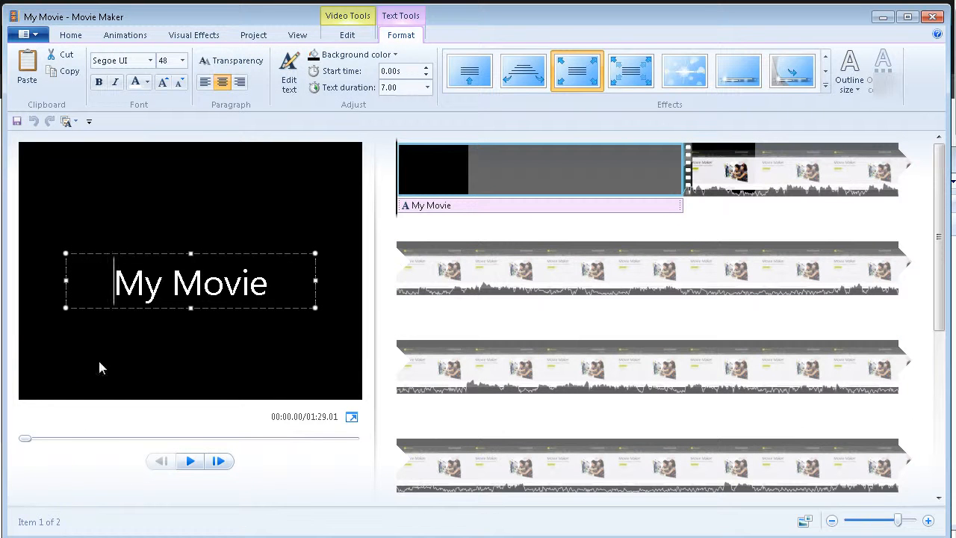
{"action": "mouse_move", "coordinate": [272, 194]}
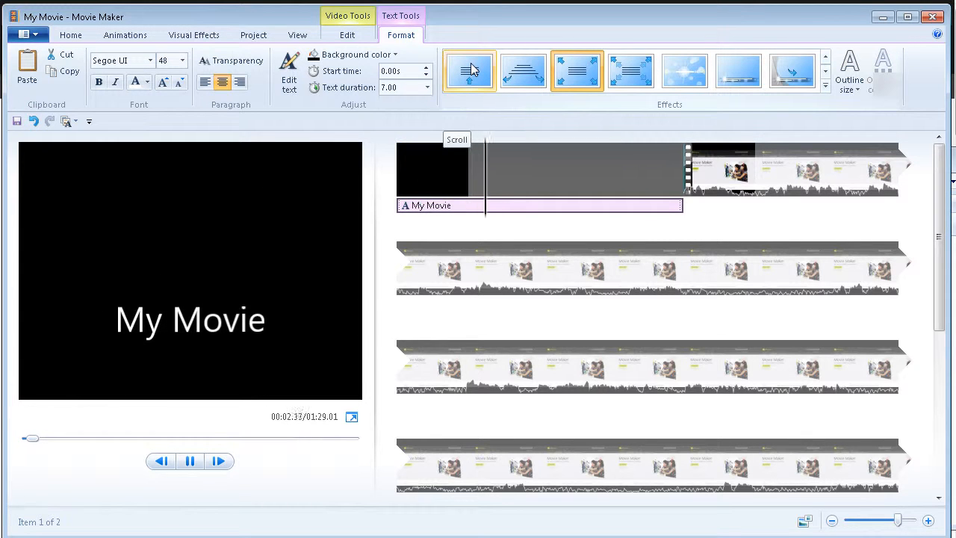
{"action": "left_click", "coordinate": [188, 460]}
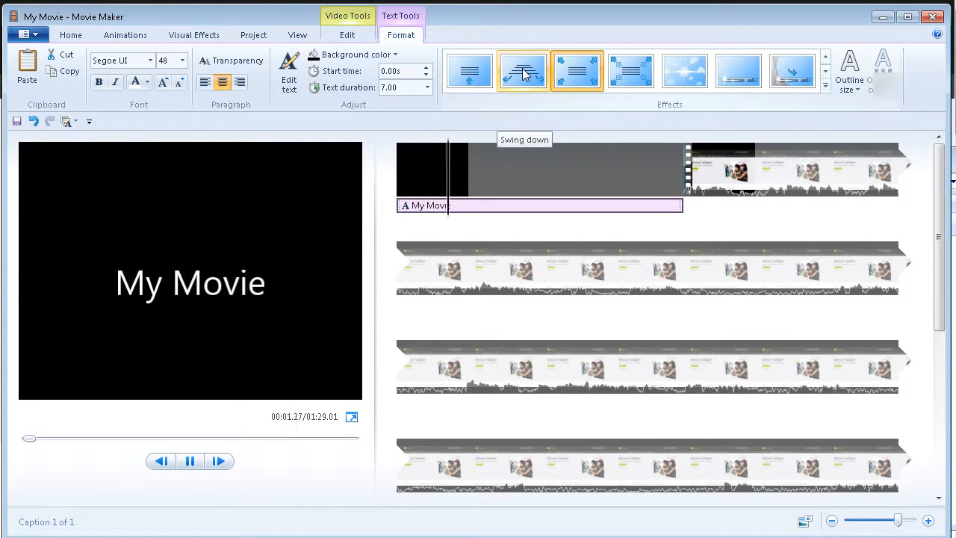
{"action": "left_click", "coordinate": [190, 460]}
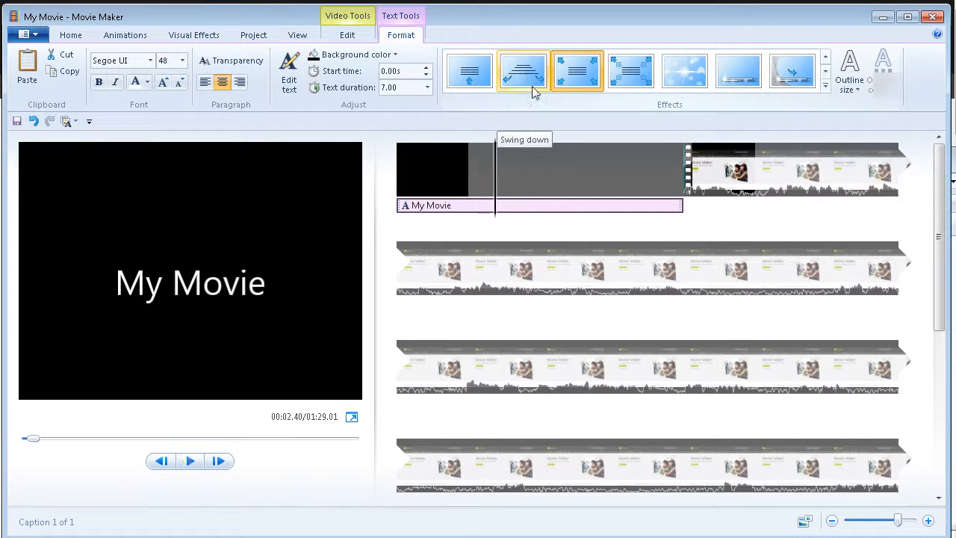
{"action": "left_click", "coordinate": [189, 460]}
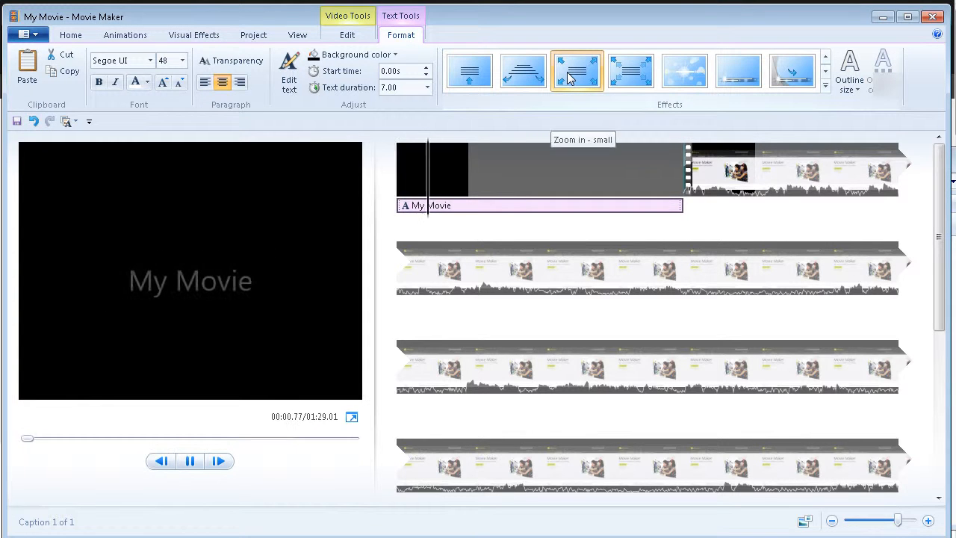
{"action": "mouse_move", "coordinate": [631, 70]}
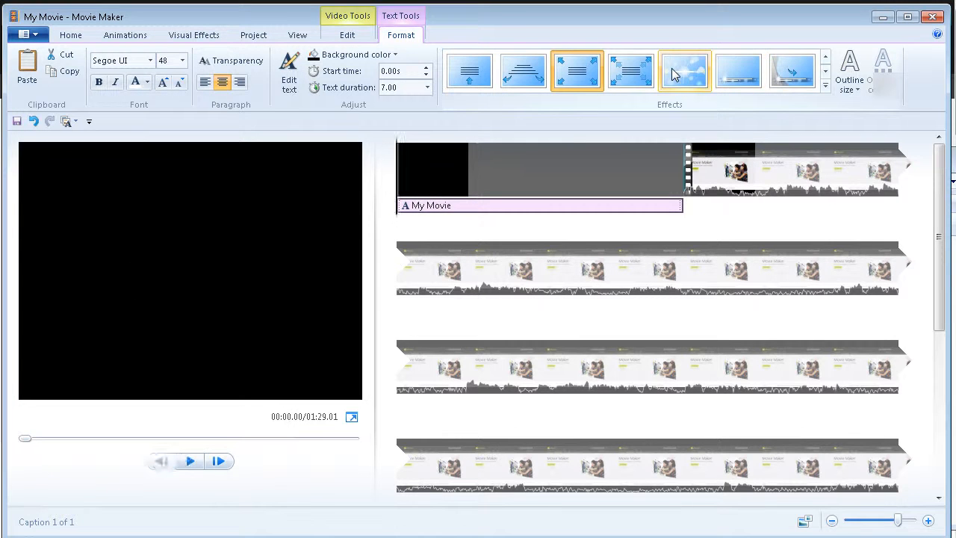
{"action": "left_click", "coordinate": [188, 460]}
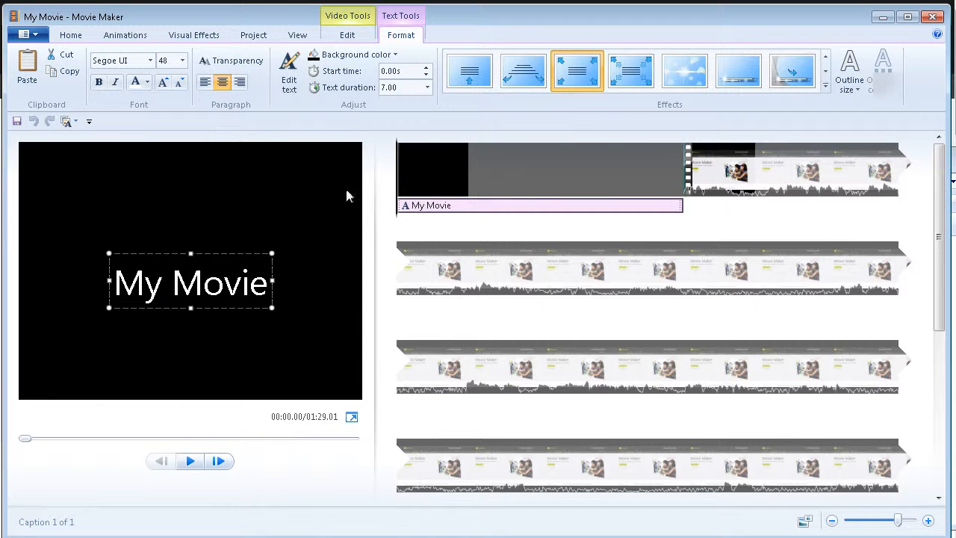
{"action": "mouse_move", "coordinate": [127, 127]}
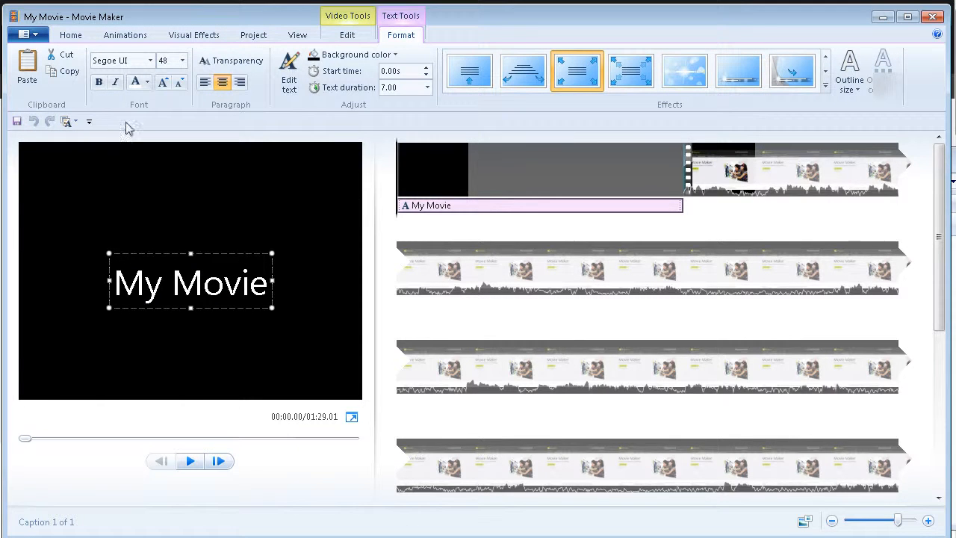
{"action": "mouse_move", "coordinate": [170, 122]}
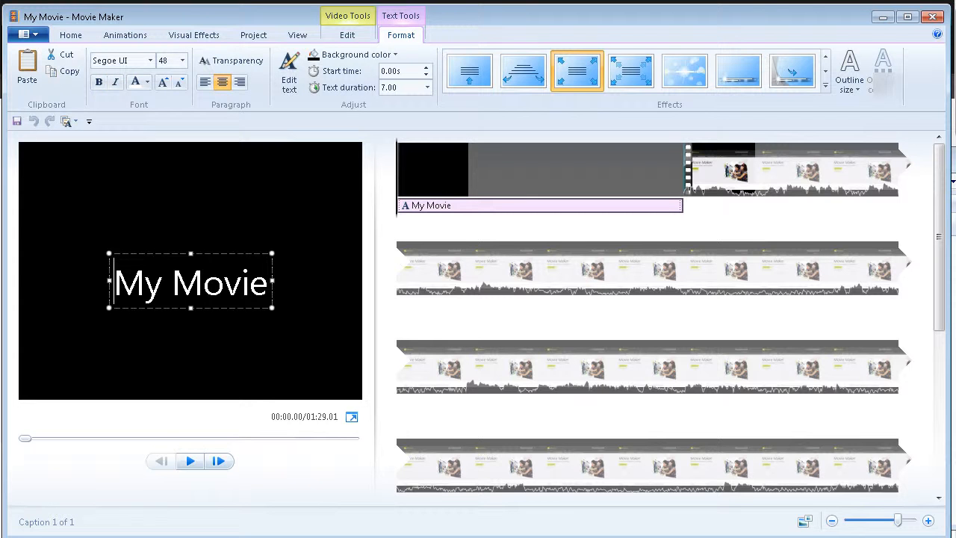
{"action": "mouse_move", "coordinate": [206, 120]}
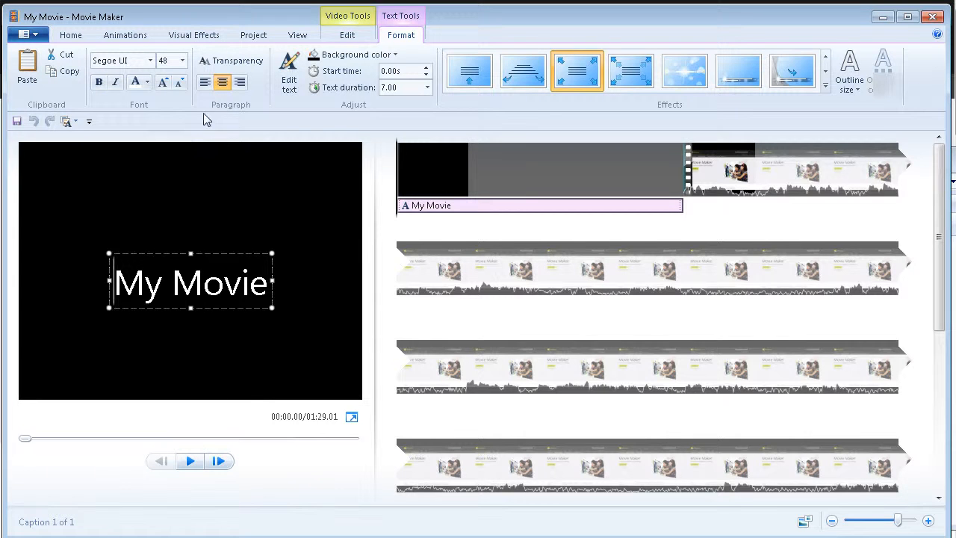
{"action": "mouse_move", "coordinate": [338, 123]}
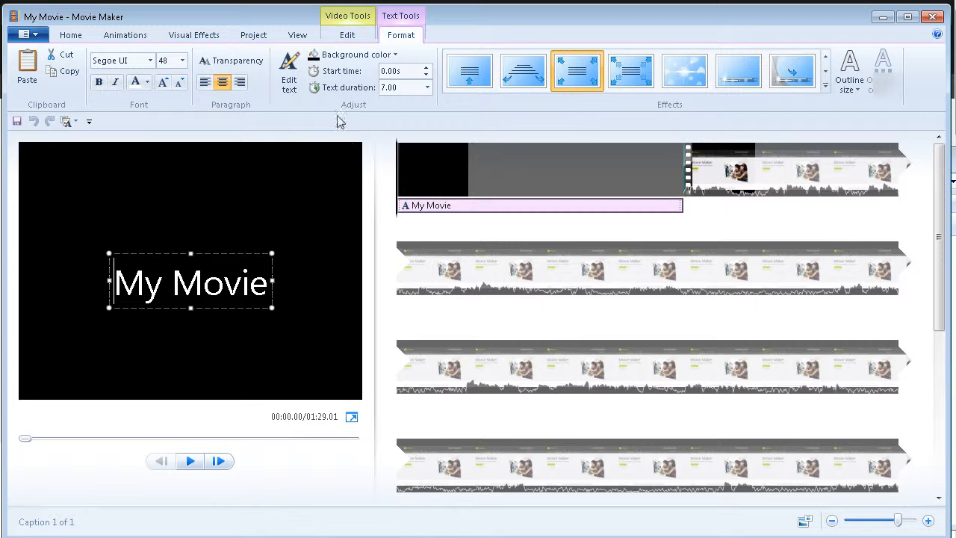
{"action": "mouse_move", "coordinate": [310, 122]}
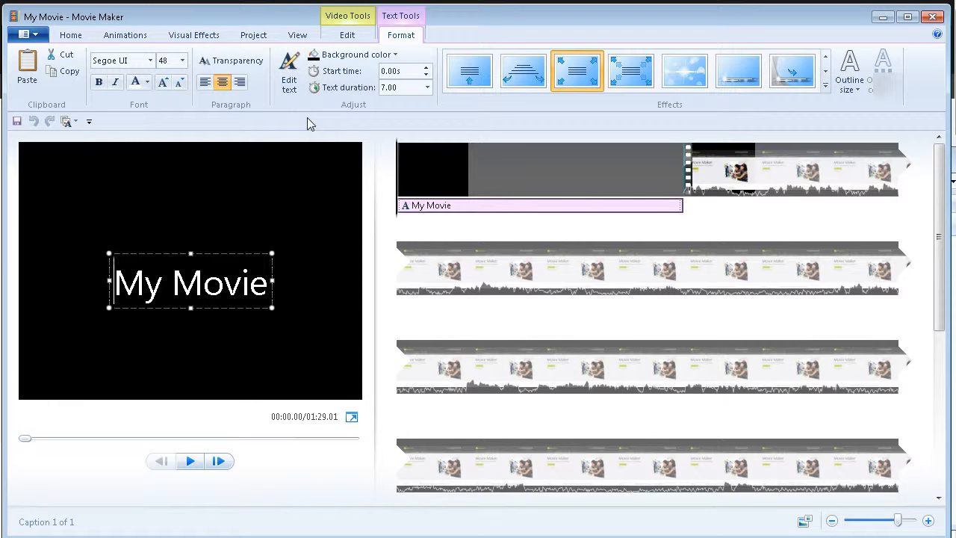
- Show the background colour choices for the title card
{"action": "left_click", "coordinate": [359, 54]}
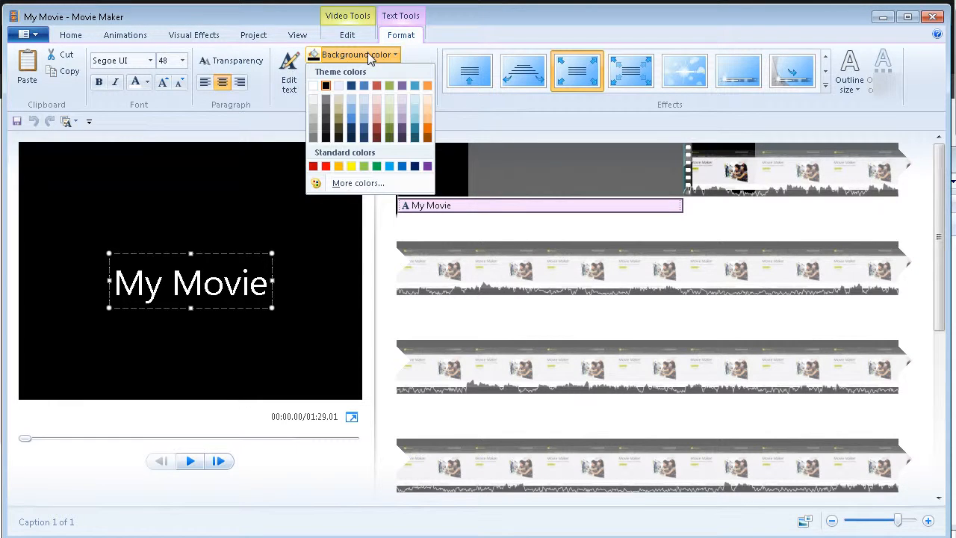
{"action": "mouse_move", "coordinate": [383, 98]}
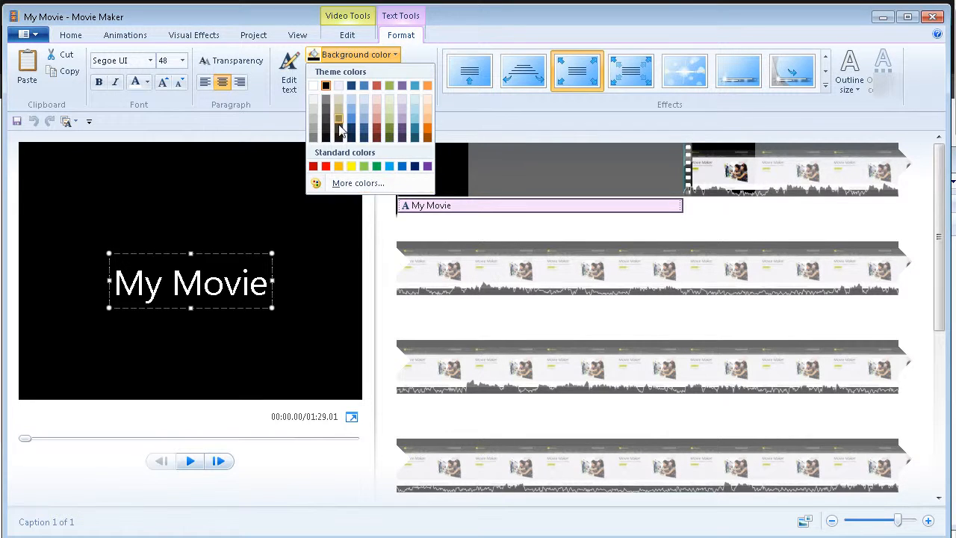
{"action": "mouse_move", "coordinate": [337, 85]}
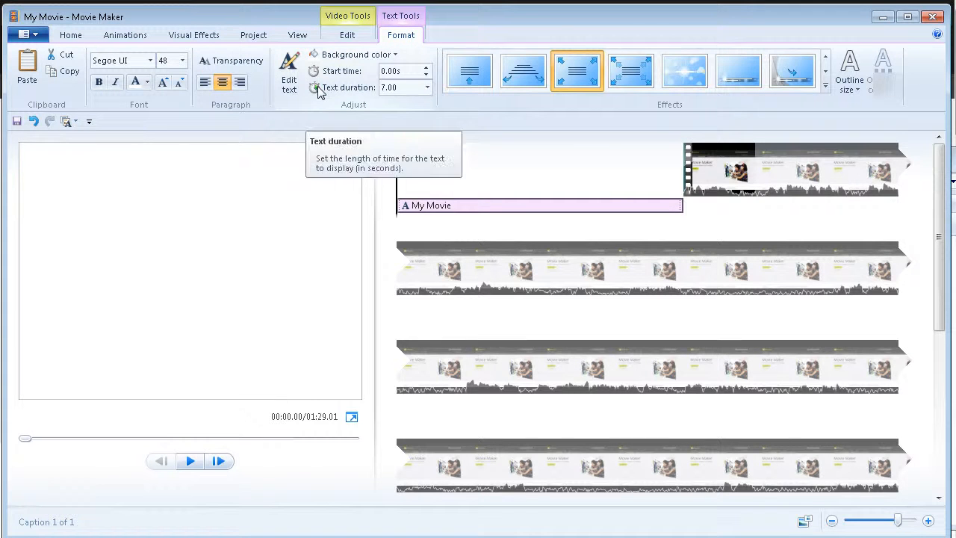
{"action": "mouse_move", "coordinate": [290, 72]}
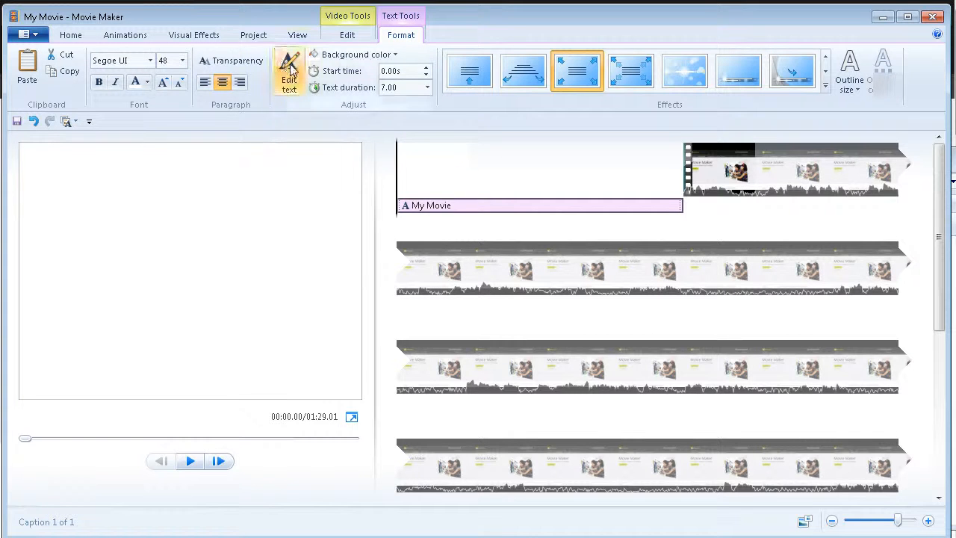
- Make the title text black and change it to 'All About Nothing'
{"action": "left_click", "coordinate": [288, 72]}
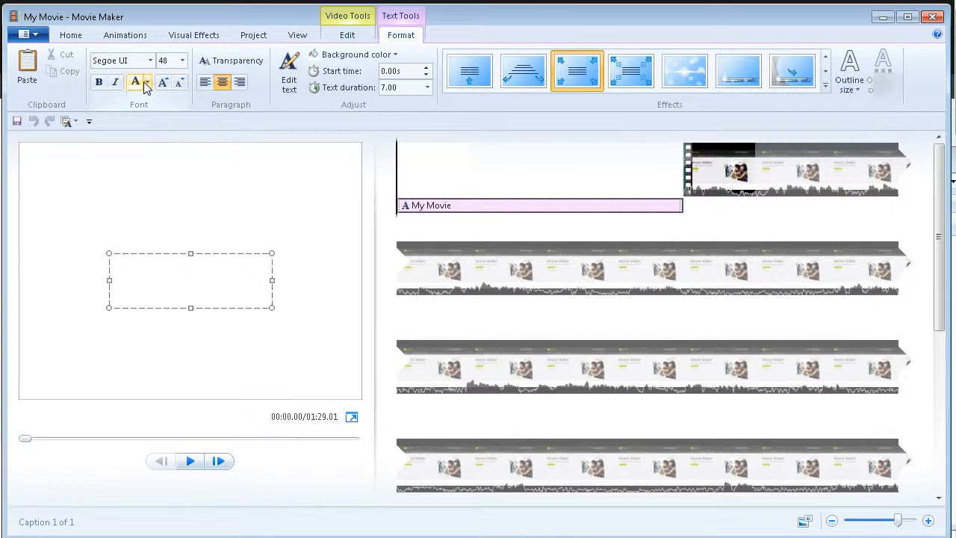
{"action": "left_click", "coordinate": [147, 81]}
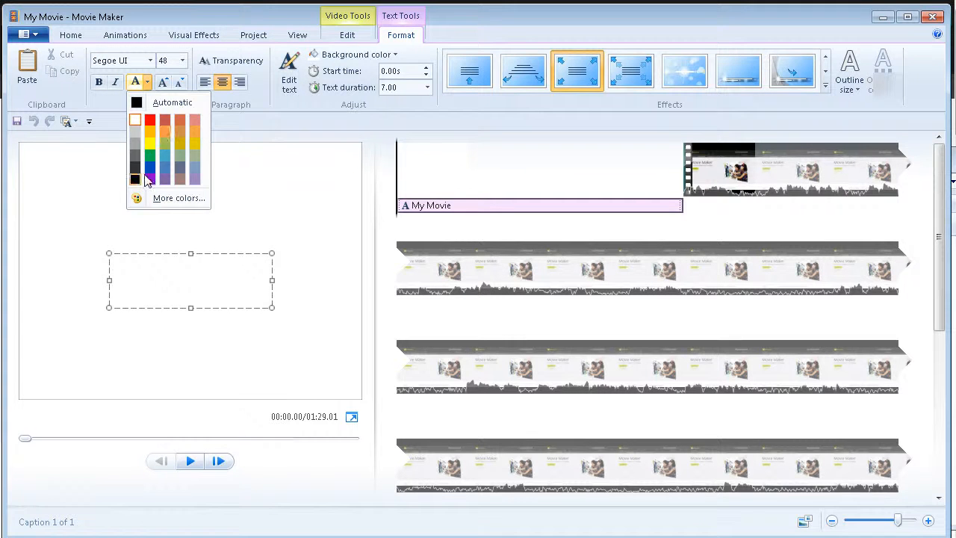
{"action": "left_click", "coordinate": [135, 179]}
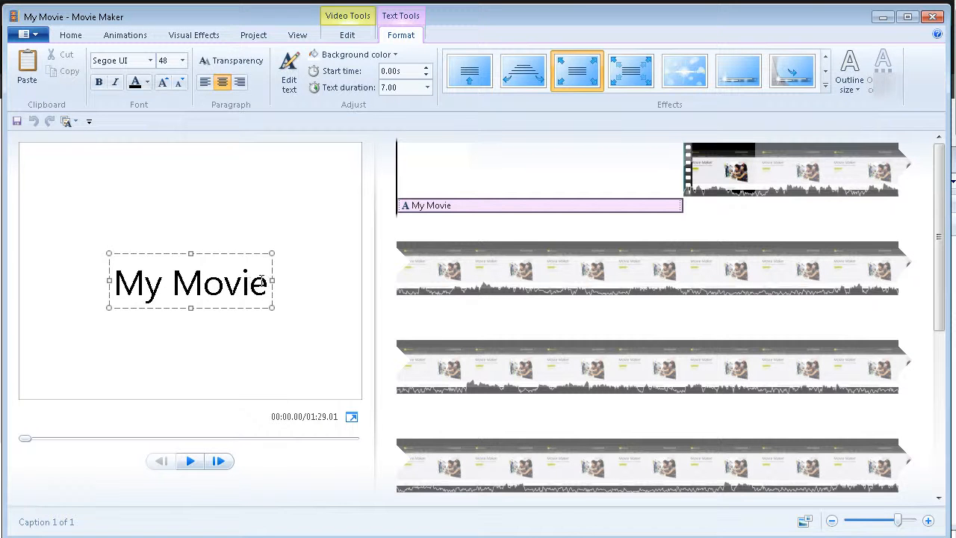
{"action": "type", "text": "All About Nothing"}
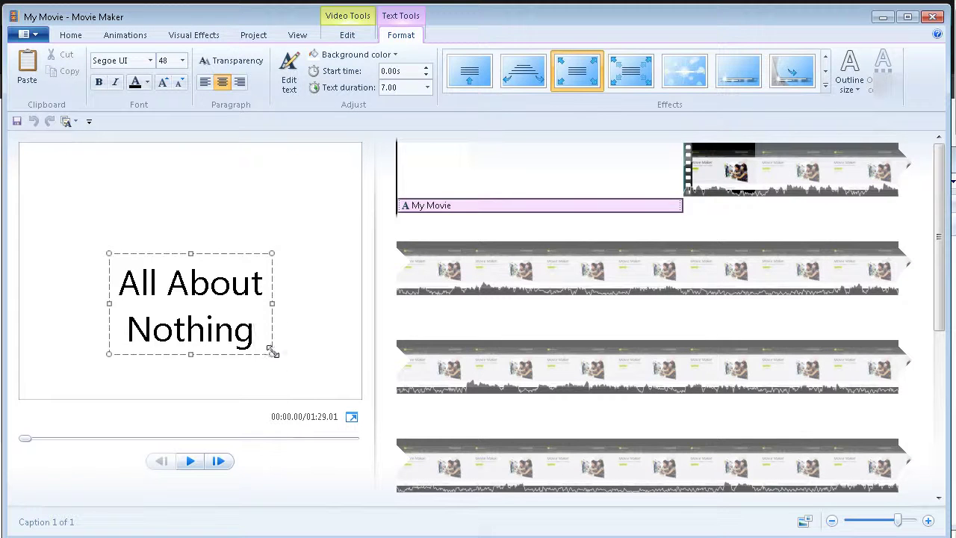
- Widen the title text box so 'All About Nothing' fits on one line
{"action": "left_click_drag", "start_coordinate": [273, 352], "coordinate": [339, 370]}
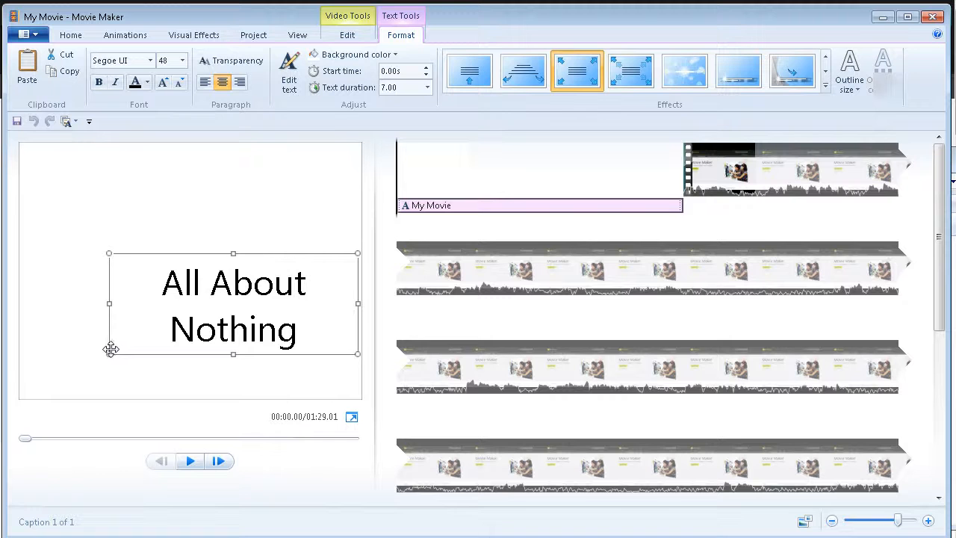
{"action": "left_click_drag", "start_coordinate": [110, 359], "coordinate": [50, 359]}
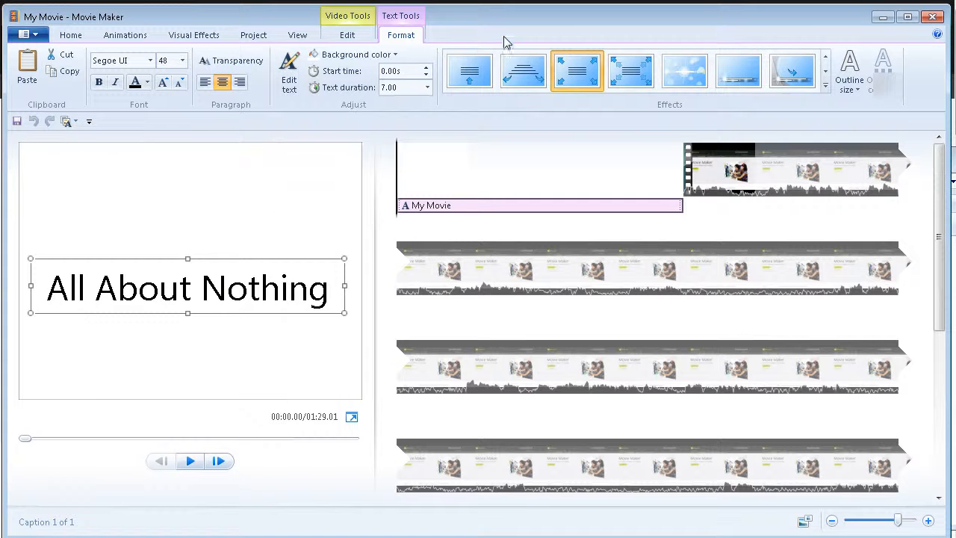
{"action": "left_click", "coordinate": [469, 70]}
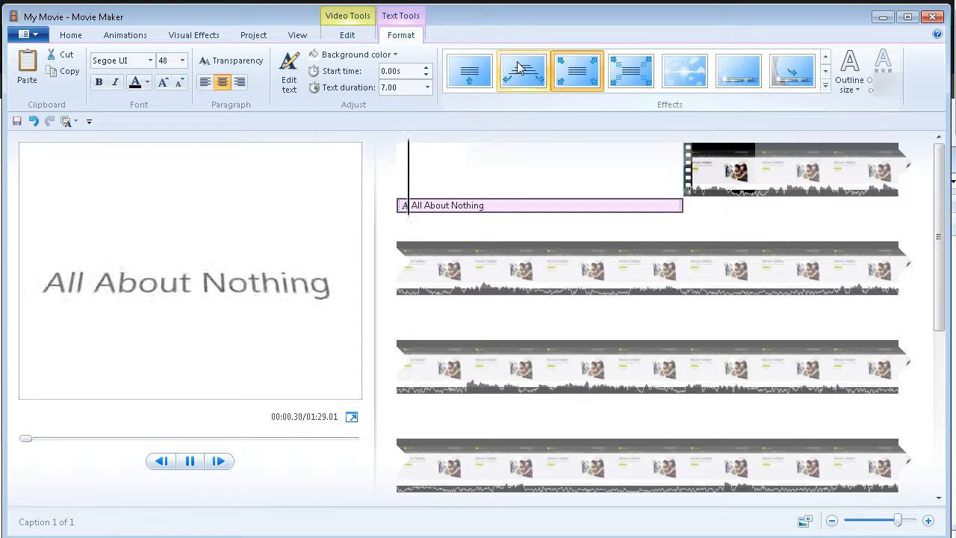
{"action": "left_click", "coordinate": [577, 70]}
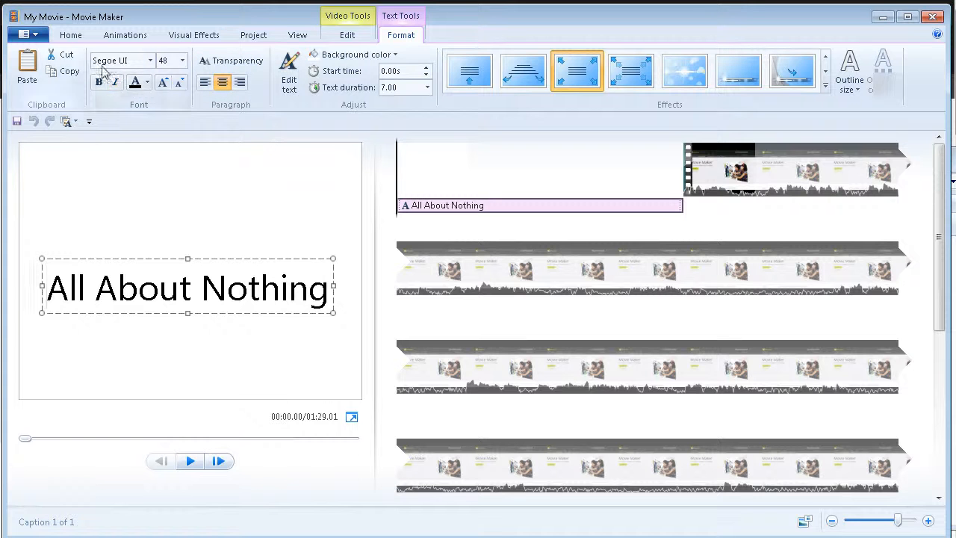
- Set the title font to Verdana at size 36
{"action": "left_click", "coordinate": [149, 60]}
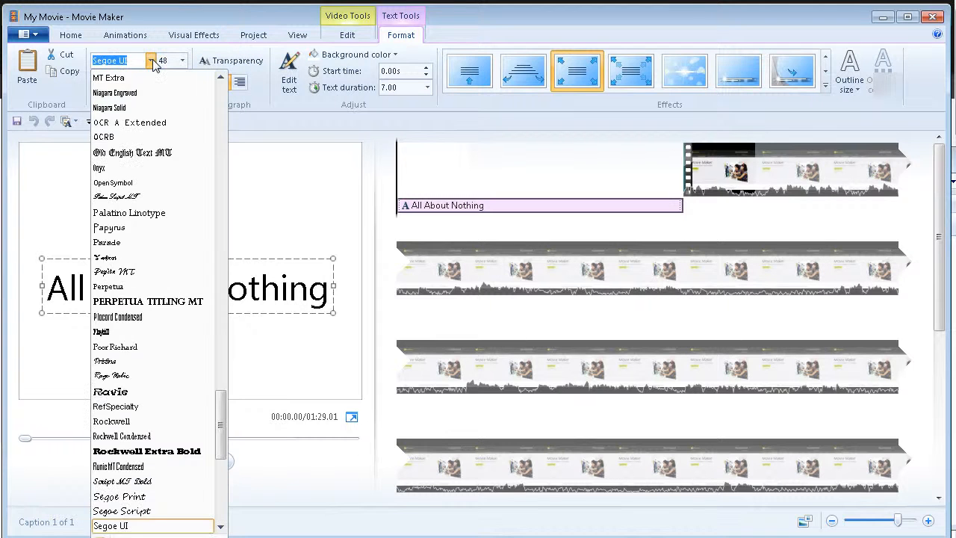
{"action": "mouse_move", "coordinate": [135, 346]}
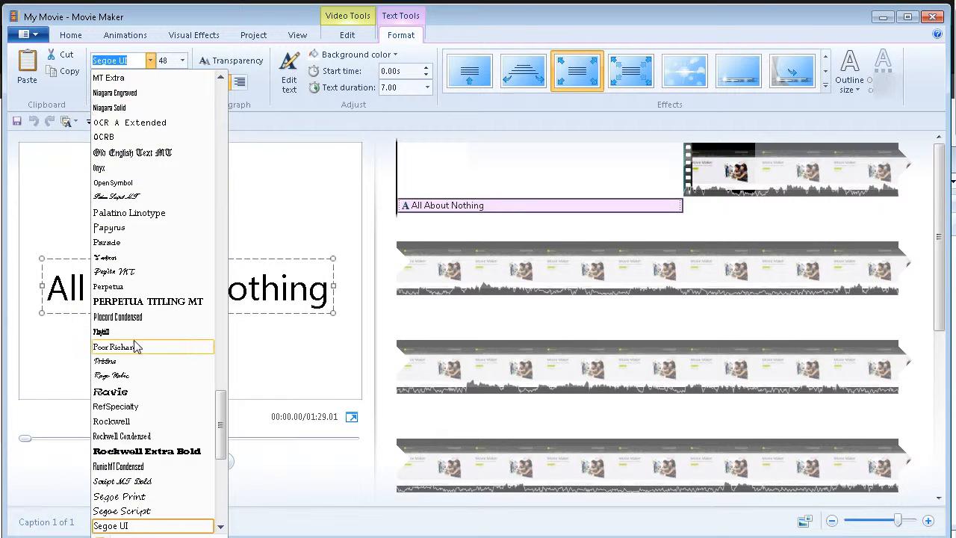
{"action": "scroll", "scroll_direction": "down", "scroll_amount": 3}
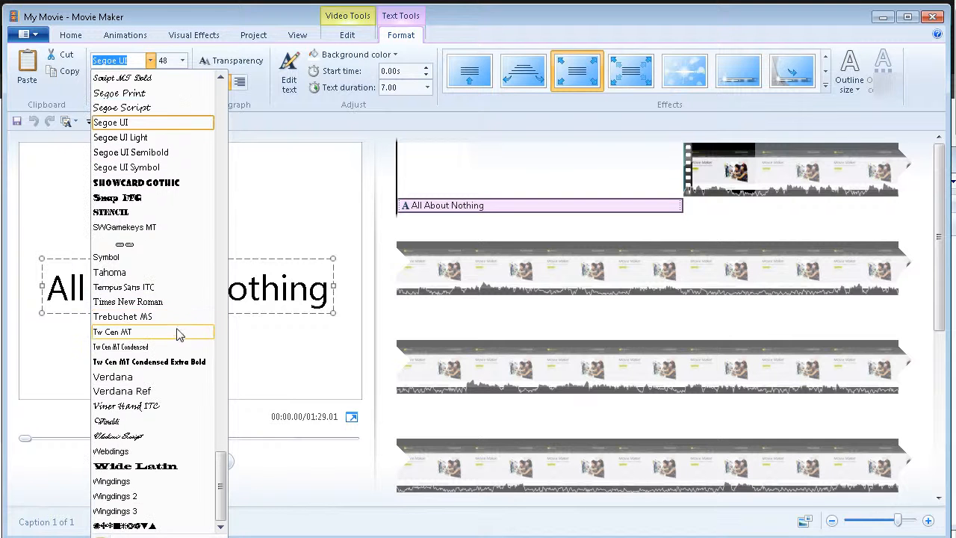
{"action": "mouse_move", "coordinate": [132, 376]}
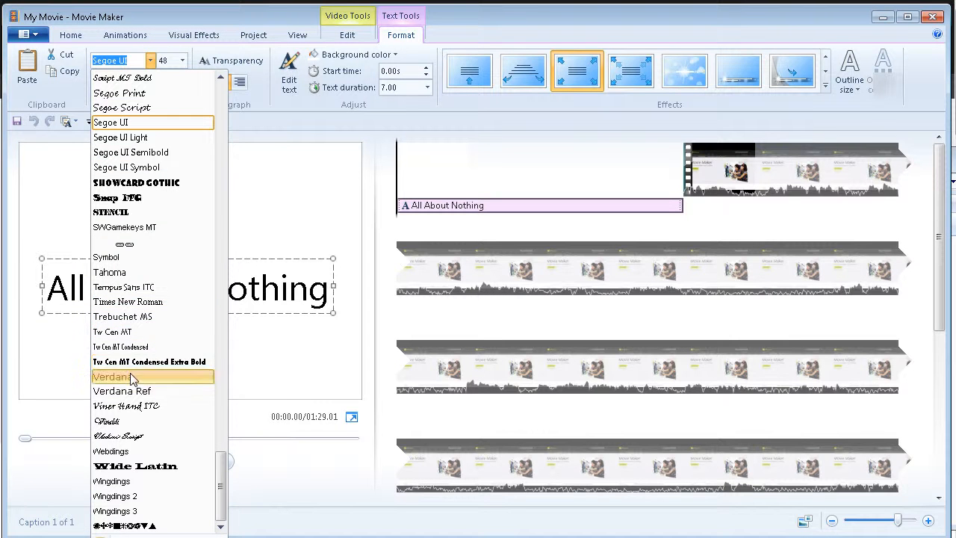
{"action": "left_click", "coordinate": [110, 376]}
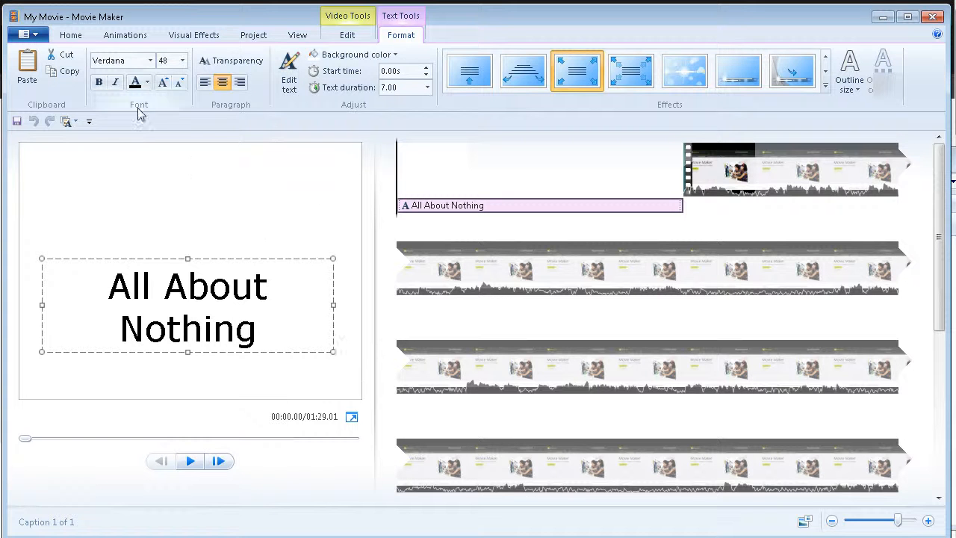
{"action": "left_click", "coordinate": [183, 60]}
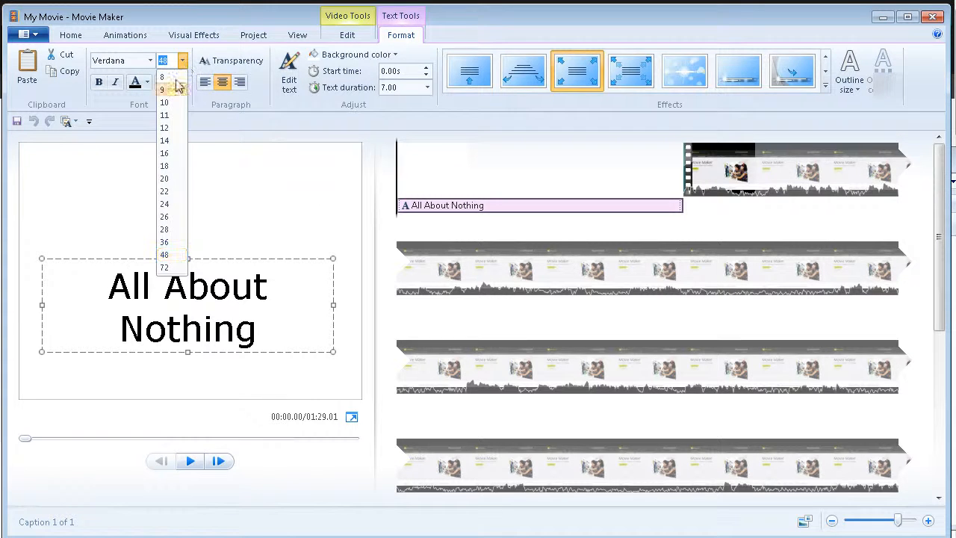
{"action": "mouse_move", "coordinate": [164, 230]}
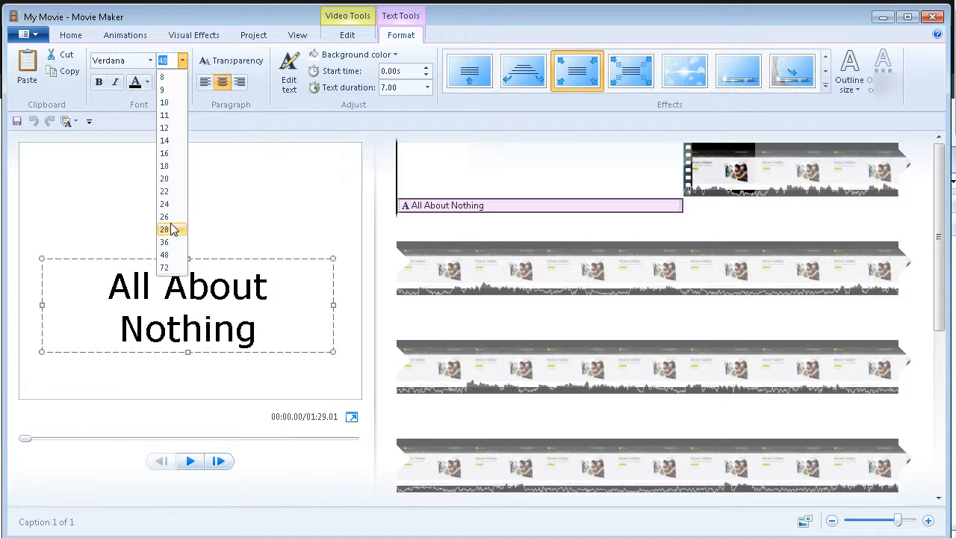
{"action": "left_click", "coordinate": [163, 242]}
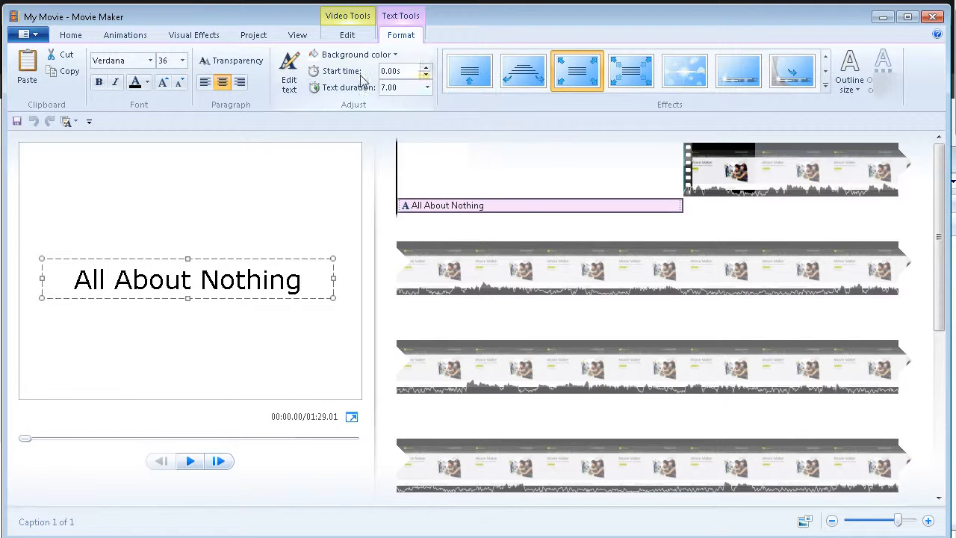
{"action": "mouse_move", "coordinate": [203, 310]}
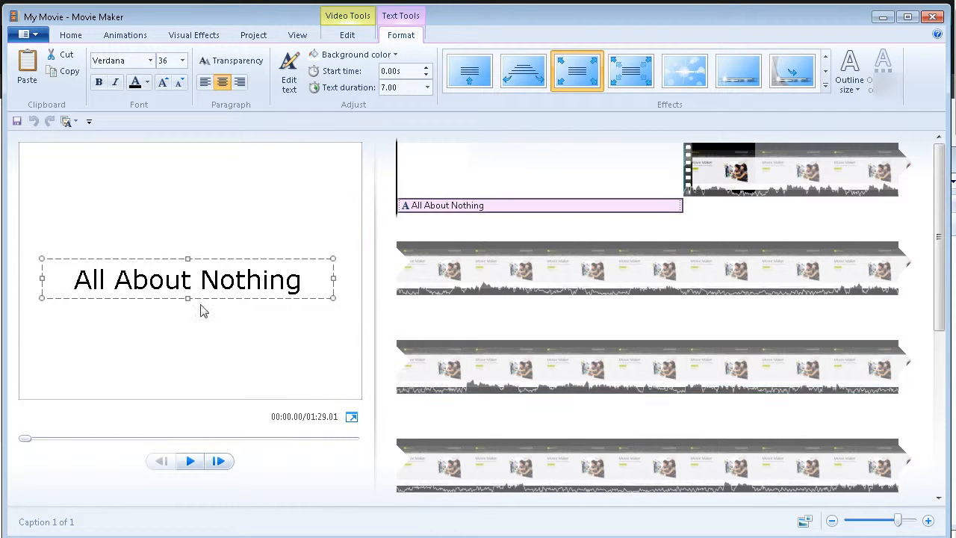
{"action": "mouse_move", "coordinate": [125, 395]}
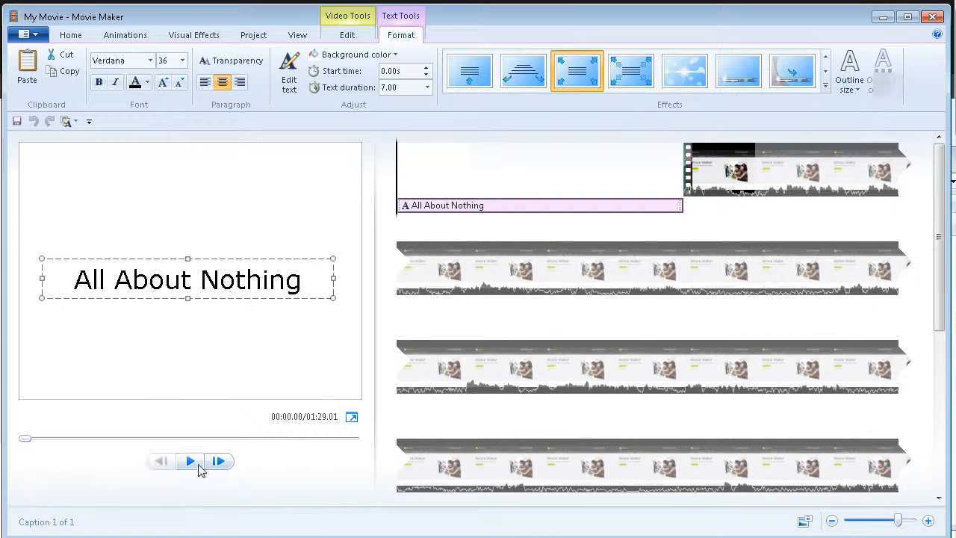
- Play back the restyled title, then return to the Home editing options
{"action": "left_click", "coordinate": [188, 460]}
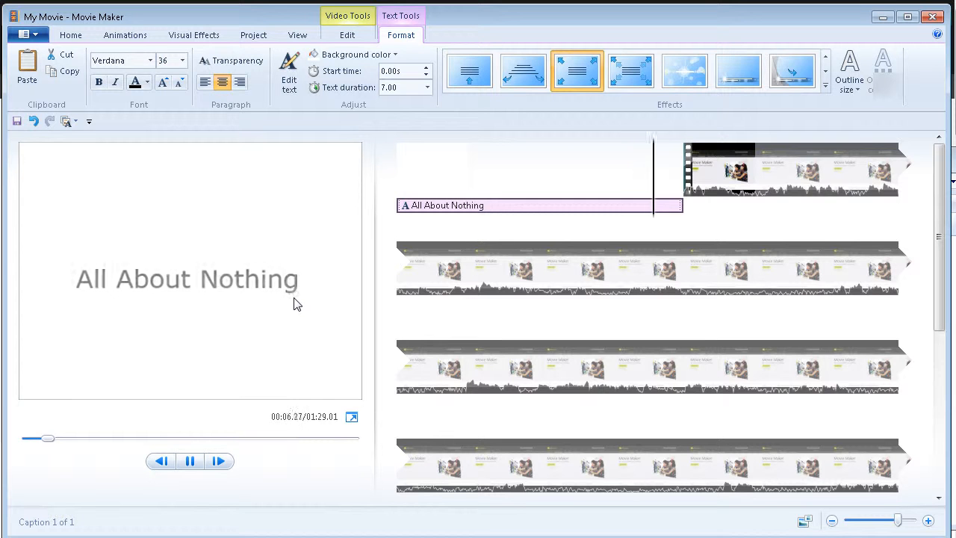
{"action": "left_click", "coordinate": [795, 170]}
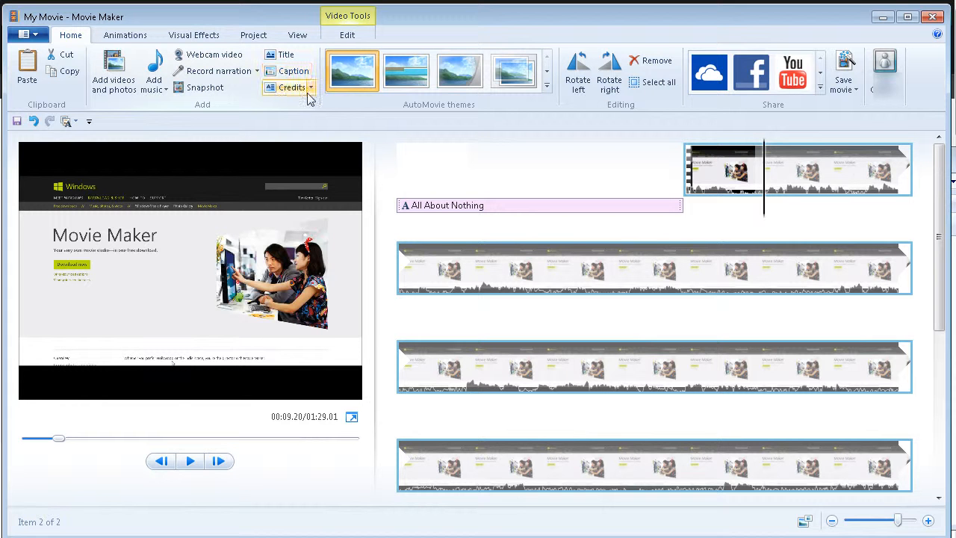
- Add a credits clip at the end of the movie
{"action": "left_click", "coordinate": [309, 86]}
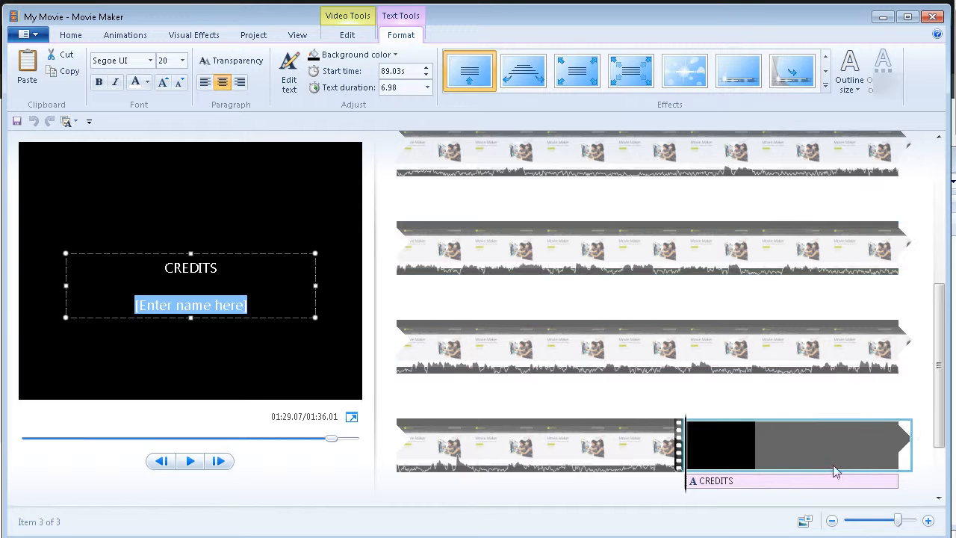
{"action": "mouse_move", "coordinate": [752, 457]}
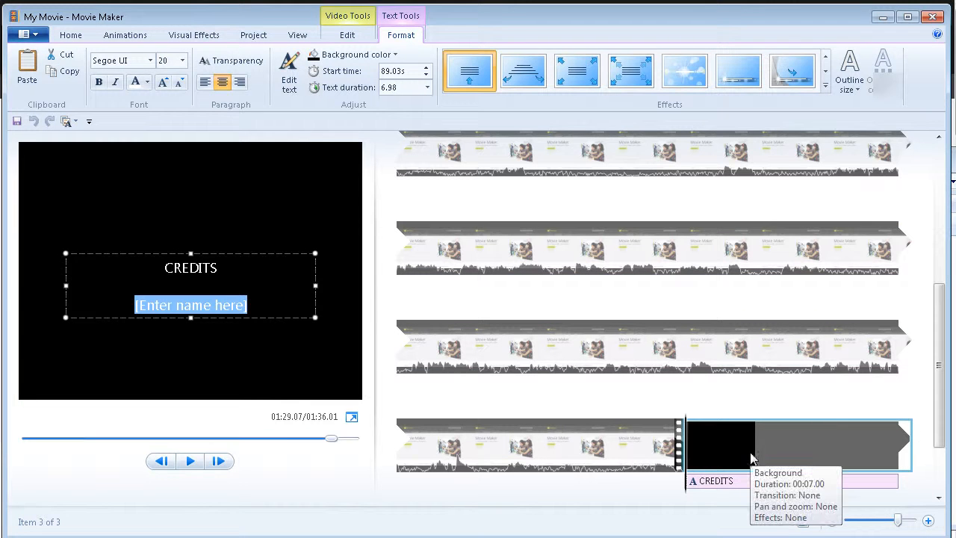
{"action": "mouse_move", "coordinate": [48, 355]}
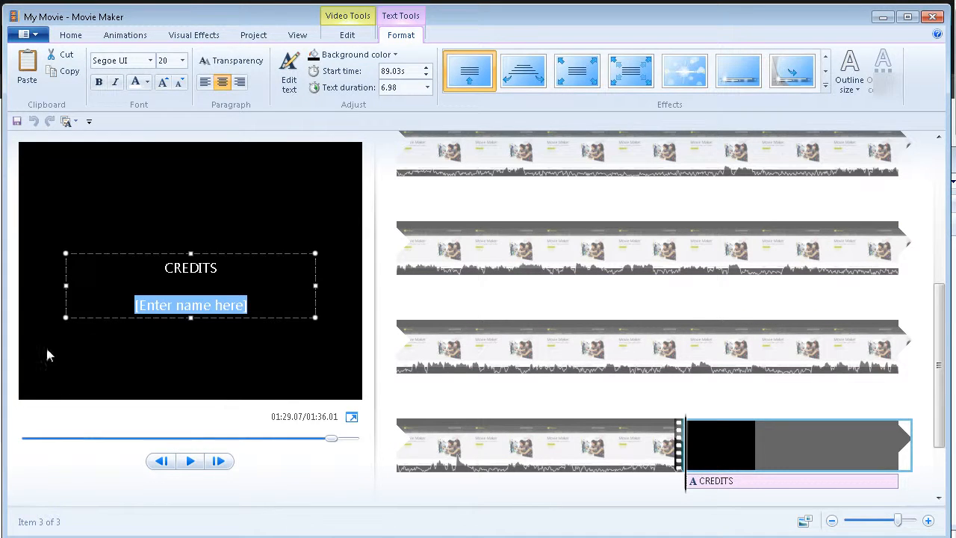
{"action": "mouse_move", "coordinate": [117, 112]}
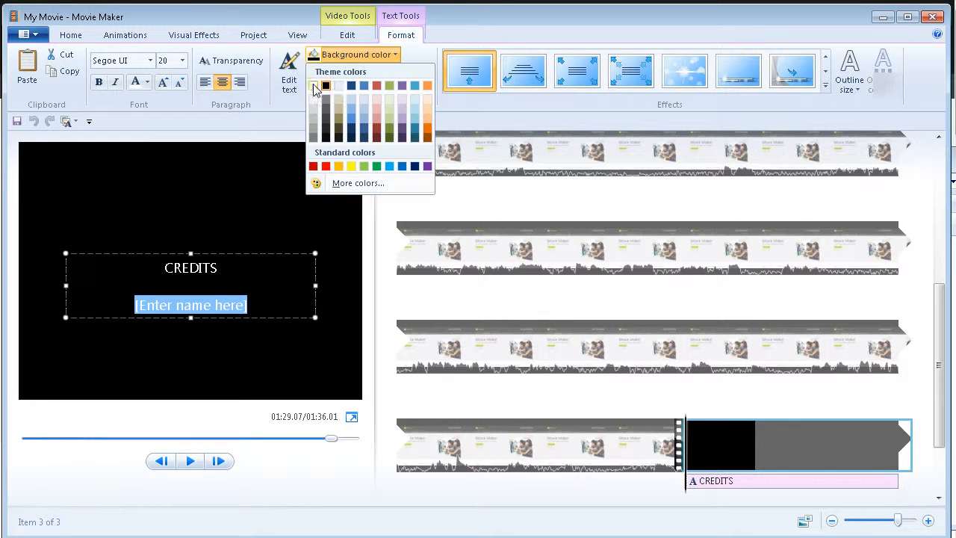
- Give the credits card a white background with black text
{"action": "left_click", "coordinate": [338, 85]}
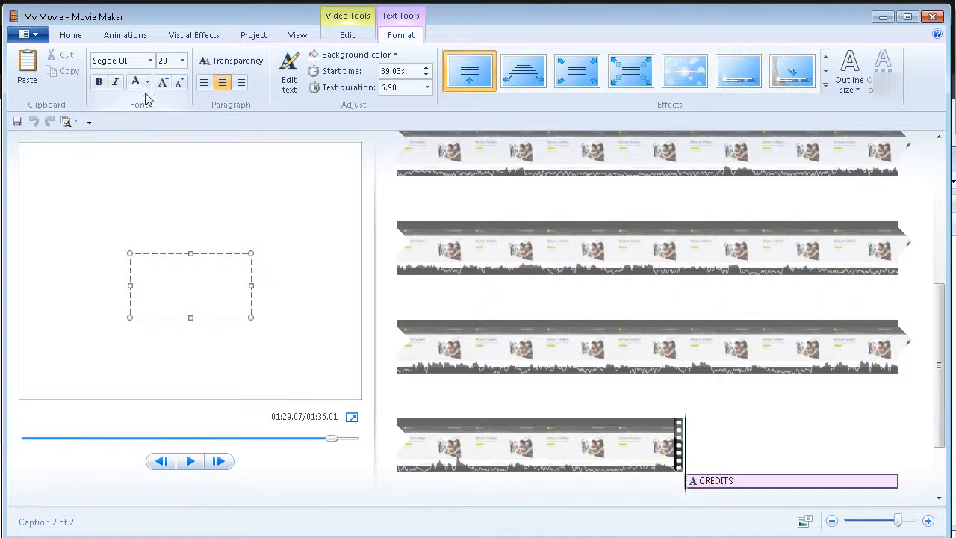
{"action": "left_click", "coordinate": [146, 80]}
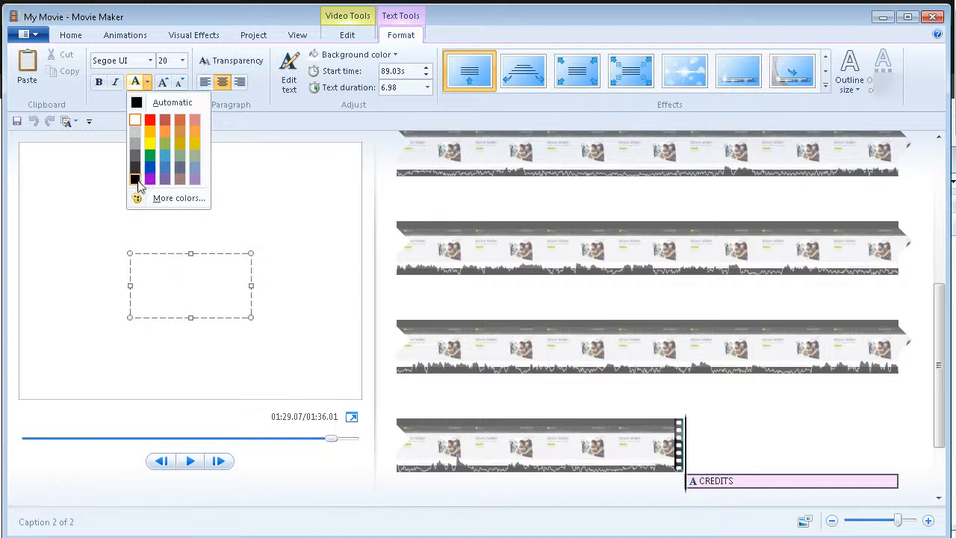
{"action": "left_click", "coordinate": [135, 179]}
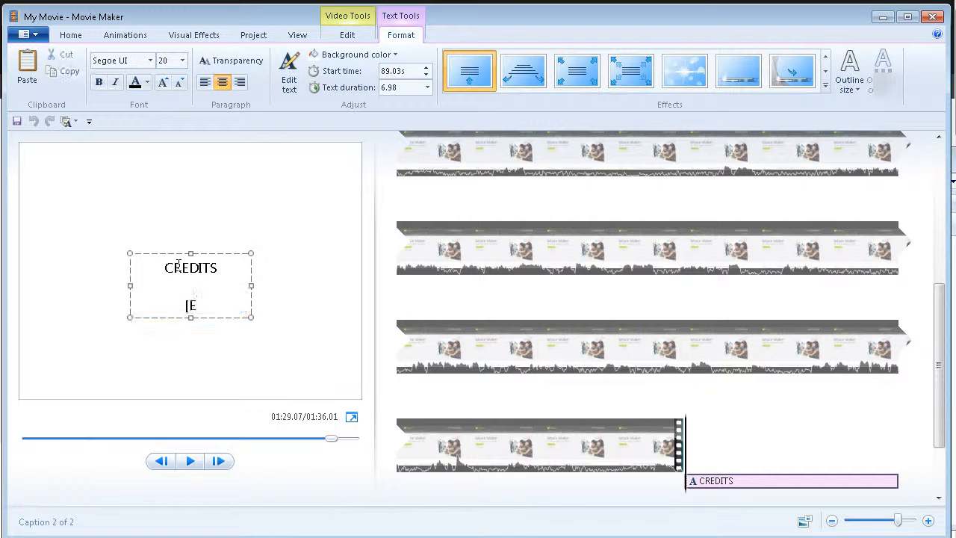
- Replace the placeholder name under CREDITS with 'Everything more'
{"action": "type", "text": "very"}
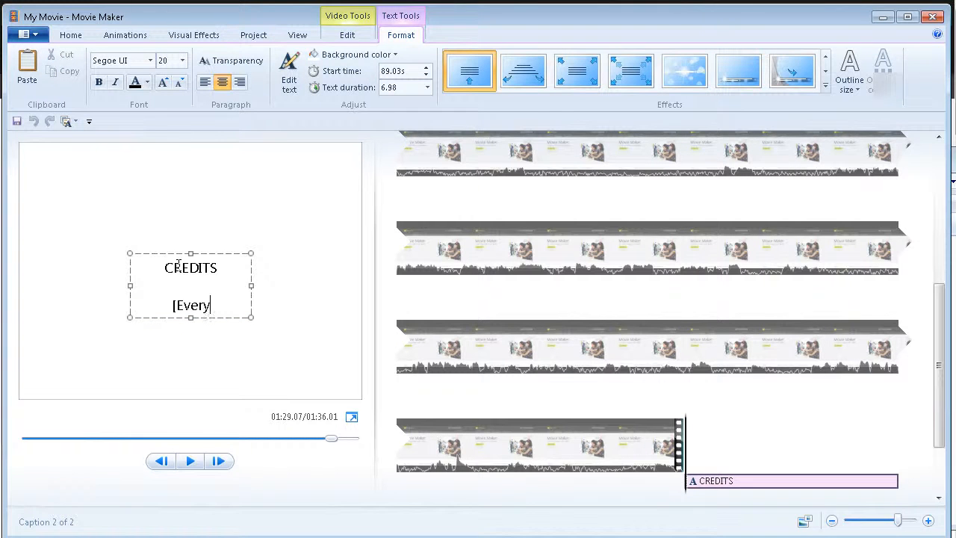
{"action": "type", "text": "thing"}
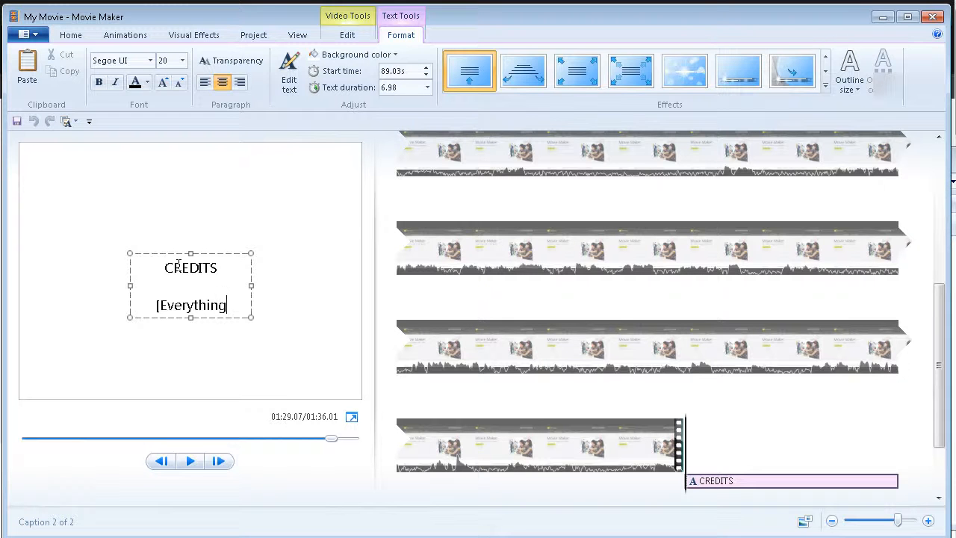
{"action": "key", "text": "Backspace"}
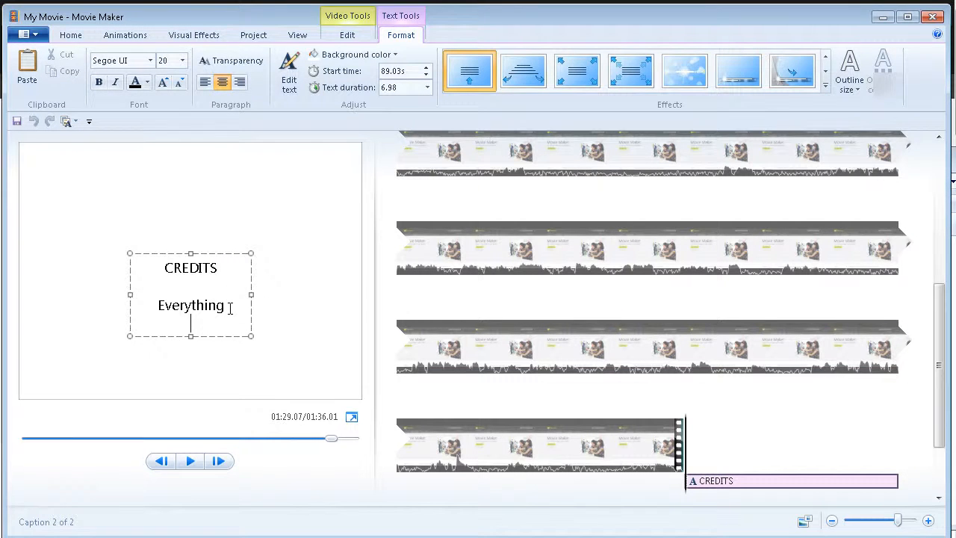
{"action": "type", "text": "mo"}
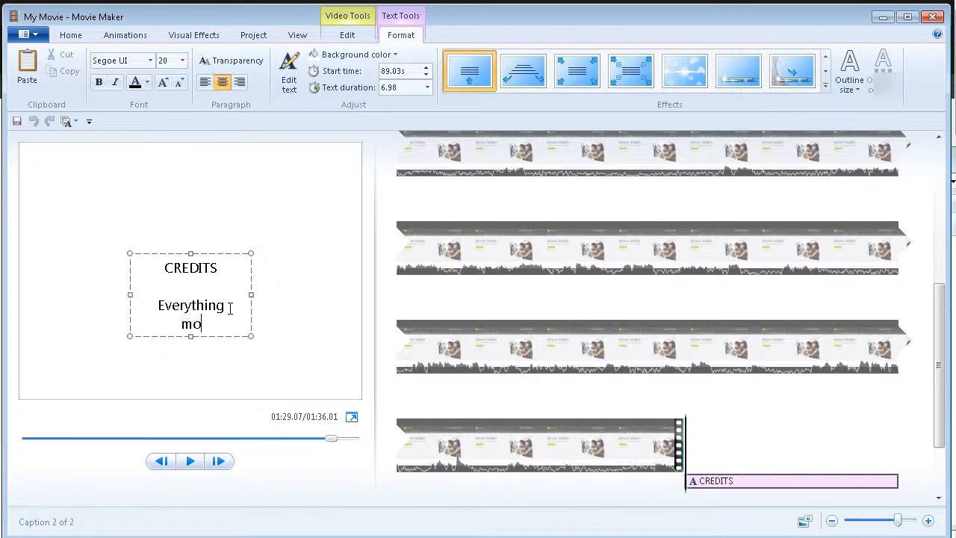
{"action": "type", "text": "re"}
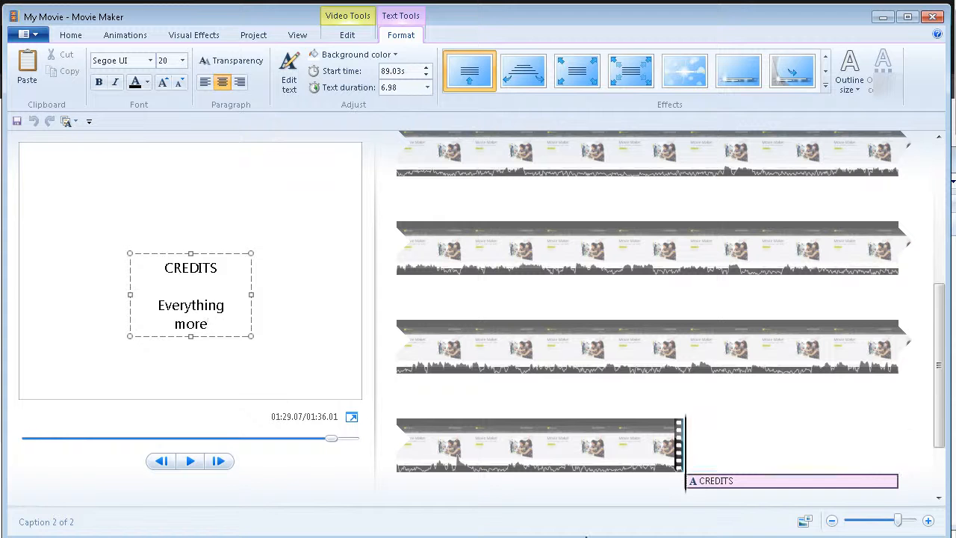
{"action": "mouse_move", "coordinate": [651, 412]}
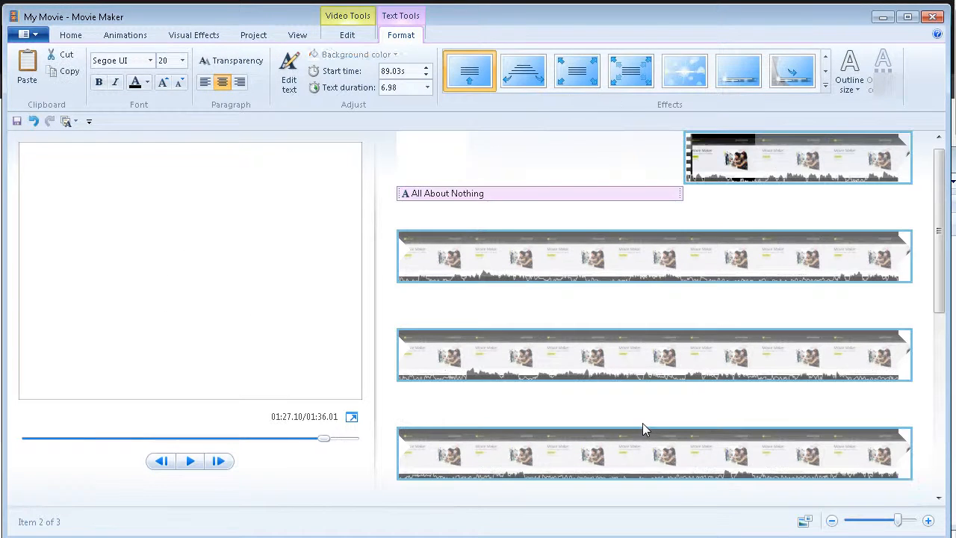
{"action": "left_click", "coordinate": [657, 346]}
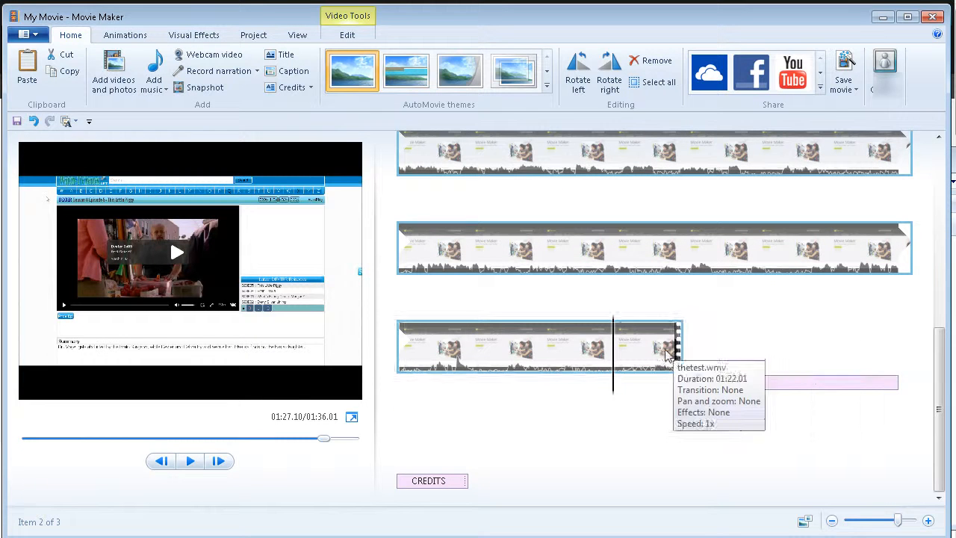
{"action": "mouse_move", "coordinate": [630, 347]}
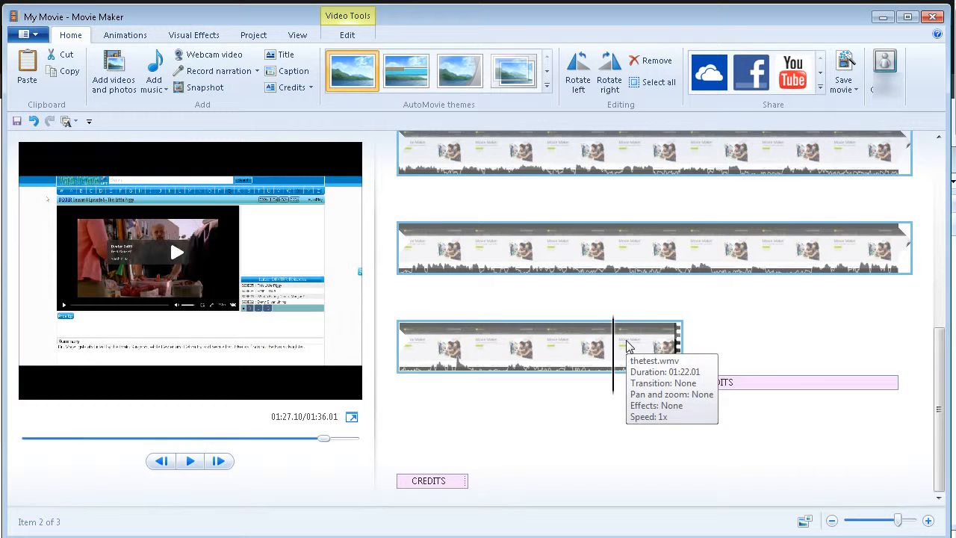
{"action": "mouse_move", "coordinate": [192, 460]}
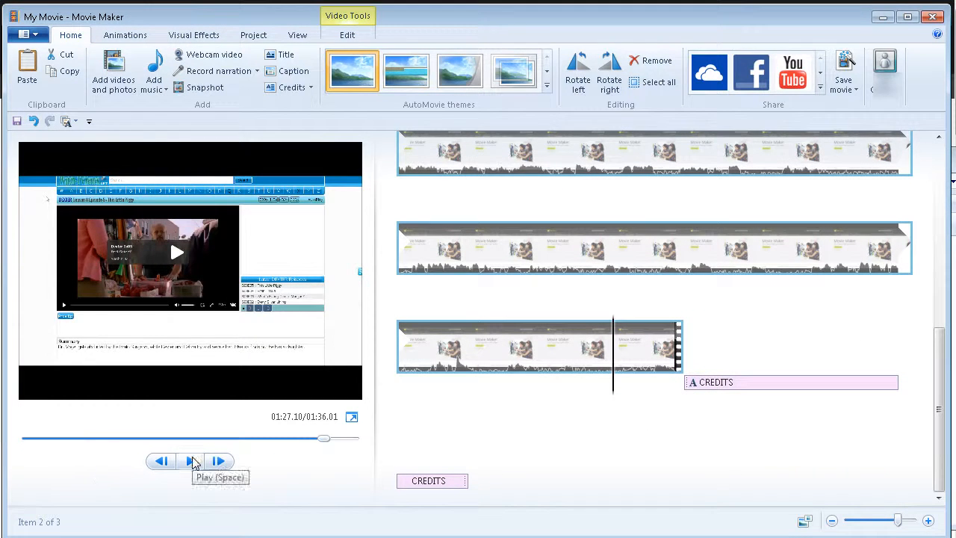
{"action": "left_click", "coordinate": [190, 460]}
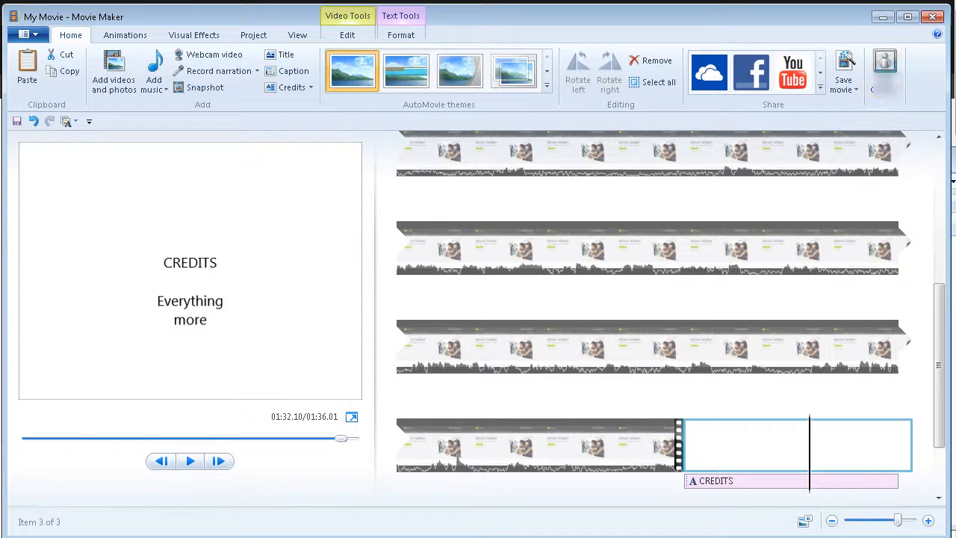
{"action": "mouse_move", "coordinate": [310, 335]}
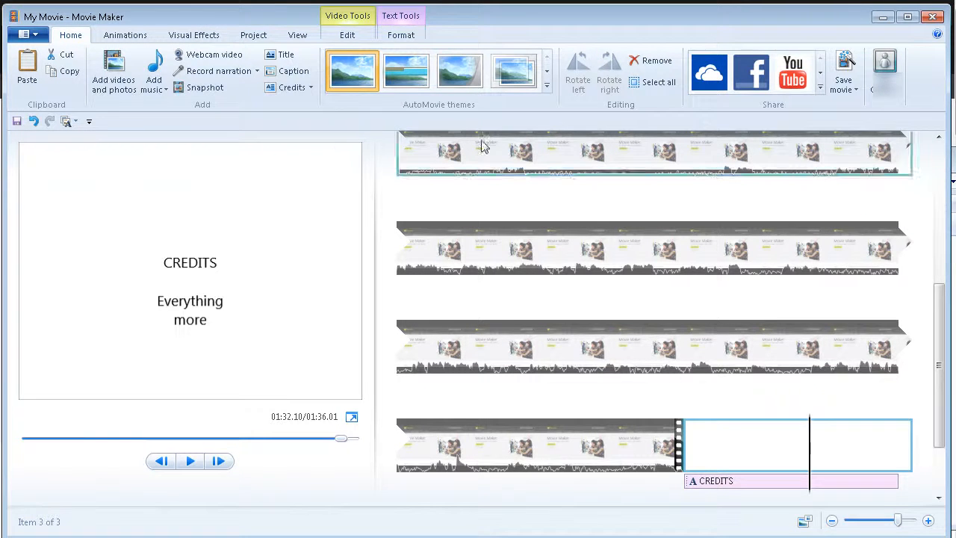
{"action": "mouse_move", "coordinate": [508, 152]}
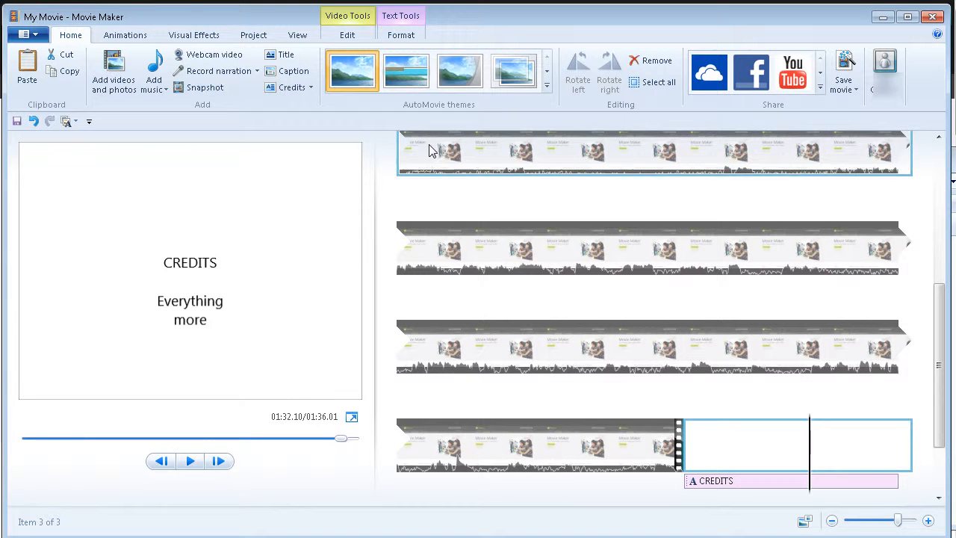
{"action": "scroll", "scroll_direction": "up", "scroll_amount": 3}
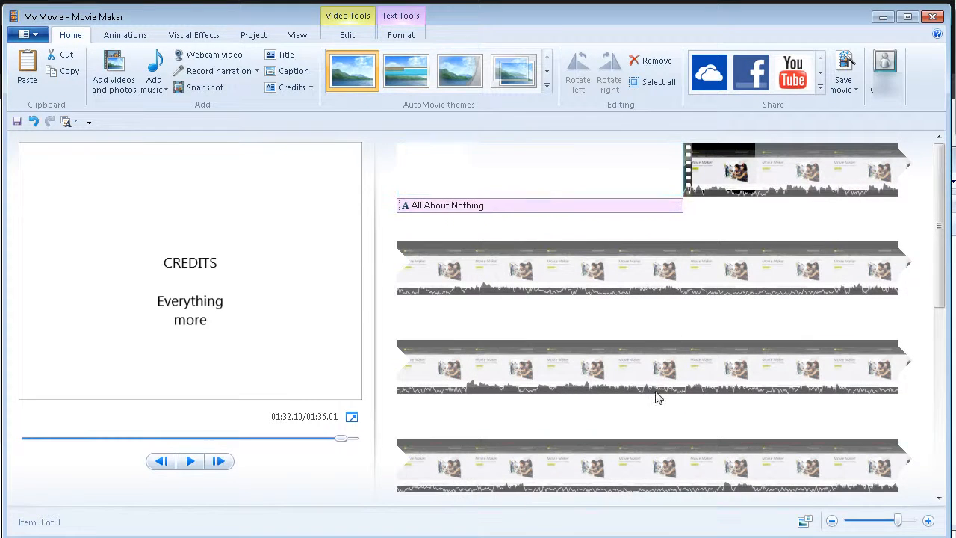
{"action": "left_click", "coordinate": [650, 268]}
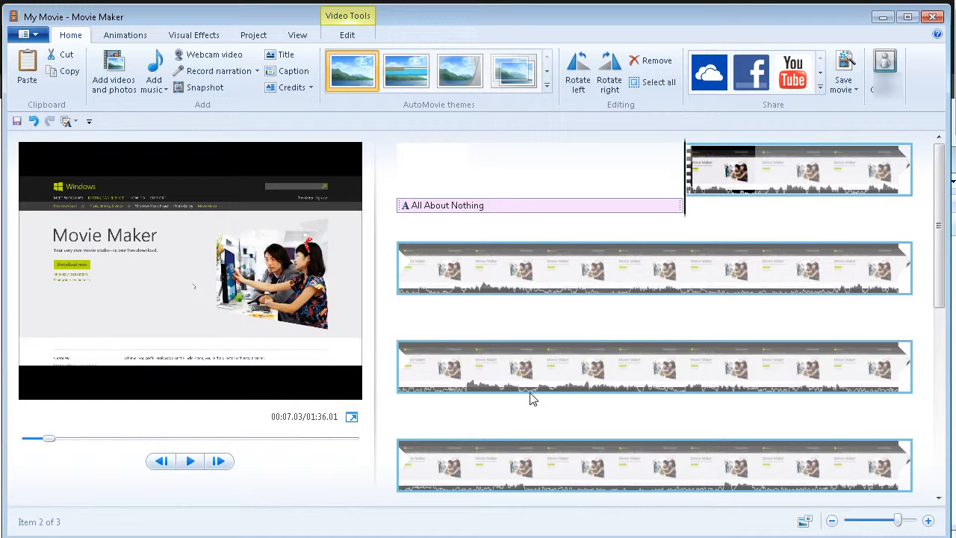
{"action": "mouse_move", "coordinate": [481, 366]}
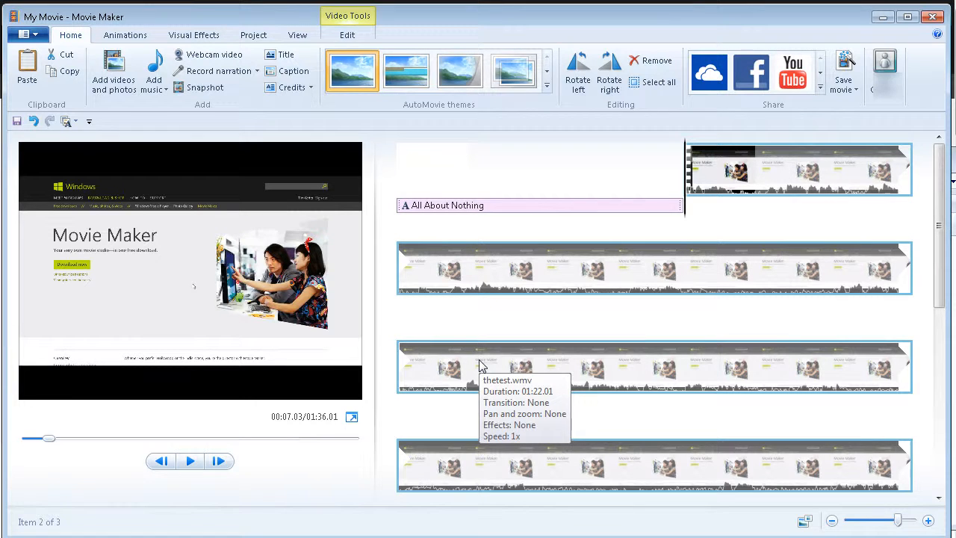
{"action": "mouse_move", "coordinate": [480, 366]}
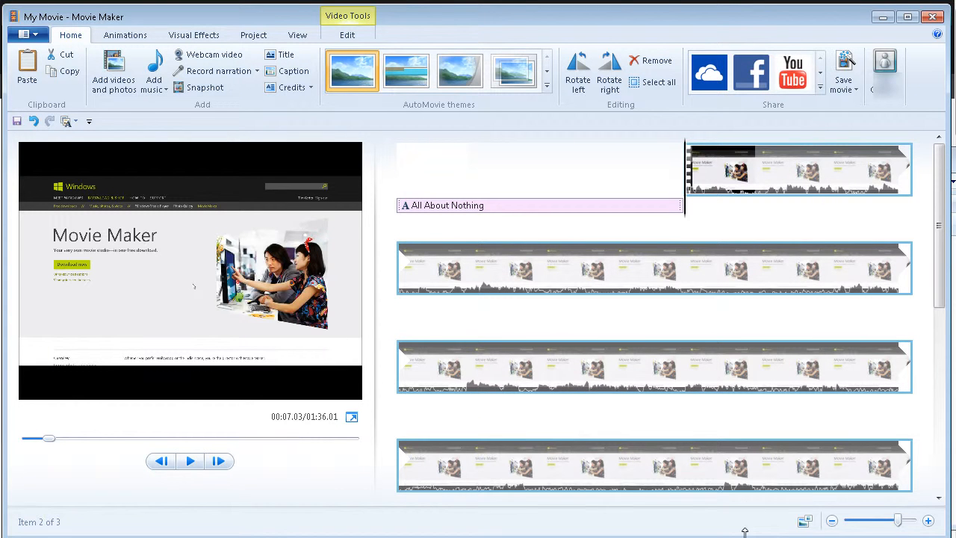
{"action": "mouse_move", "coordinate": [102, 370]}
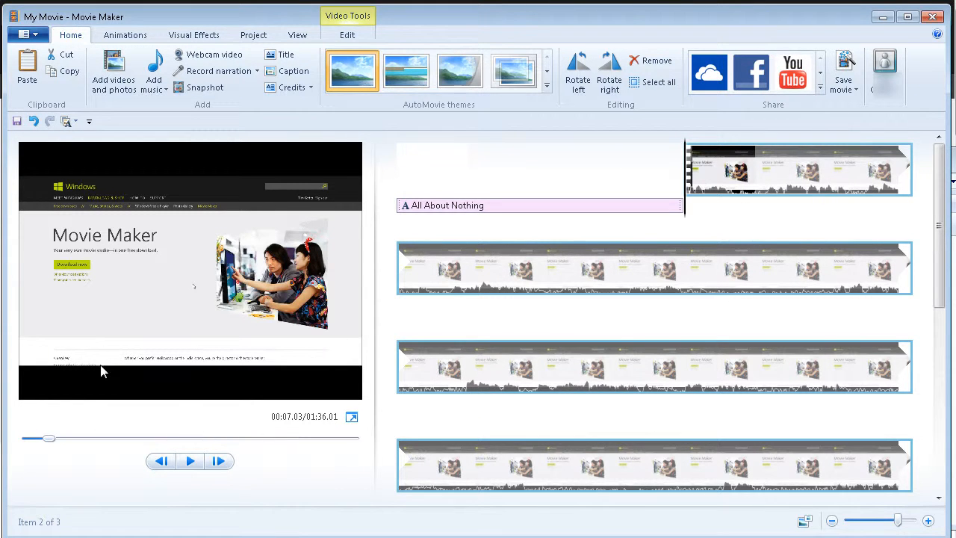
{"action": "left_click", "coordinate": [189, 460]}
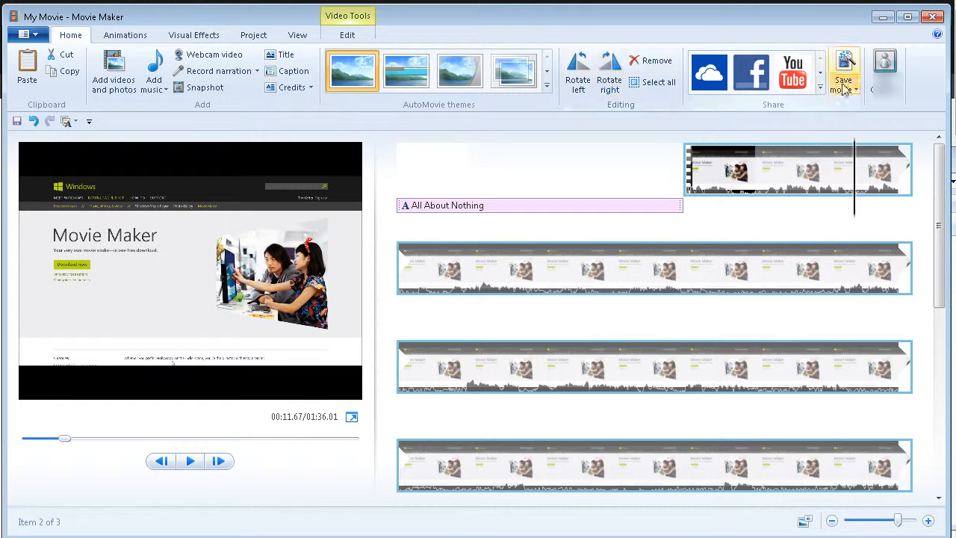
{"action": "mouse_move", "coordinate": [257, 21]}
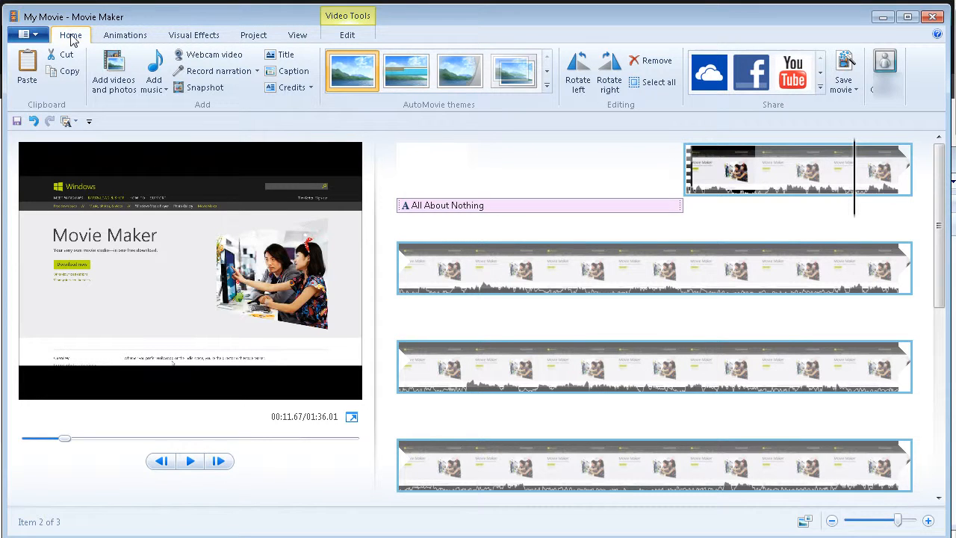
{"action": "mouse_move", "coordinate": [125, 35]}
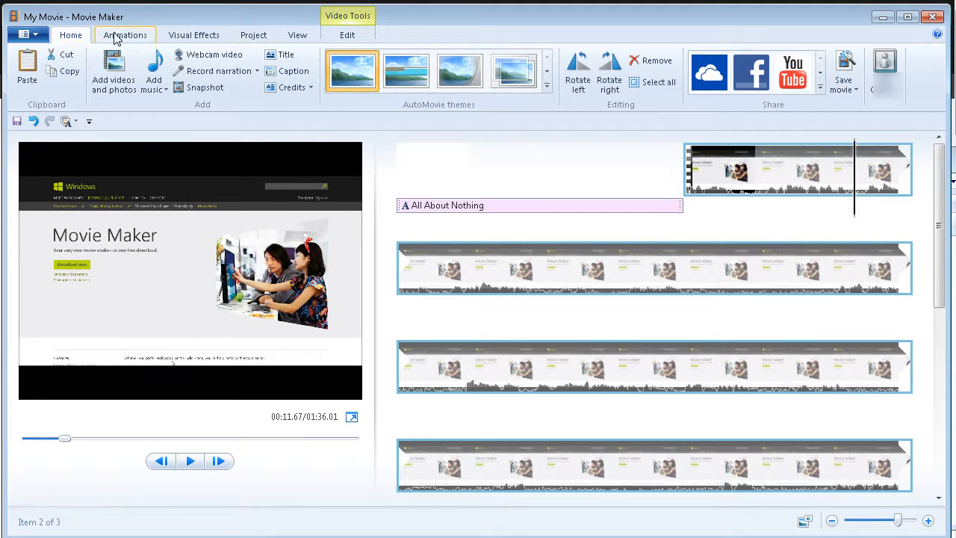
- Try the Pixelate transition on the opening 'All About Nothing' title and preview it in playback
{"action": "left_click", "coordinate": [125, 35]}
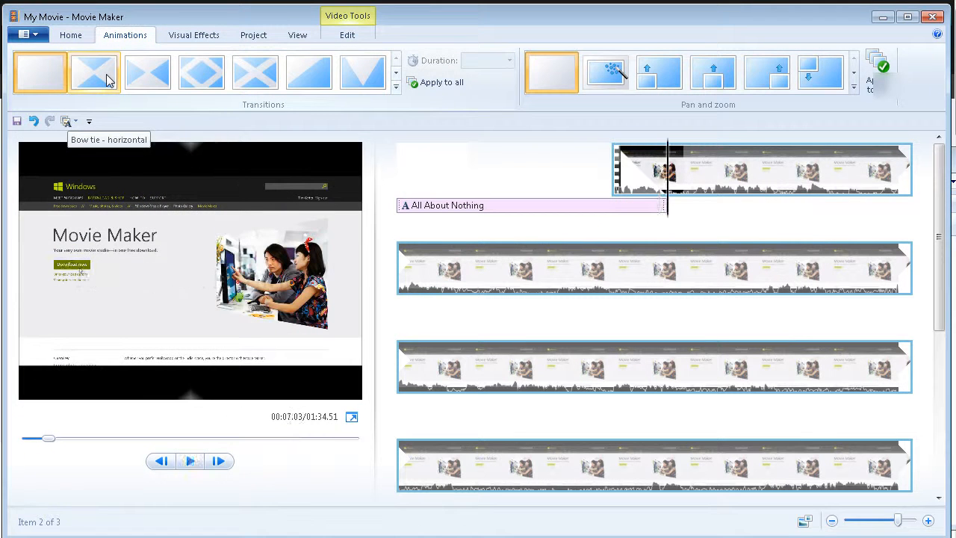
{"action": "mouse_move", "coordinate": [148, 71]}
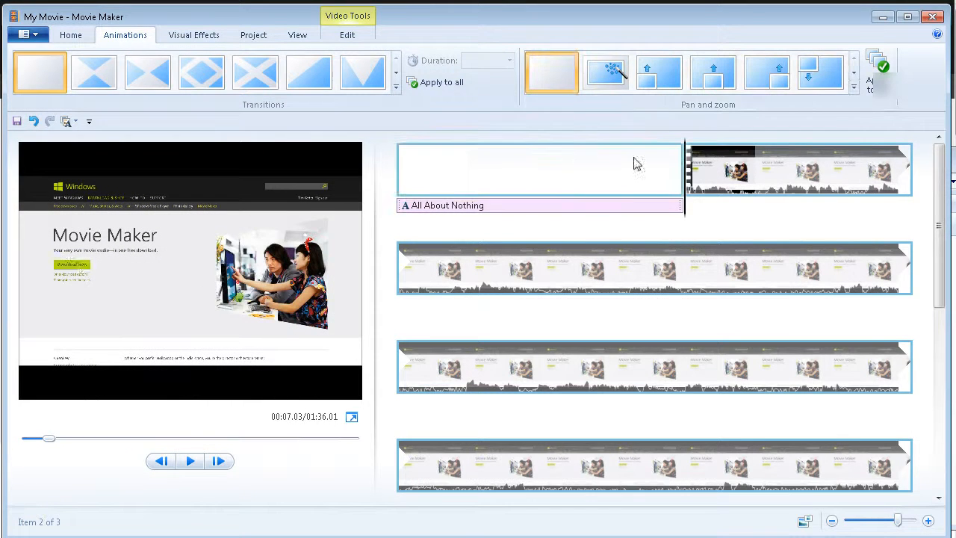
{"action": "left_click", "coordinate": [466, 167]}
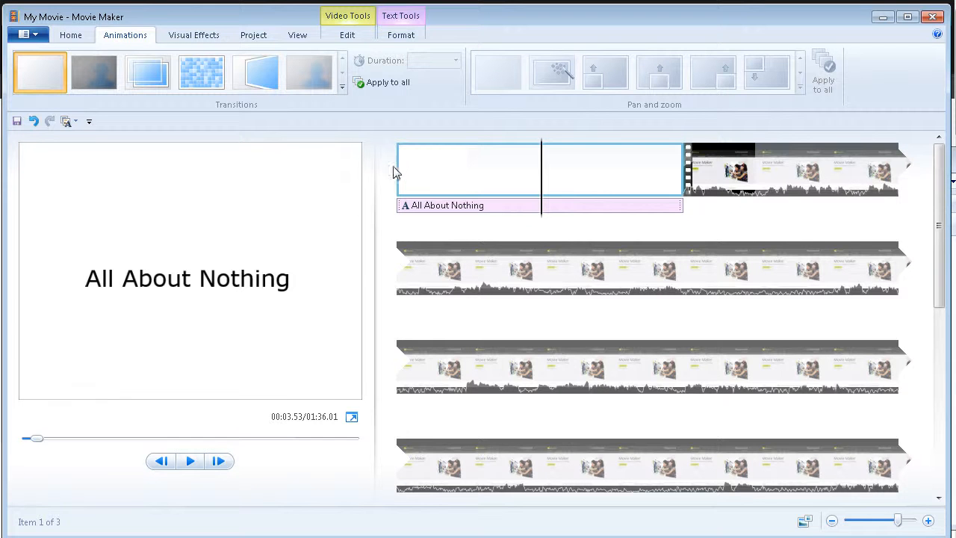
{"action": "left_click", "coordinate": [200, 71]}
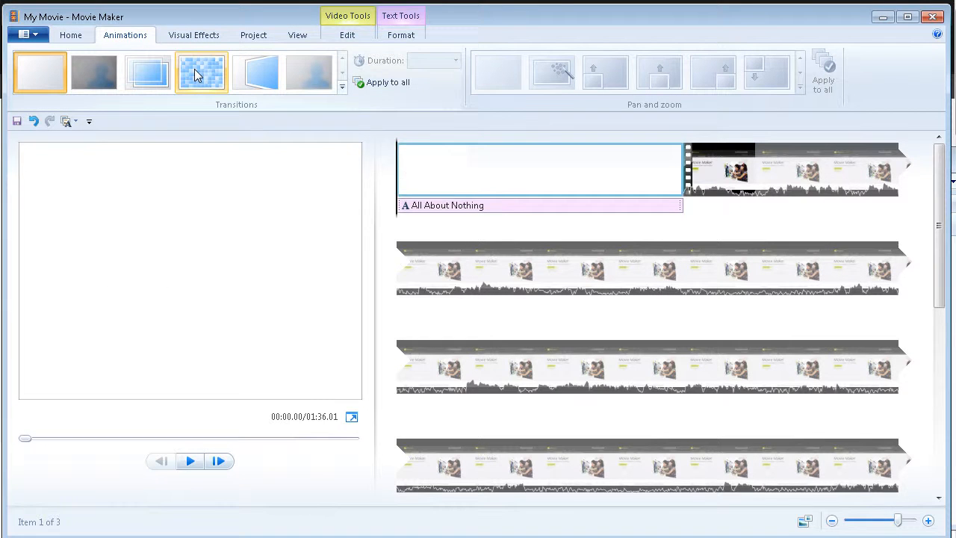
{"action": "left_click", "coordinate": [189, 460]}
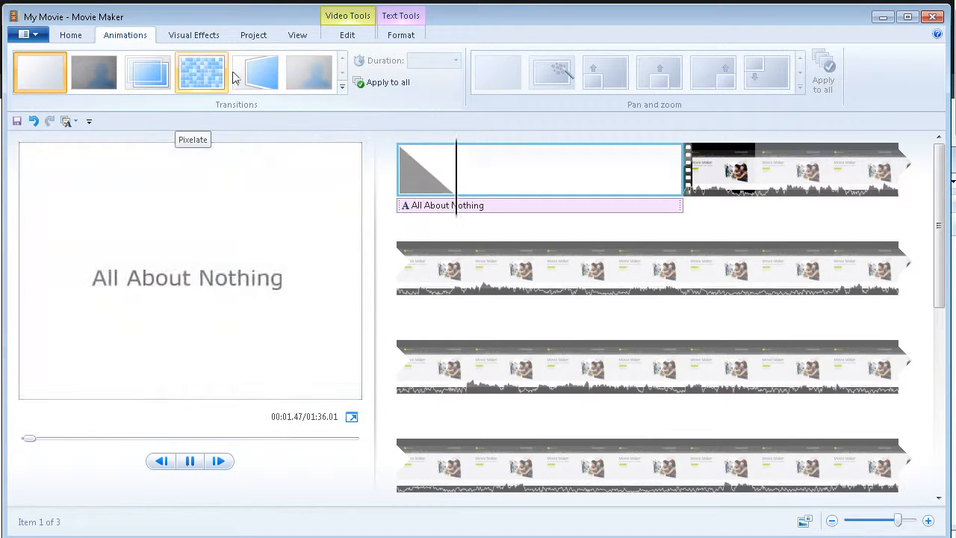
{"action": "mouse_move", "coordinate": [254, 71]}
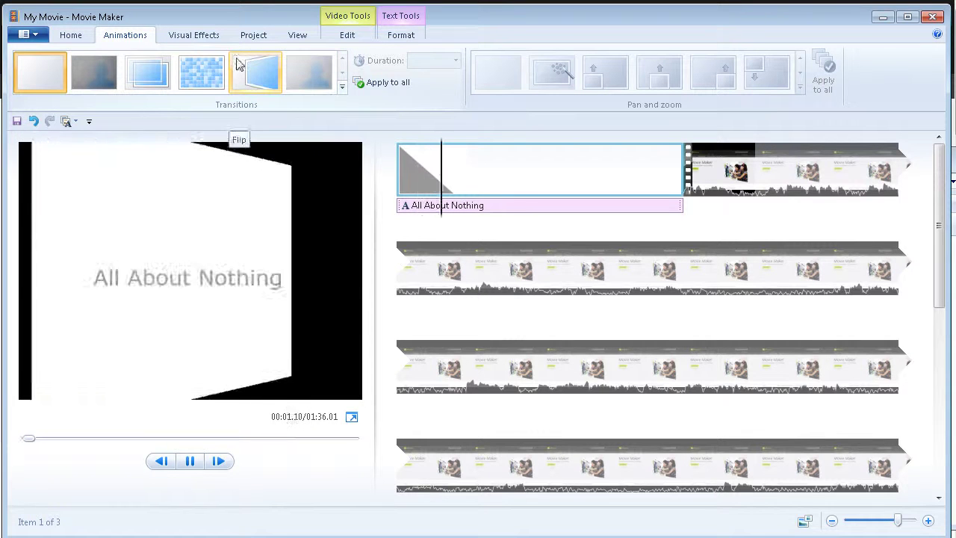
{"action": "left_click", "coordinate": [190, 460]}
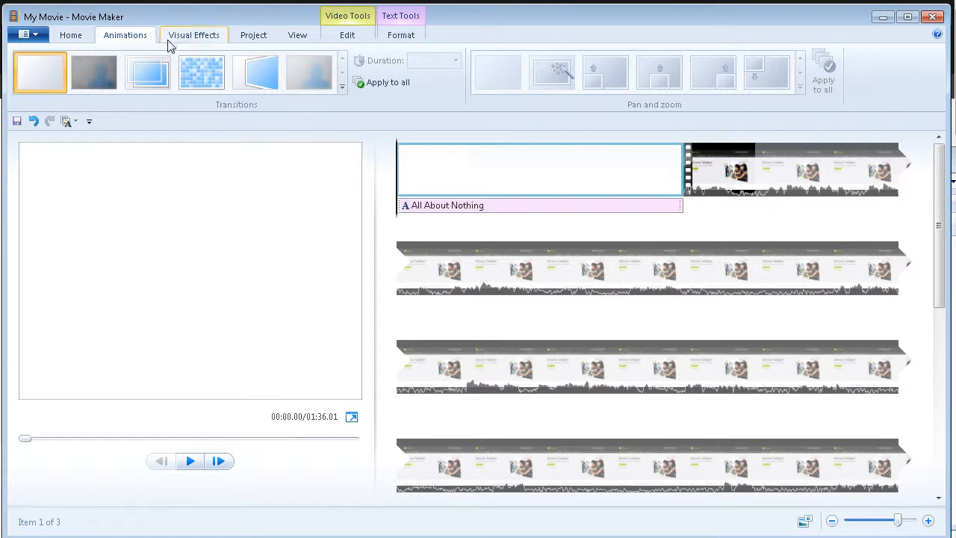
- Show the Visual Effects choices for the opening title without applying one
{"action": "left_click", "coordinate": [195, 34]}
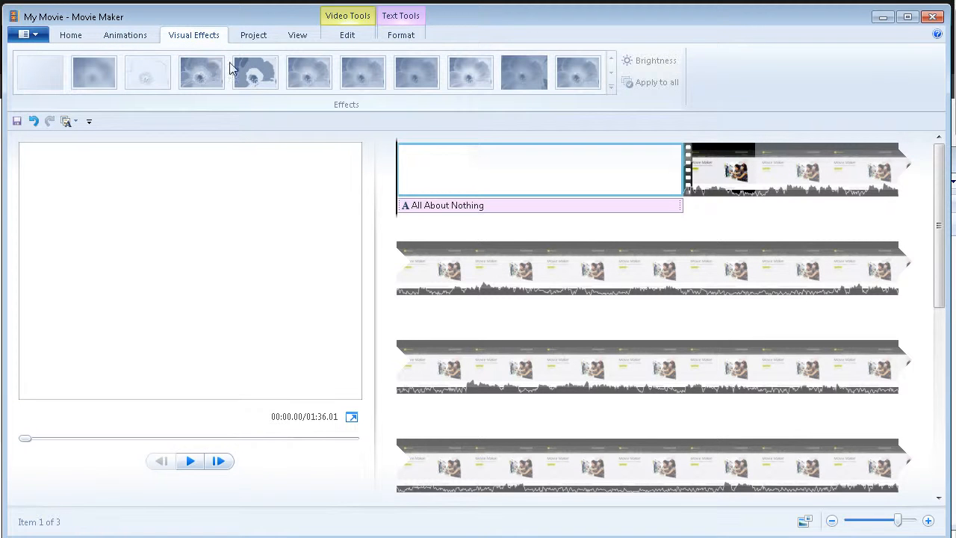
{"action": "mouse_move", "coordinate": [125, 36]}
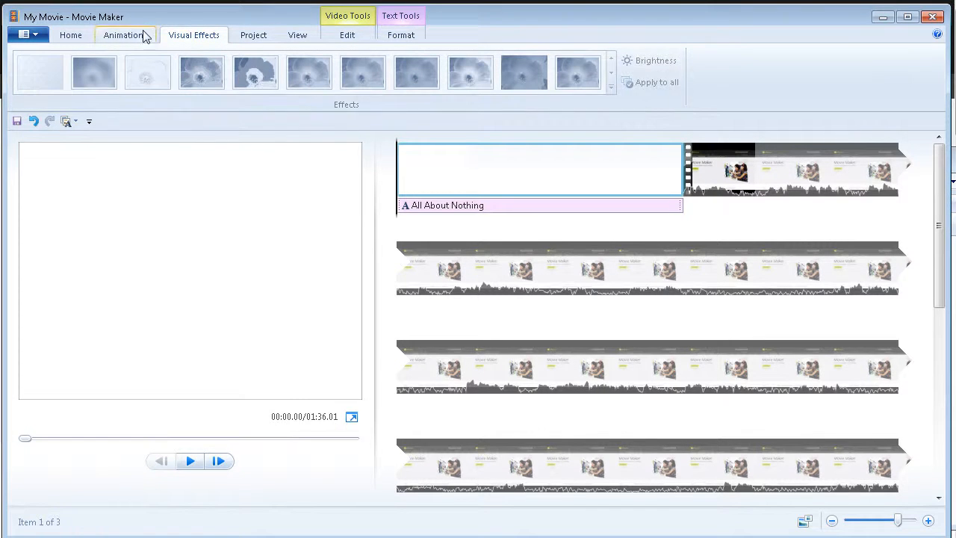
{"action": "mouse_move", "coordinate": [92, 72]}
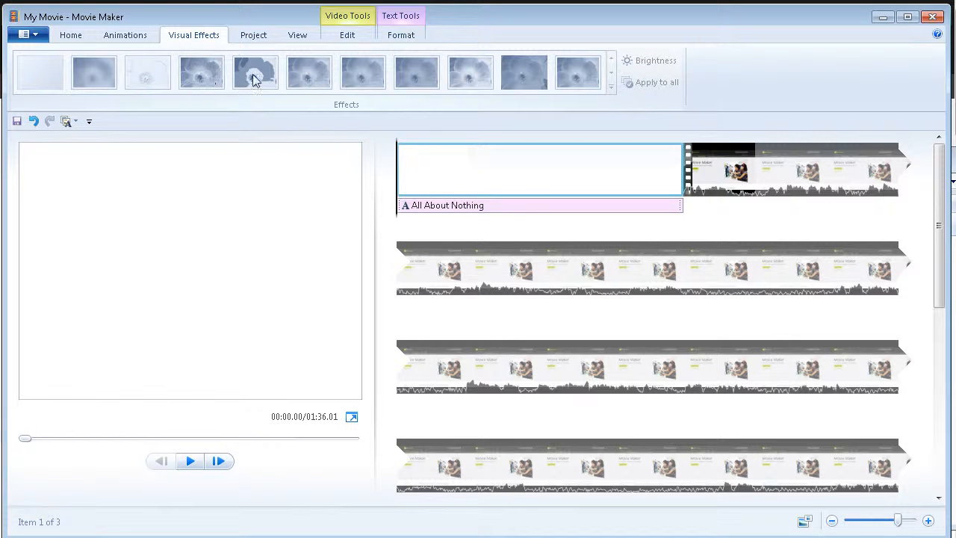
{"action": "mouse_move", "coordinate": [340, 57]}
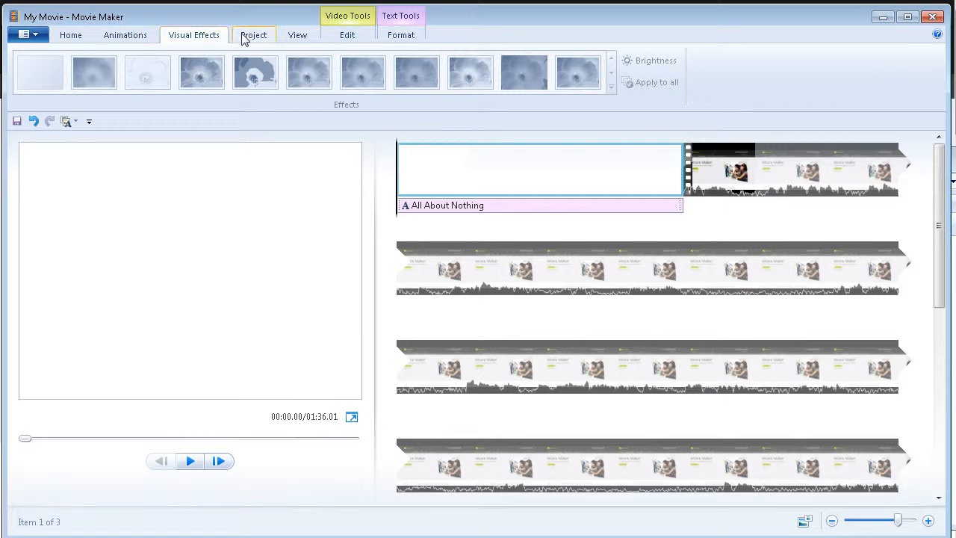
- Browse the Project and View tabs, reaching the timeline display options
{"action": "left_click", "coordinate": [254, 34]}
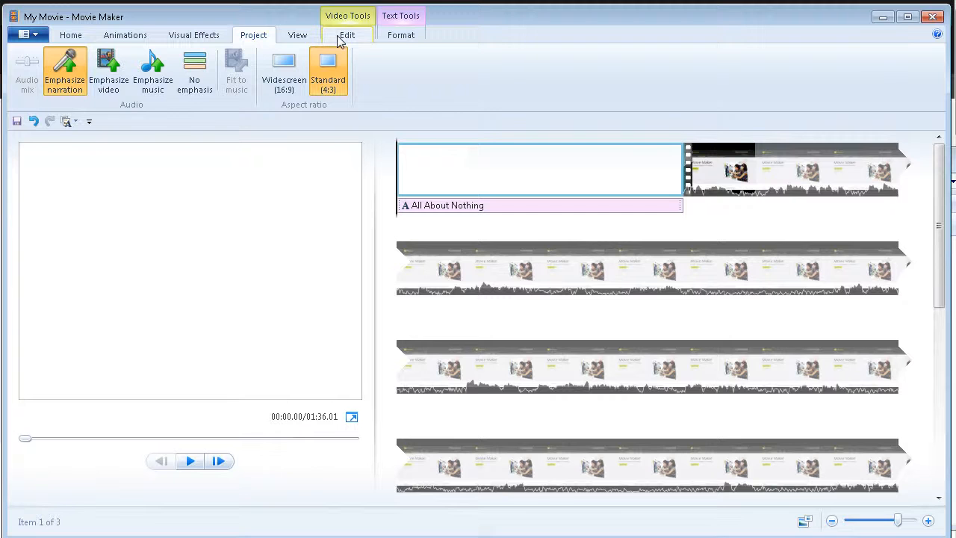
{"action": "left_click", "coordinate": [297, 34]}
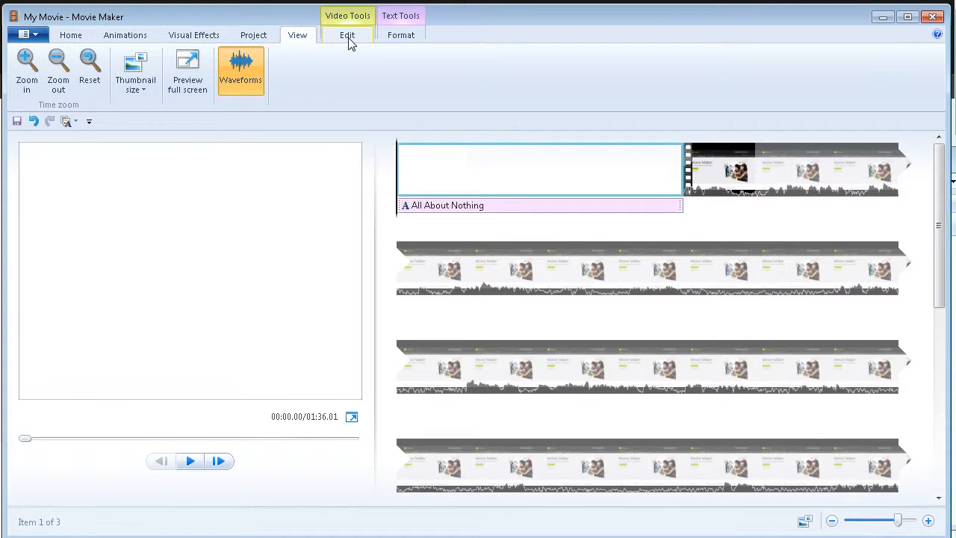
- Select the video clip after the title and place the playhead at 00:10.46 with Video Tools showing
{"action": "left_click", "coordinate": [347, 34]}
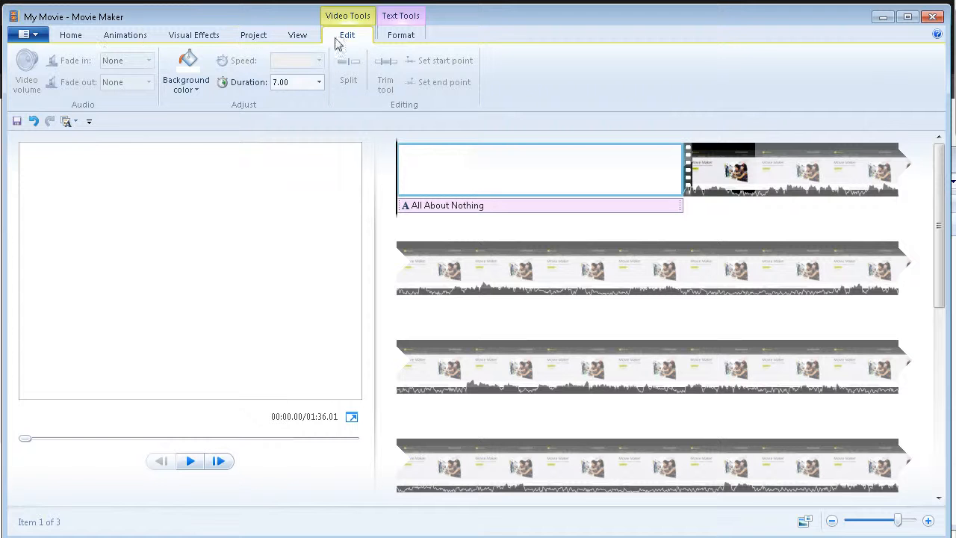
{"action": "left_click", "coordinate": [795, 171]}
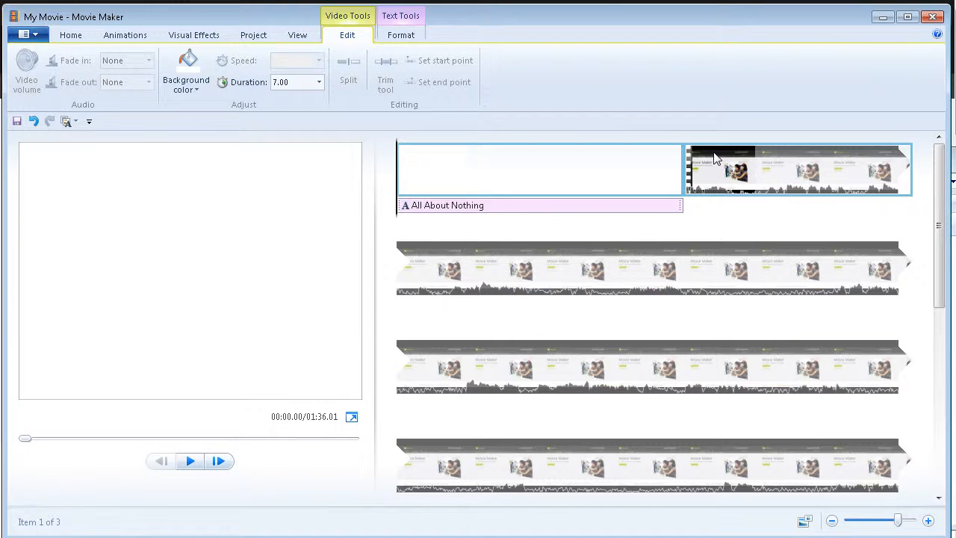
{"action": "left_click", "coordinate": [797, 170]}
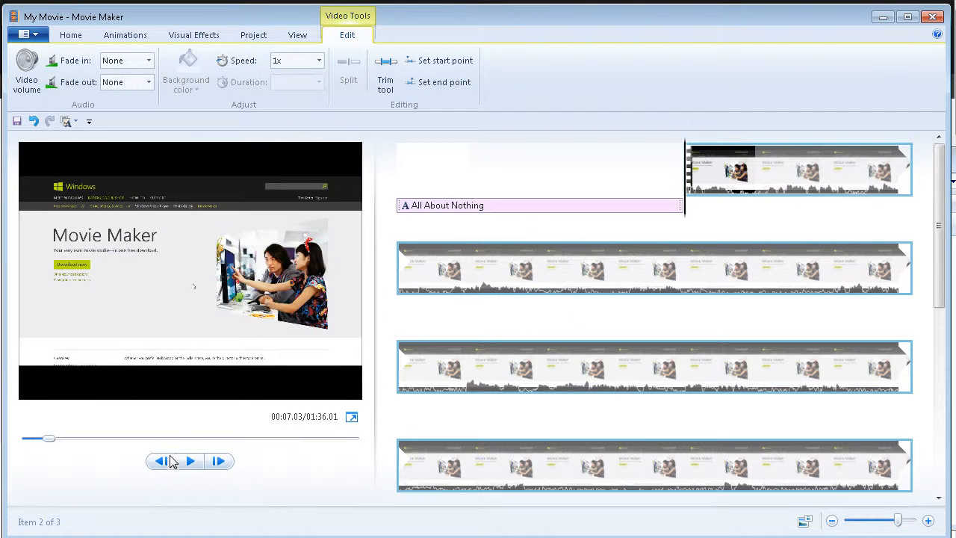
{"action": "mouse_move", "coordinate": [681, 179]}
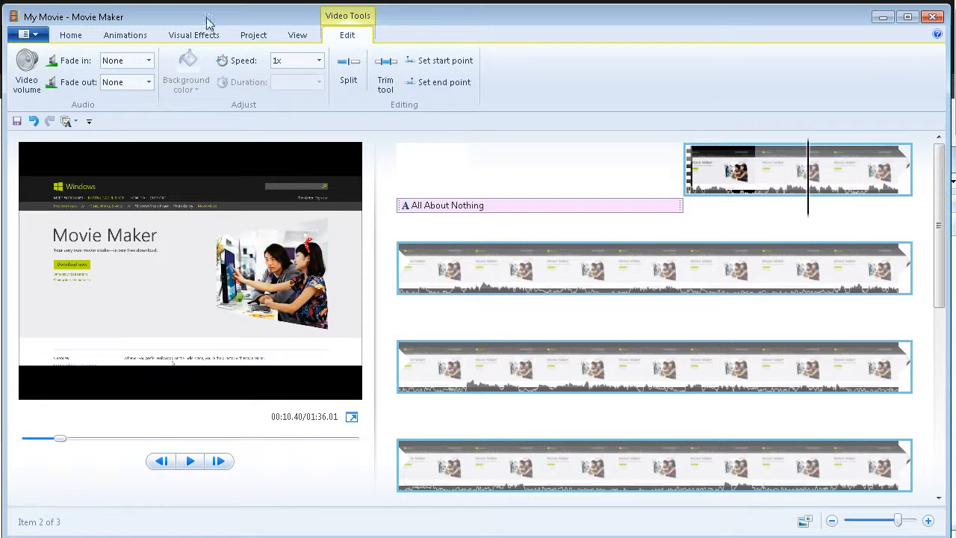
{"action": "mouse_move", "coordinate": [256, 120]}
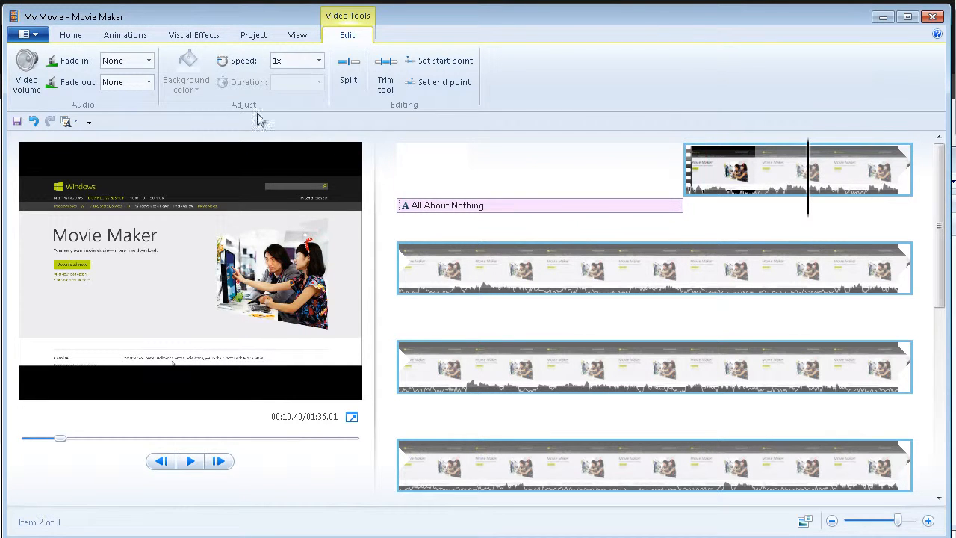
{"action": "mouse_move", "coordinate": [348, 72]}
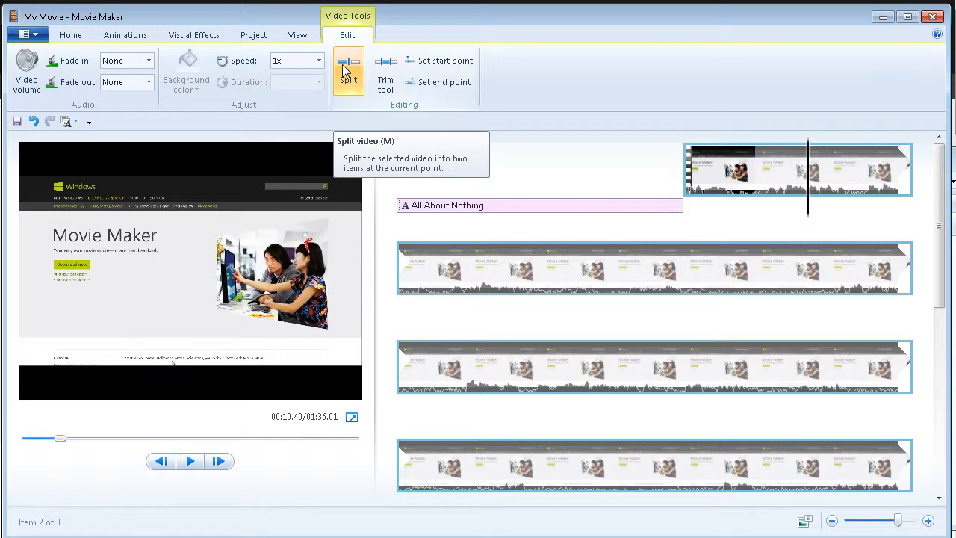
- Split the clip at 00:10.46, trim the second part's start so the movie runs 01:32.05, and preview from the first part
{"action": "left_click", "coordinate": [348, 72]}
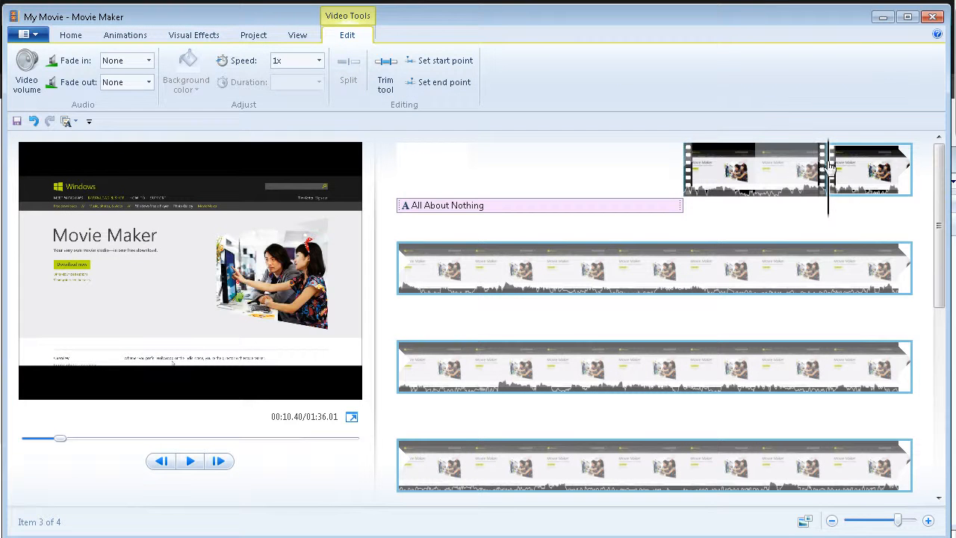
{"action": "mouse_move", "coordinate": [869, 172]}
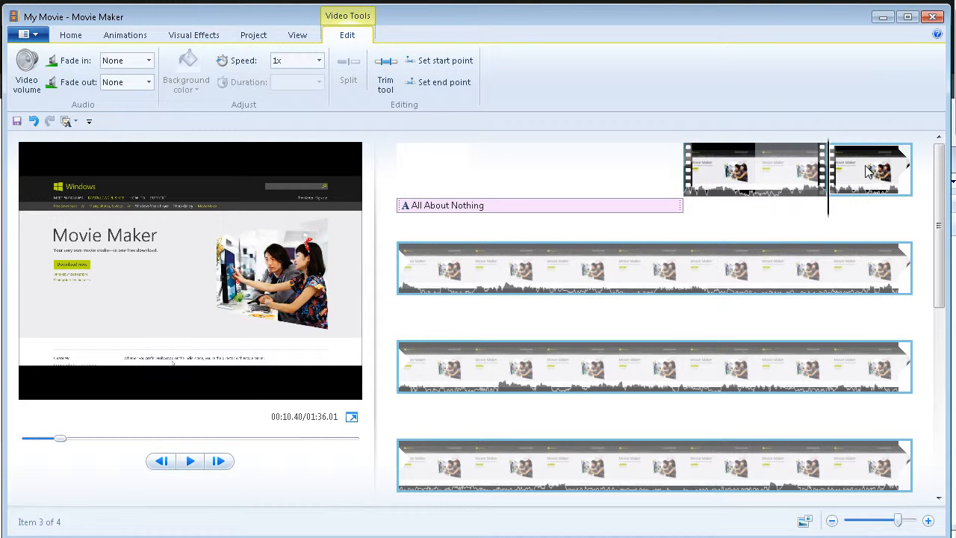
{"action": "mouse_move", "coordinate": [564, 227]}
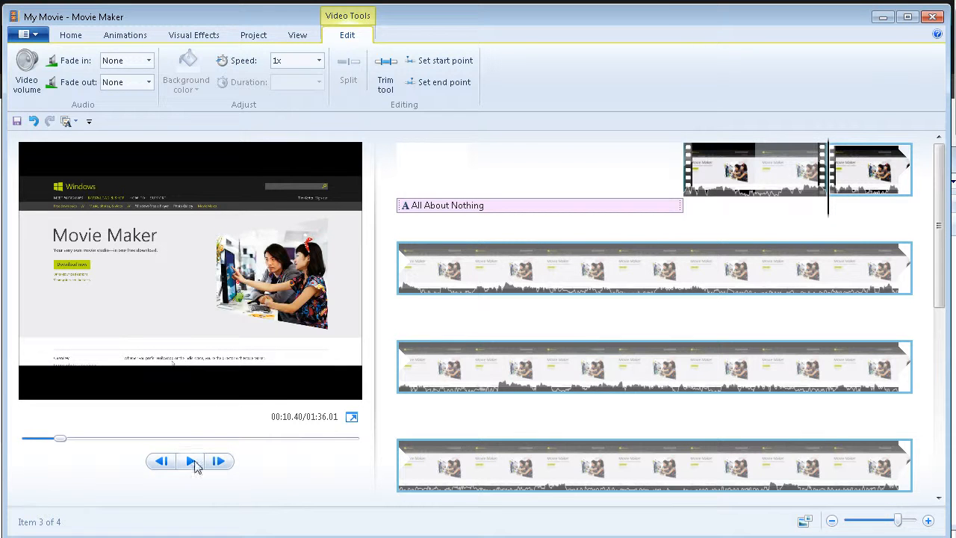
{"action": "left_click", "coordinate": [191, 460]}
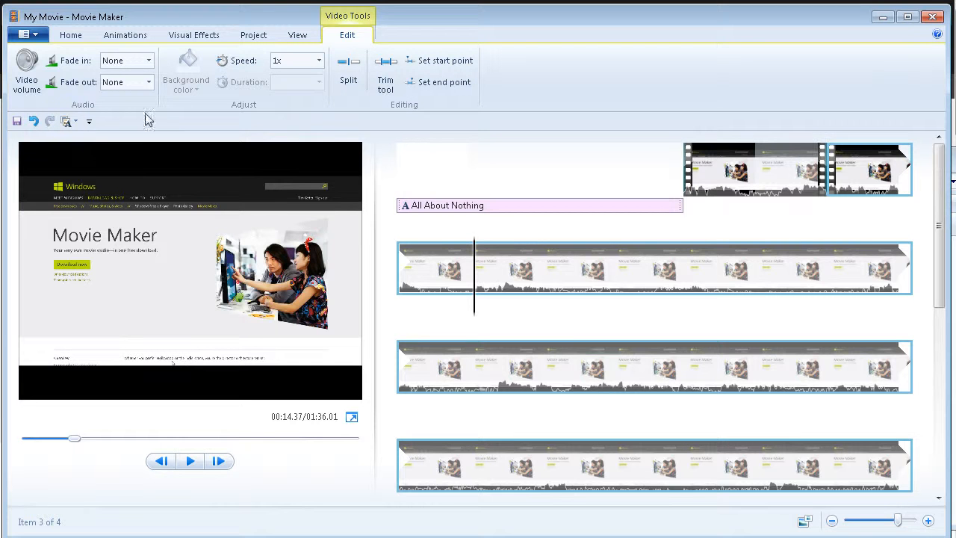
{"action": "mouse_move", "coordinate": [331, 132]}
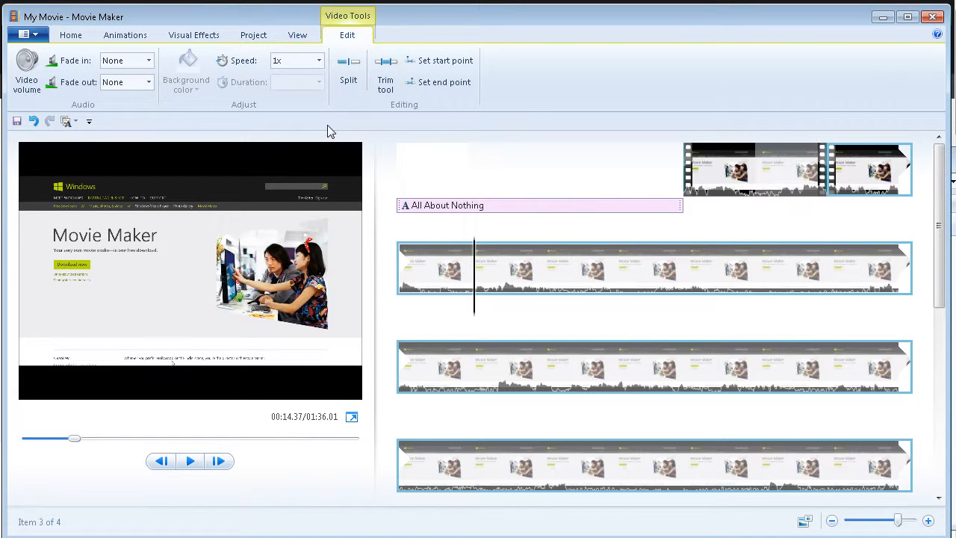
{"action": "left_click", "coordinate": [348, 72]}
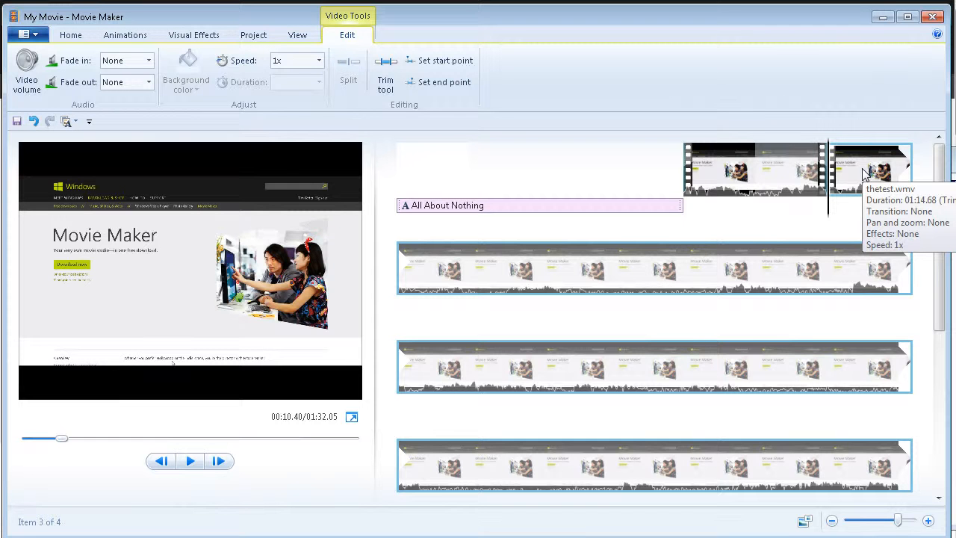
{"action": "mouse_move", "coordinate": [820, 147]}
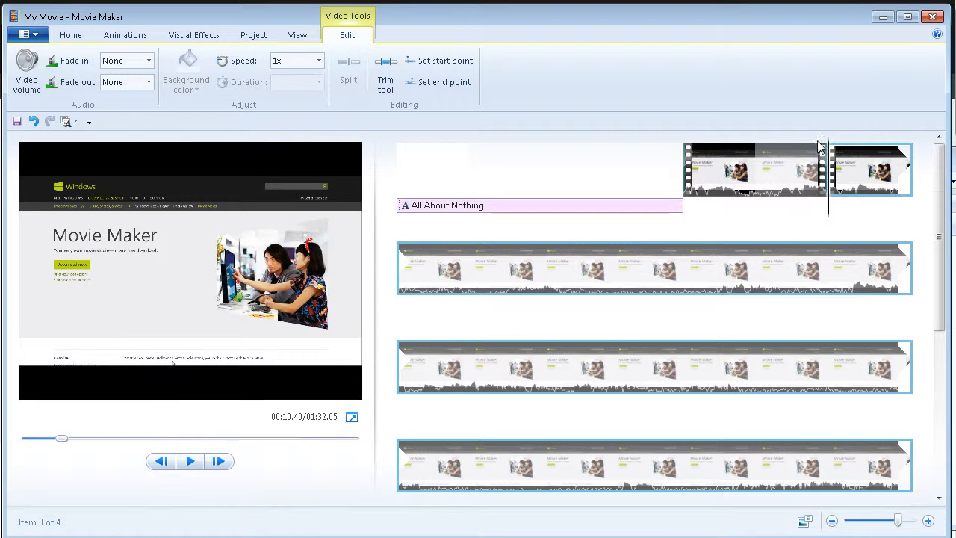
{"action": "left_click", "coordinate": [756, 167]}
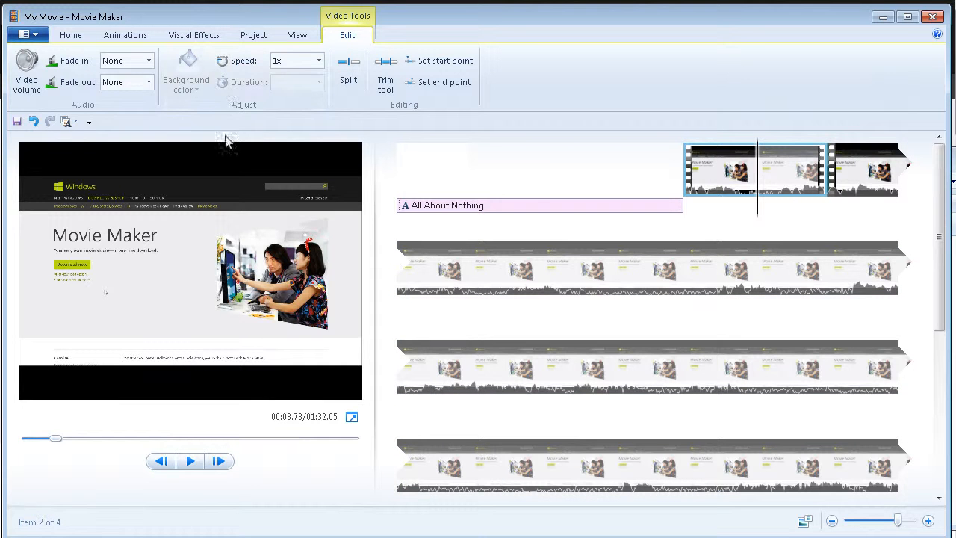
{"action": "left_click", "coordinate": [190, 460]}
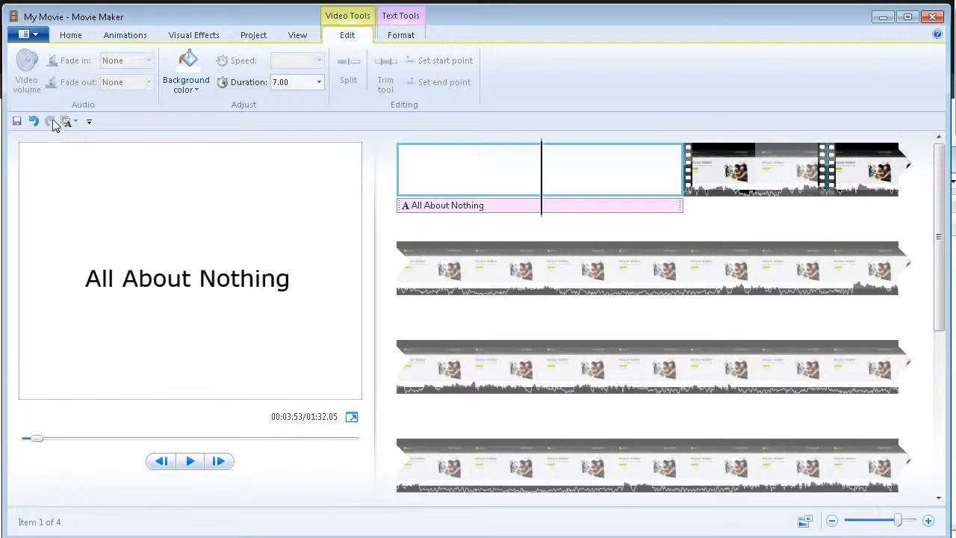
{"action": "mouse_move", "coordinate": [35, 121]}
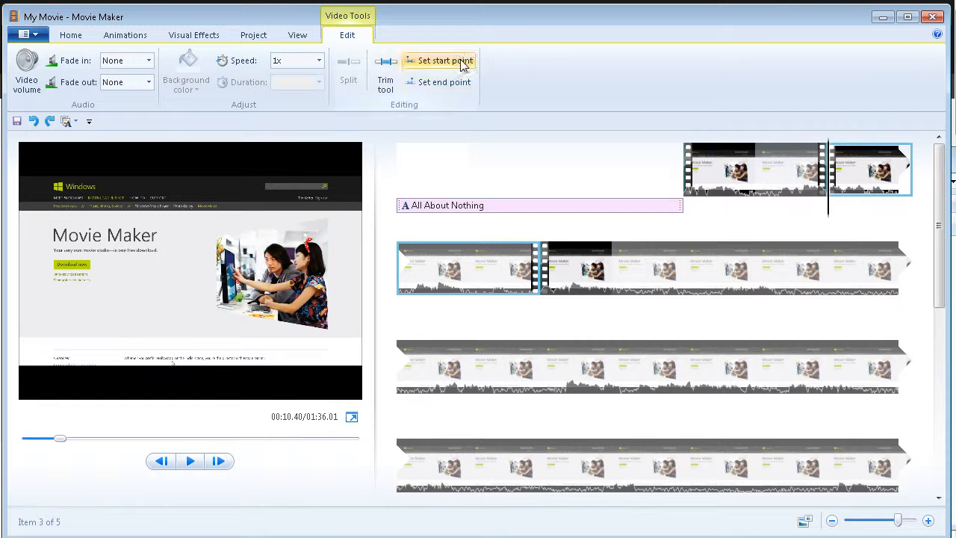
{"action": "mouse_move", "coordinate": [442, 60]}
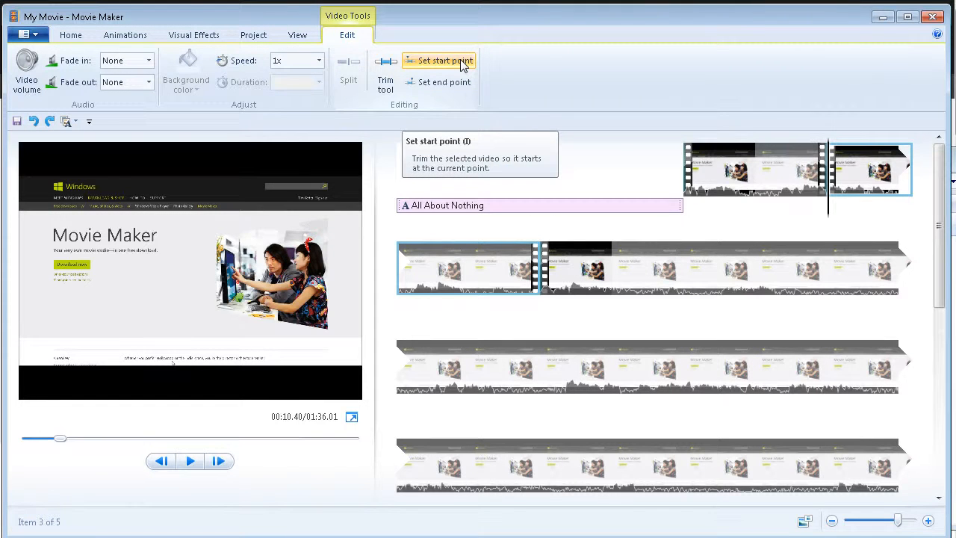
{"action": "mouse_move", "coordinate": [446, 82]}
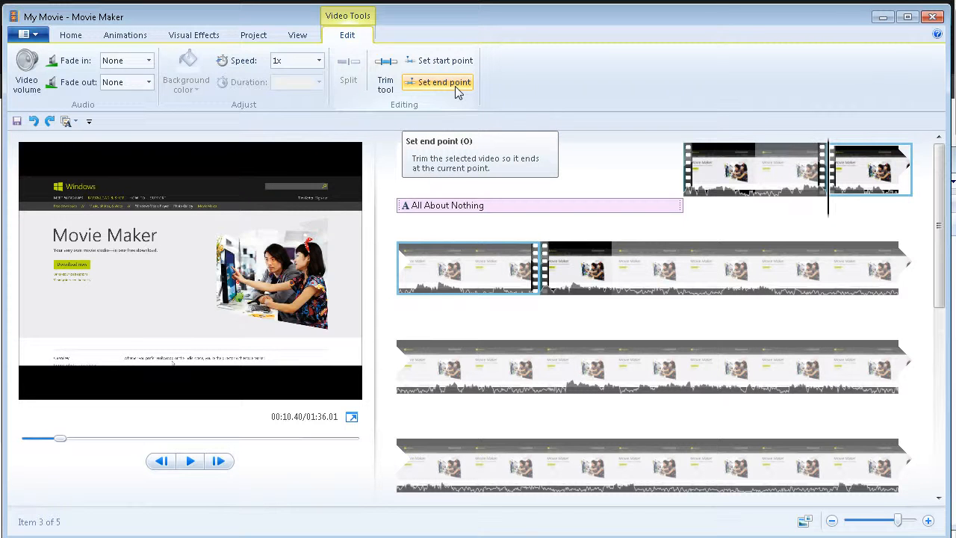
{"action": "left_click", "coordinate": [443, 82]}
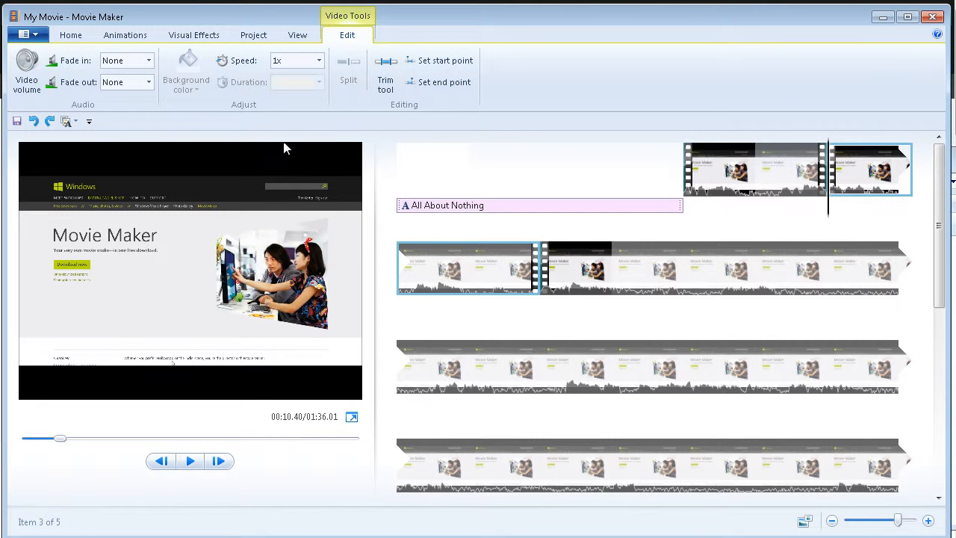
{"action": "mouse_move", "coordinate": [538, 142]}
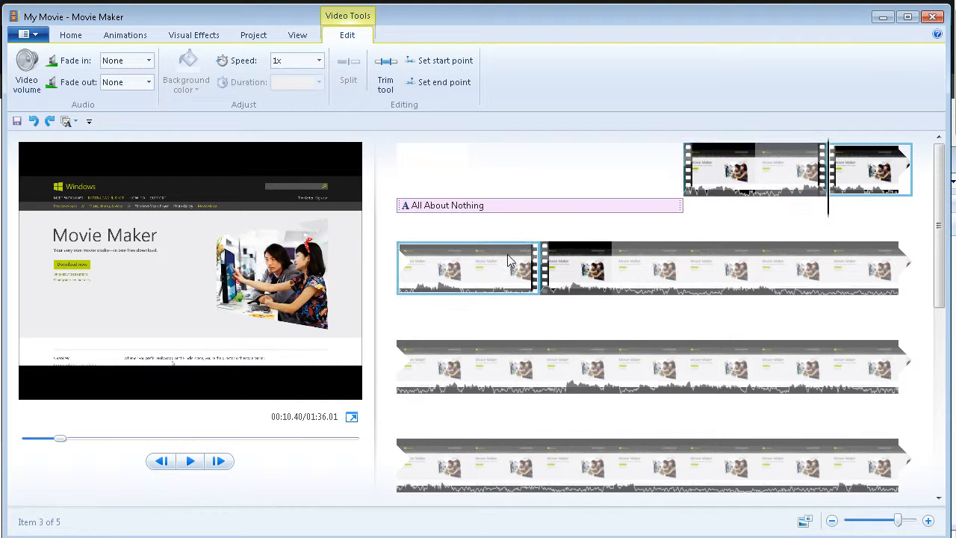
{"action": "mouse_move", "coordinate": [541, 256]}
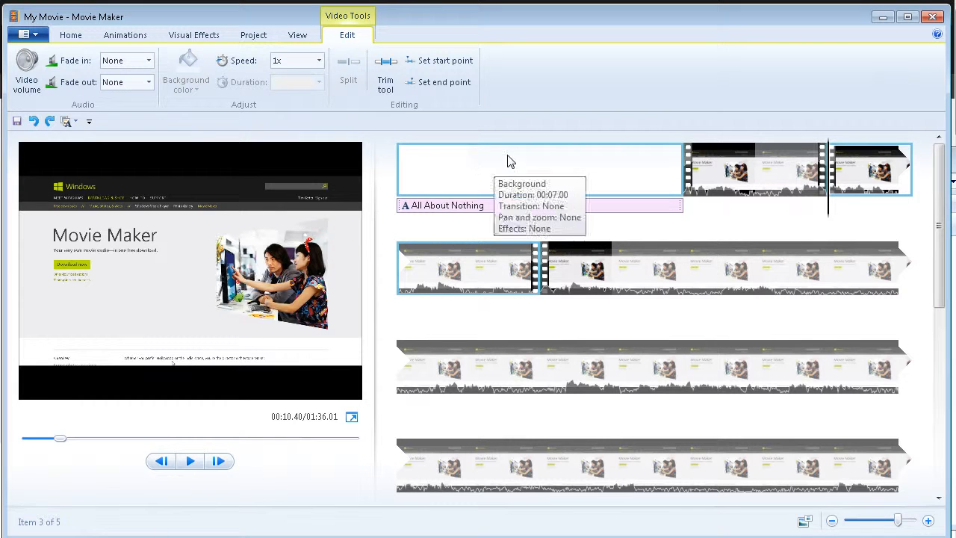
{"action": "mouse_move", "coordinate": [545, 268]}
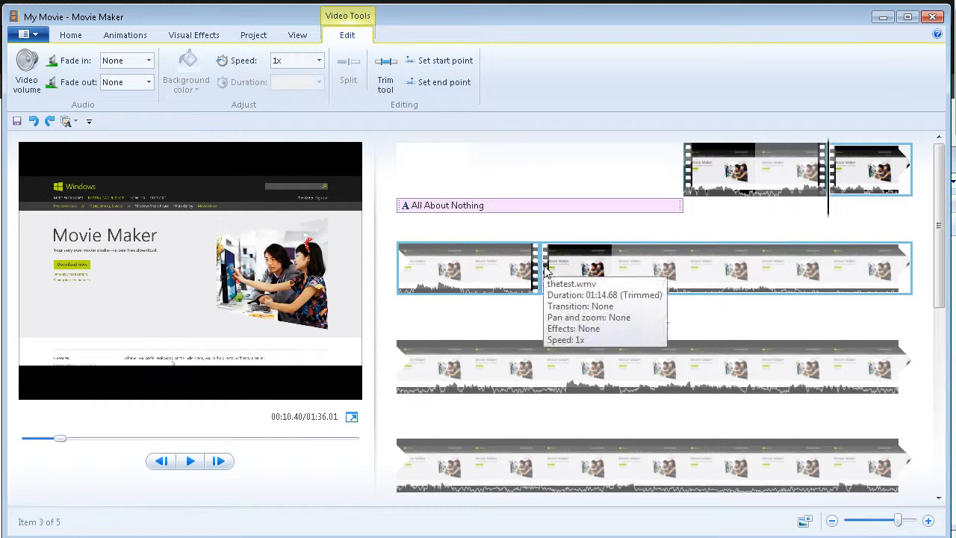
{"action": "mouse_move", "coordinate": [558, 110]}
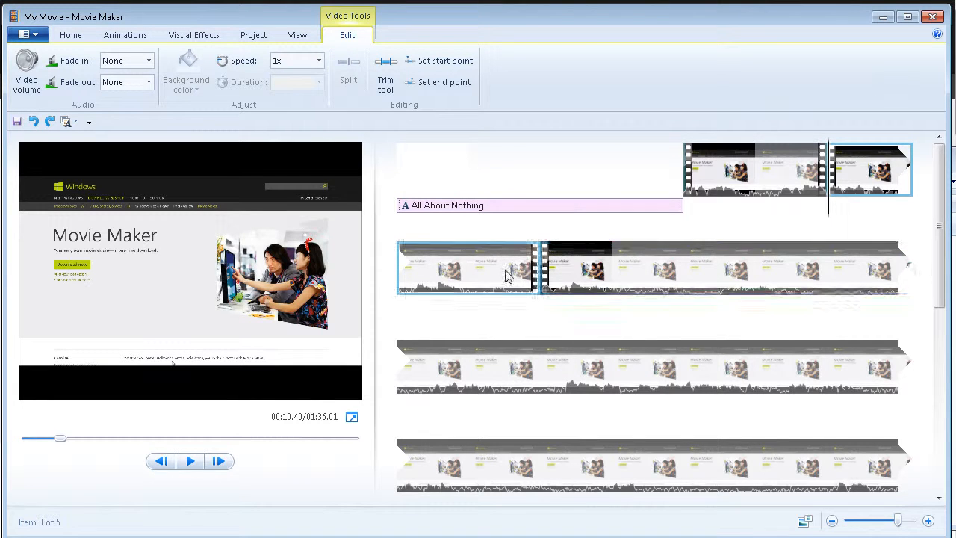
{"action": "mouse_move", "coordinate": [556, 284]}
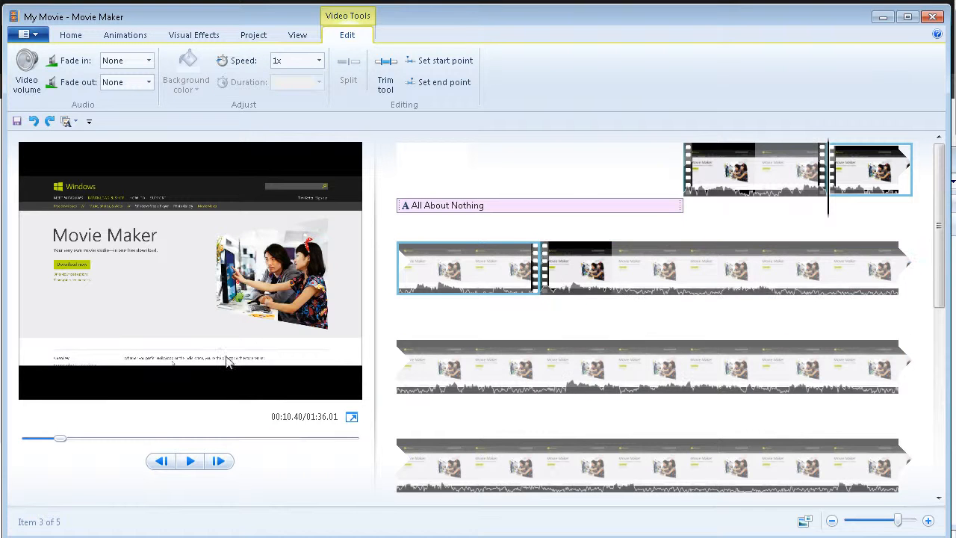
{"action": "mouse_move", "coordinate": [304, 140]}
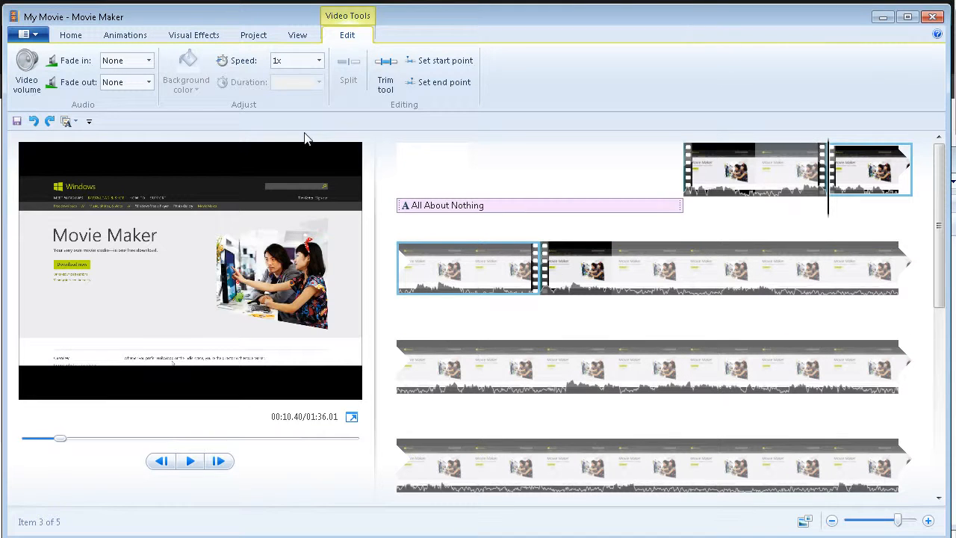
{"action": "mouse_move", "coordinate": [308, 200]}
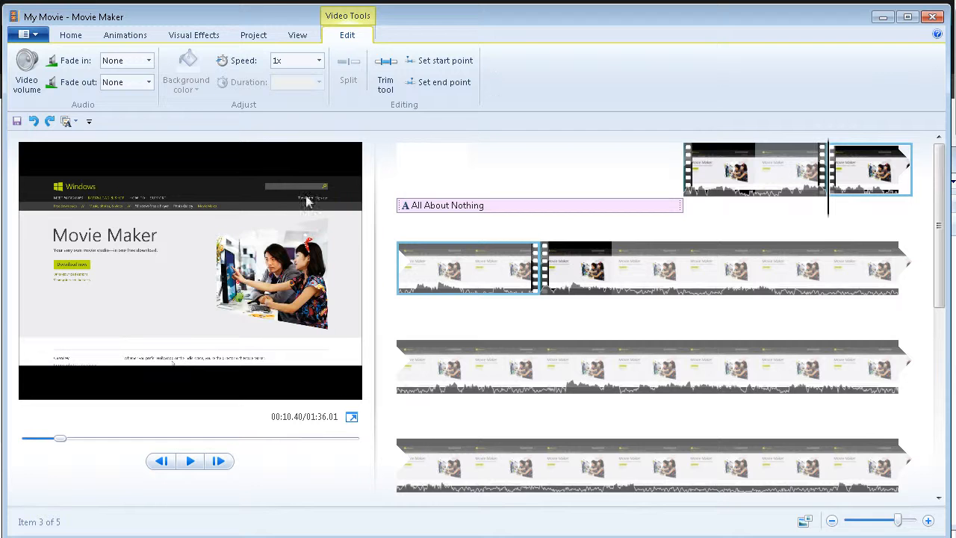
{"action": "mouse_move", "coordinate": [283, 128]}
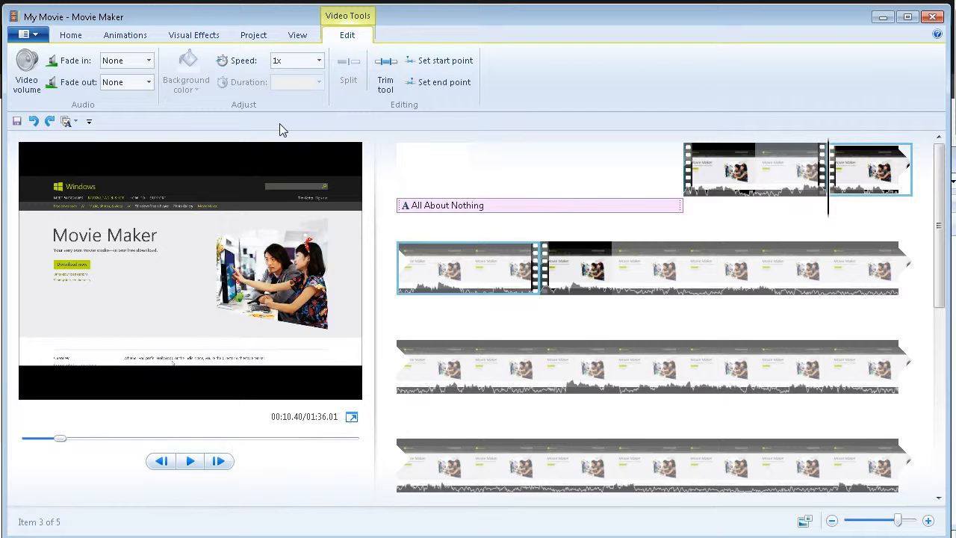
- Start adding music from the PC via Home > Add music, reaching the file picker with Infinity.mp3
{"action": "left_click", "coordinate": [70, 35]}
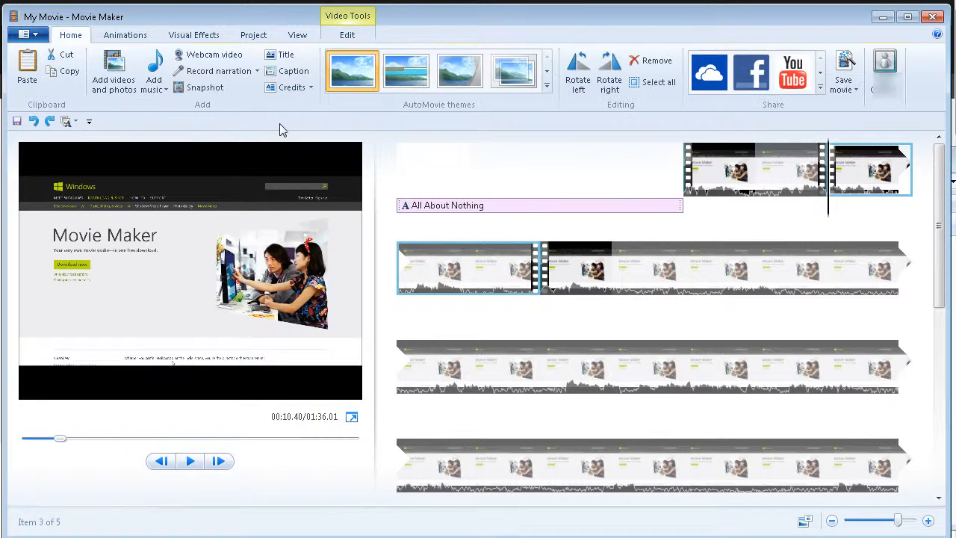
{"action": "mouse_move", "coordinate": [153, 72]}
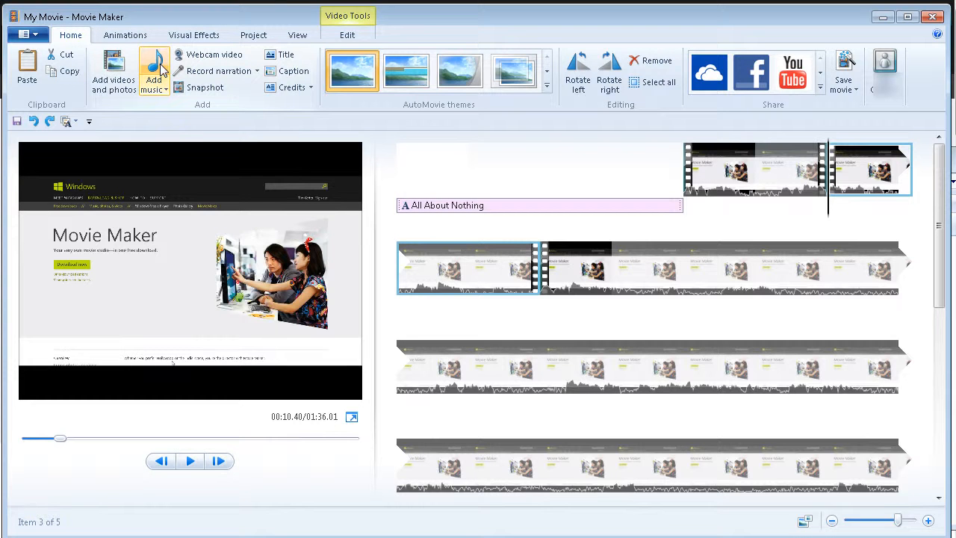
{"action": "mouse_move", "coordinate": [154, 68]}
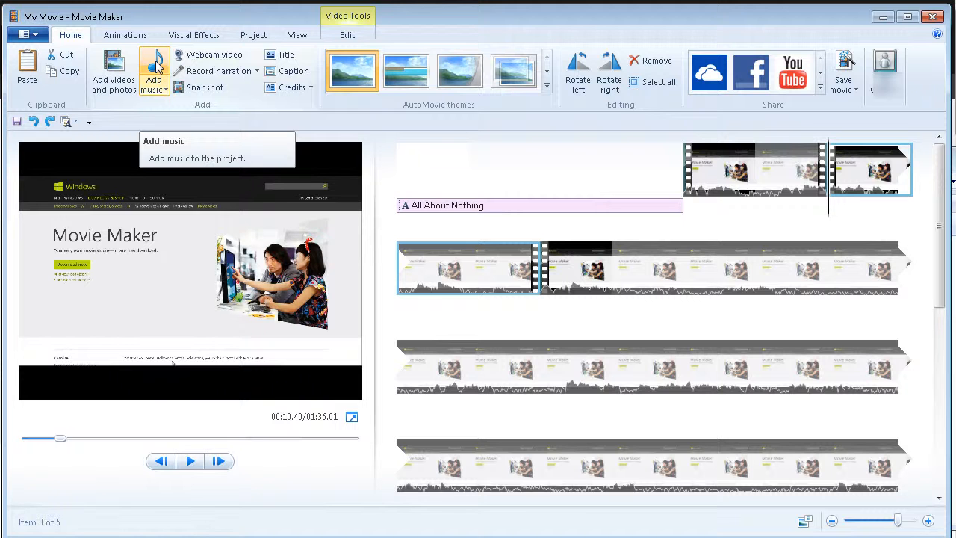
{"action": "mouse_move", "coordinate": [131, 81]}
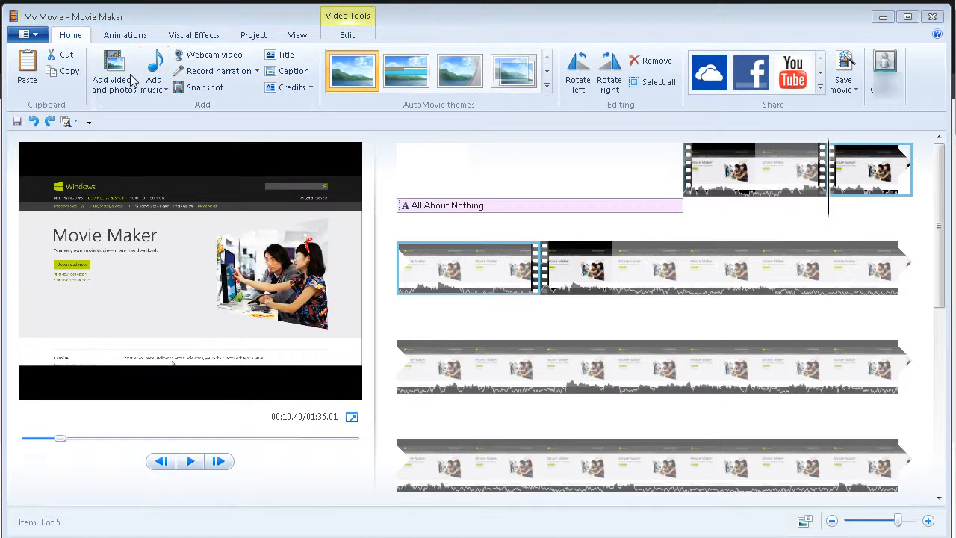
{"action": "mouse_move", "coordinate": [154, 72]}
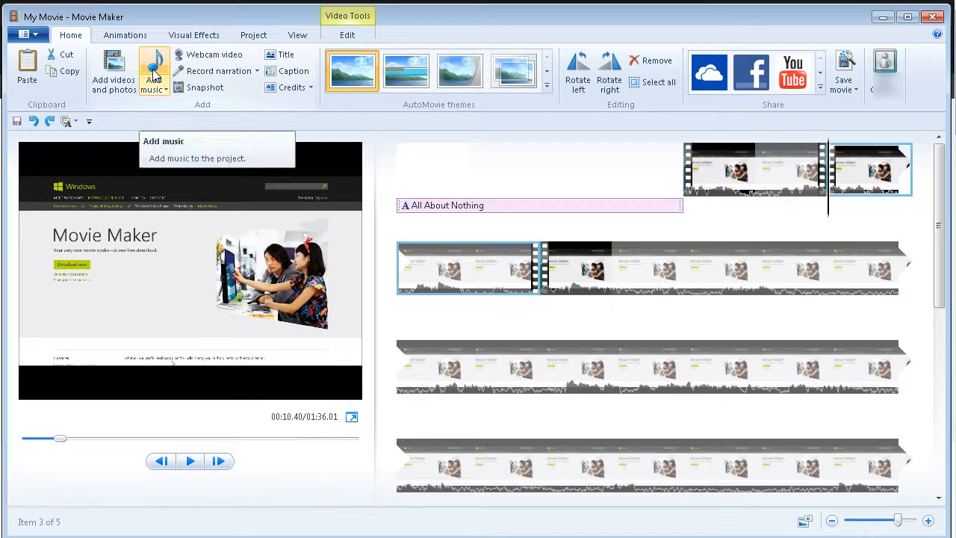
{"action": "left_click", "coordinate": [152, 72]}
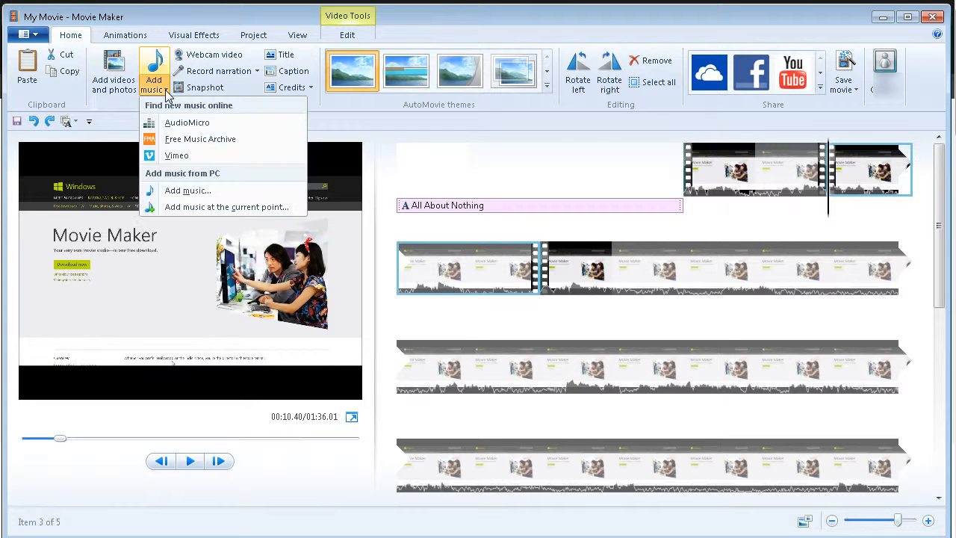
{"action": "mouse_move", "coordinate": [178, 113]}
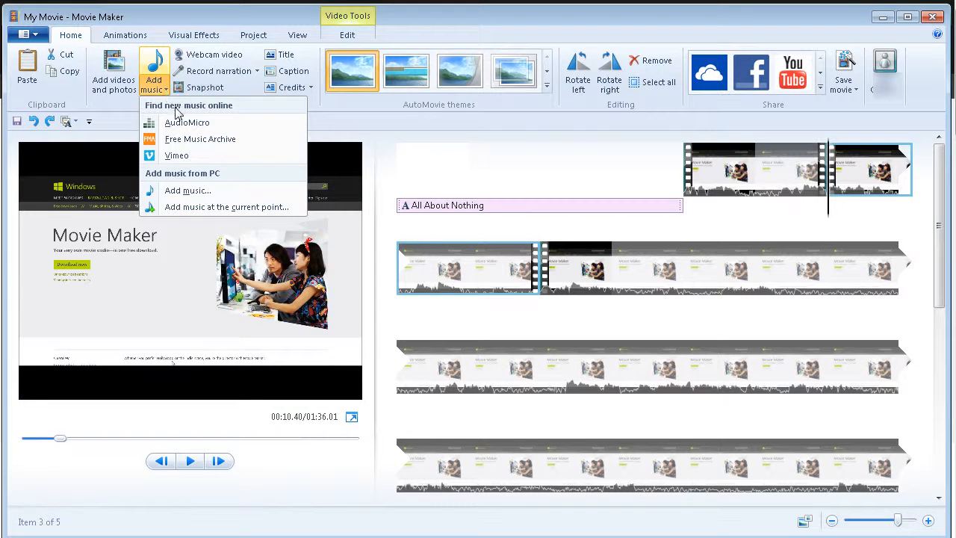
{"action": "mouse_move", "coordinate": [186, 123]}
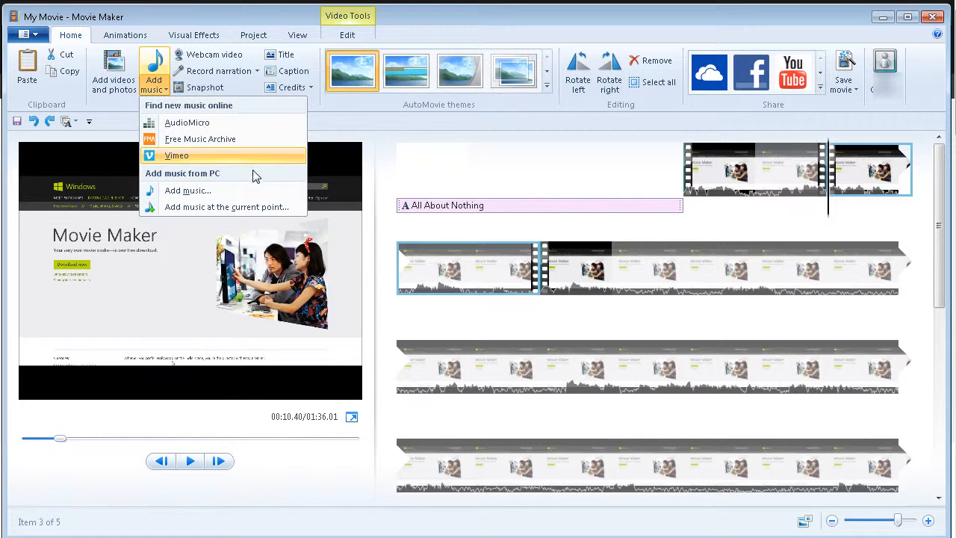
{"action": "mouse_move", "coordinate": [188, 191]}
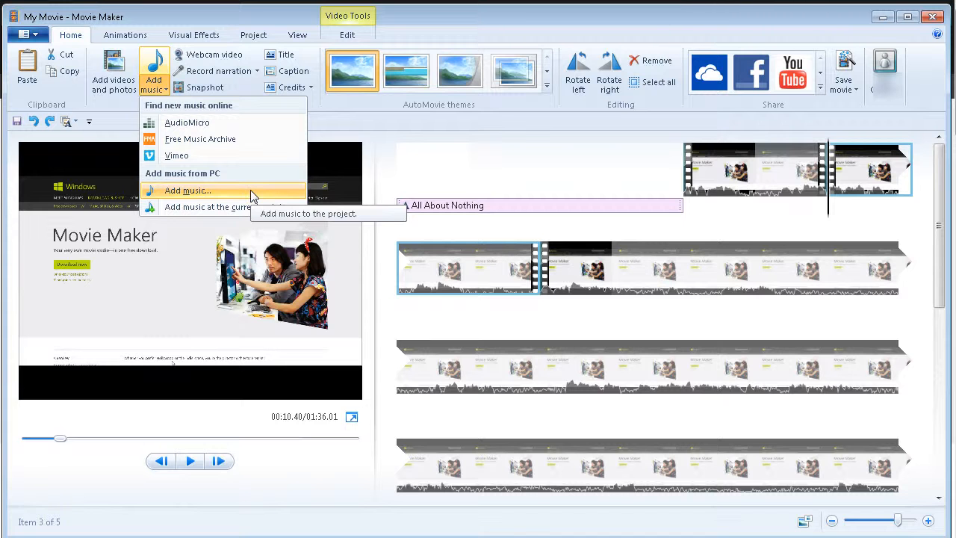
{"action": "left_click", "coordinate": [188, 190]}
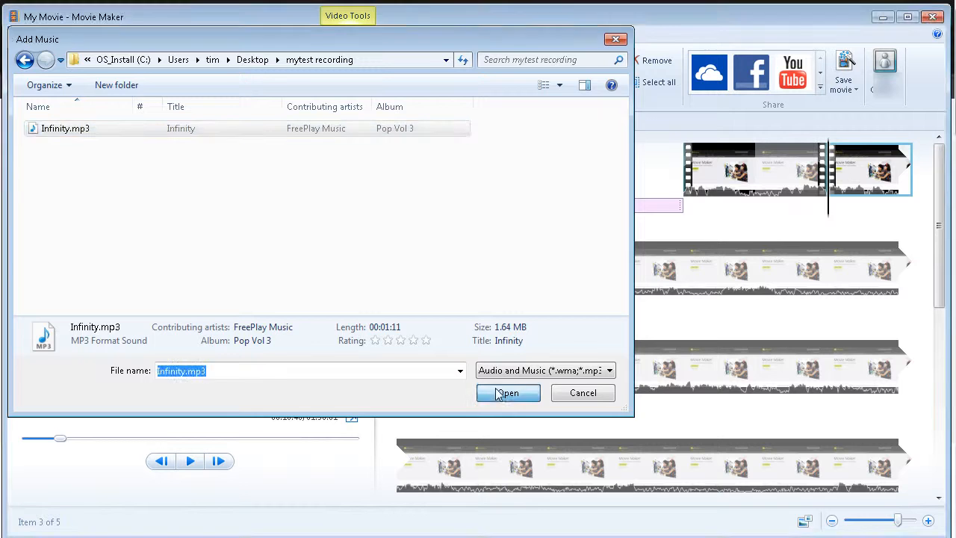
- Import Infinity.mp3 as the background music track beneath the video clips
{"action": "left_click", "coordinate": [508, 393]}
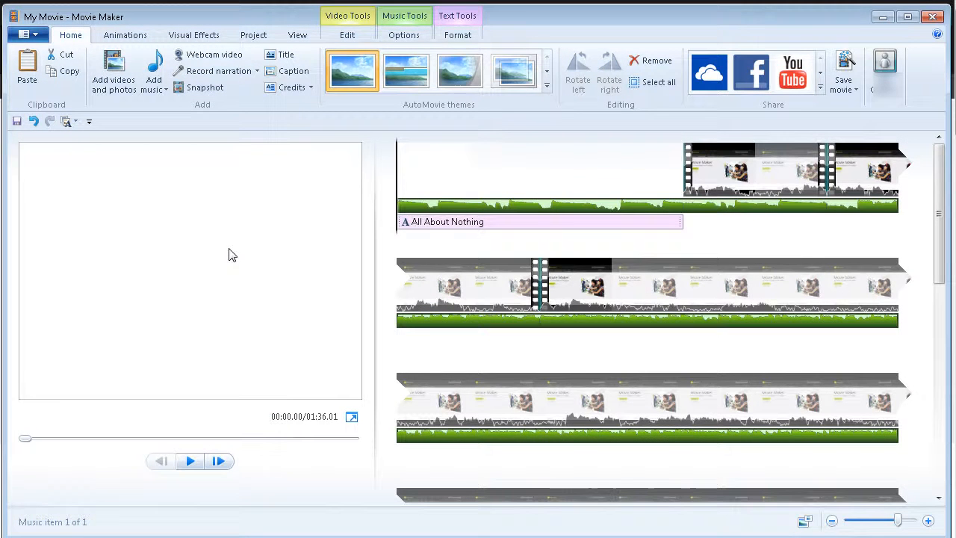
{"action": "left_click", "coordinate": [725, 284]}
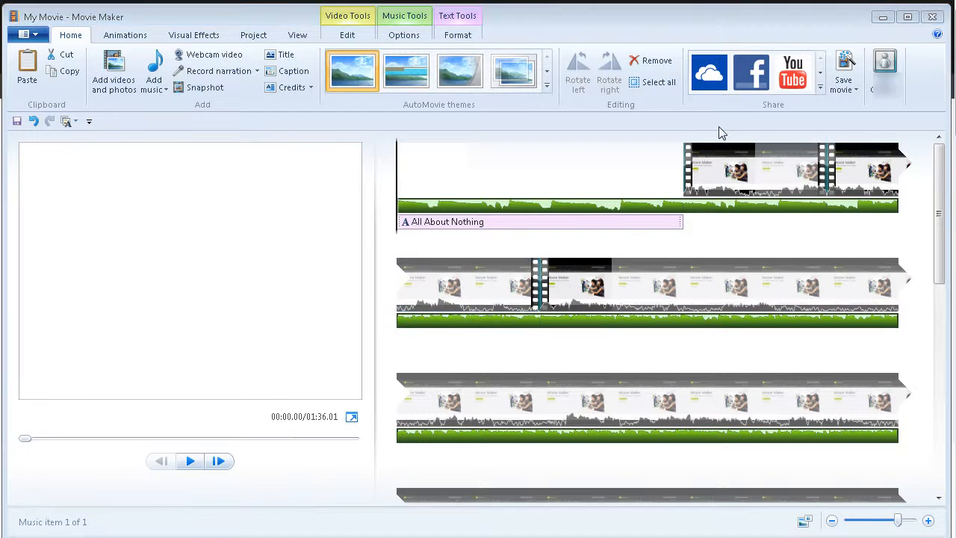
{"action": "mouse_move", "coordinate": [284, 487]}
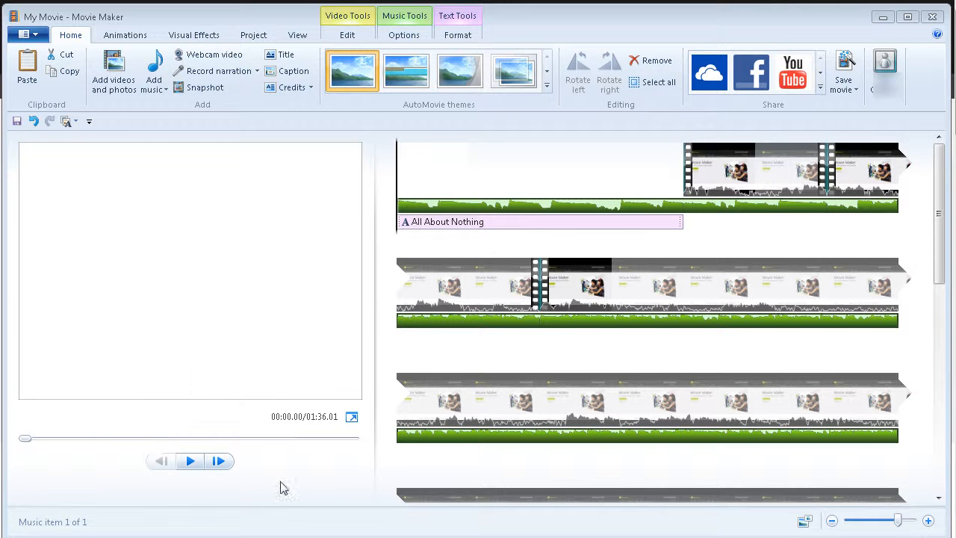
{"action": "mouse_move", "coordinate": [188, 460]}
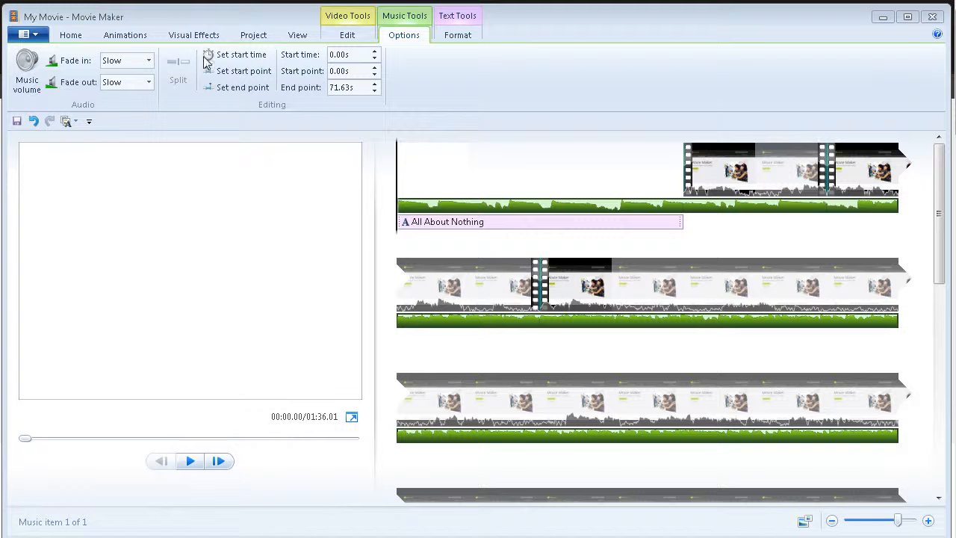
{"action": "mouse_move", "coordinate": [241, 57]}
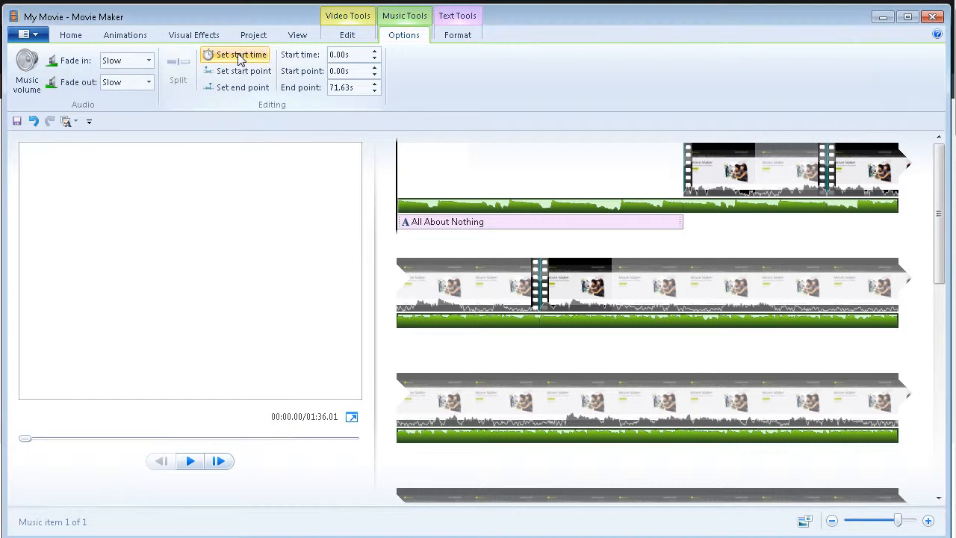
- Set the Infinity.mp3 track to start at 7.00 s and trim its end point to 62.67 s
{"action": "left_click", "coordinate": [466, 197]}
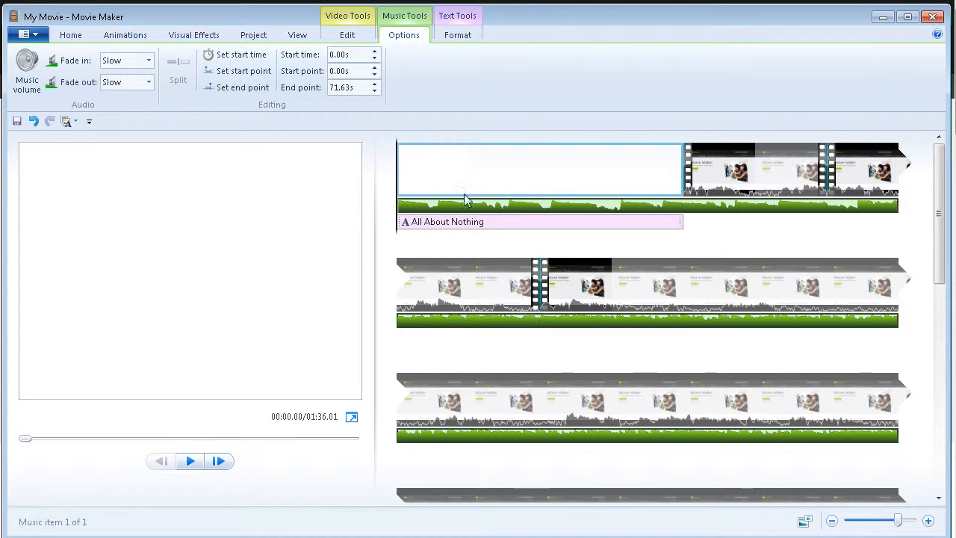
{"action": "mouse_move", "coordinate": [721, 152]}
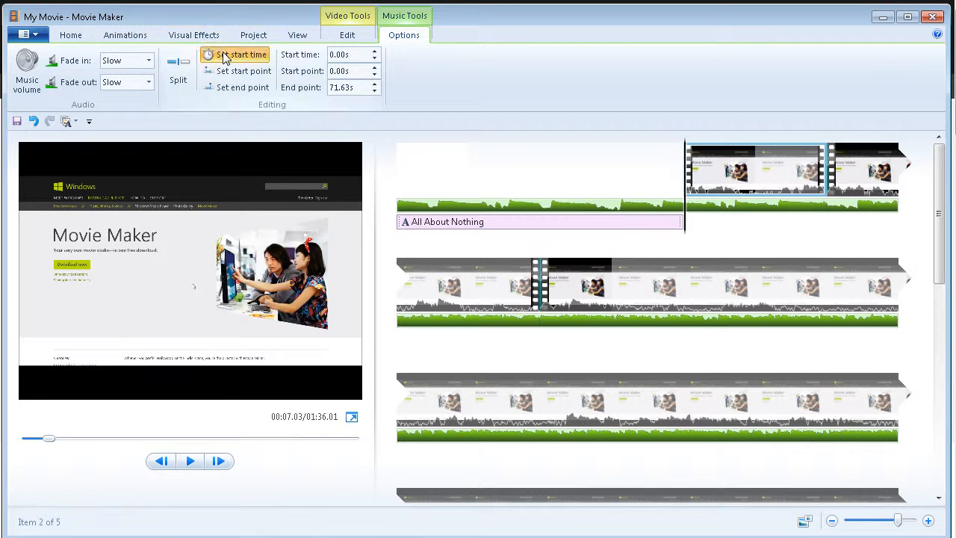
{"action": "left_click", "coordinate": [239, 53]}
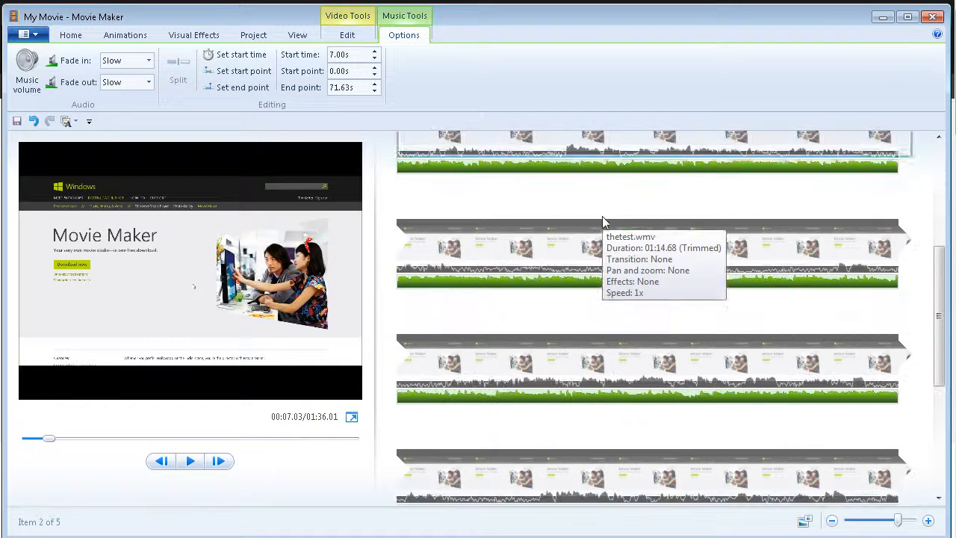
{"action": "scroll", "scroll_direction": "down", "scroll_amount": 3}
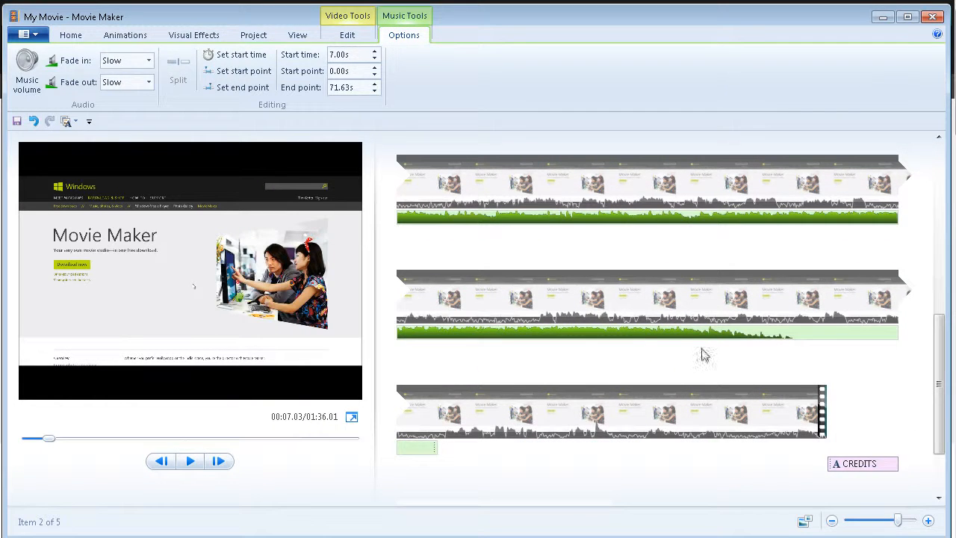
{"action": "mouse_move", "coordinate": [877, 353]}
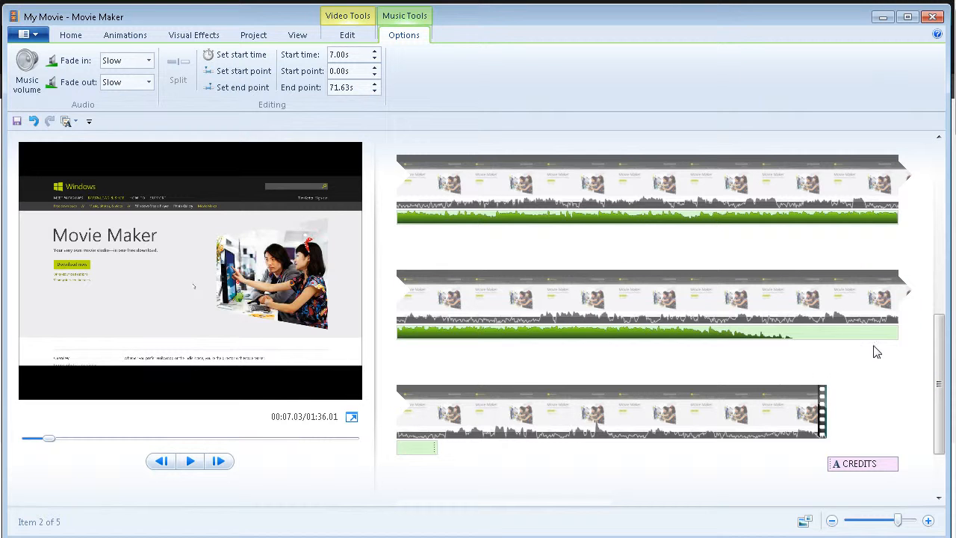
{"action": "left_click", "coordinate": [612, 297]}
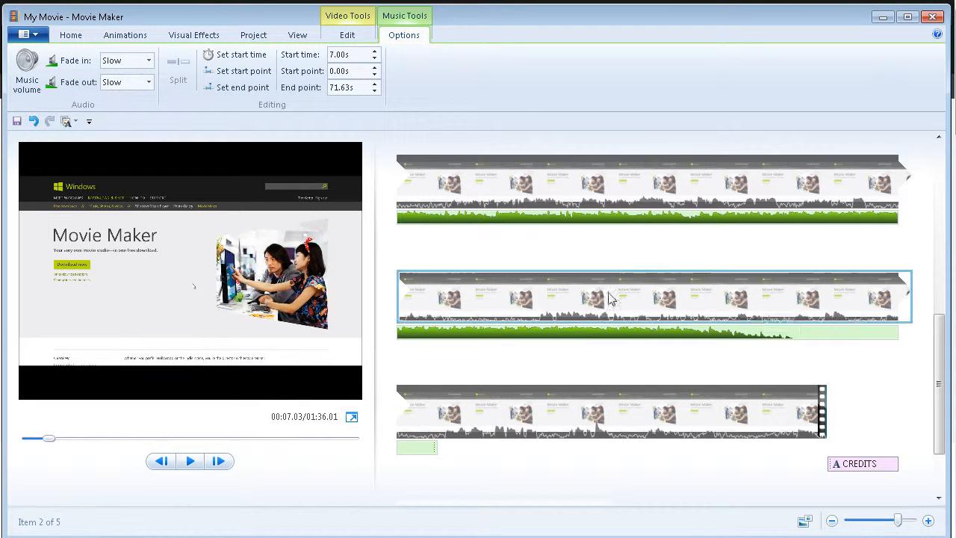
{"action": "mouse_move", "coordinate": [675, 282]}
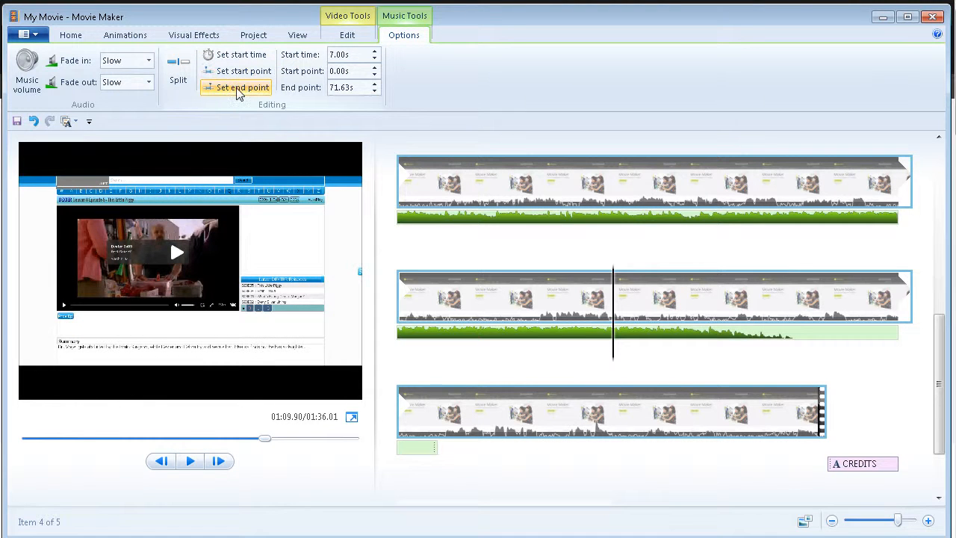
{"action": "left_click", "coordinate": [236, 87]}
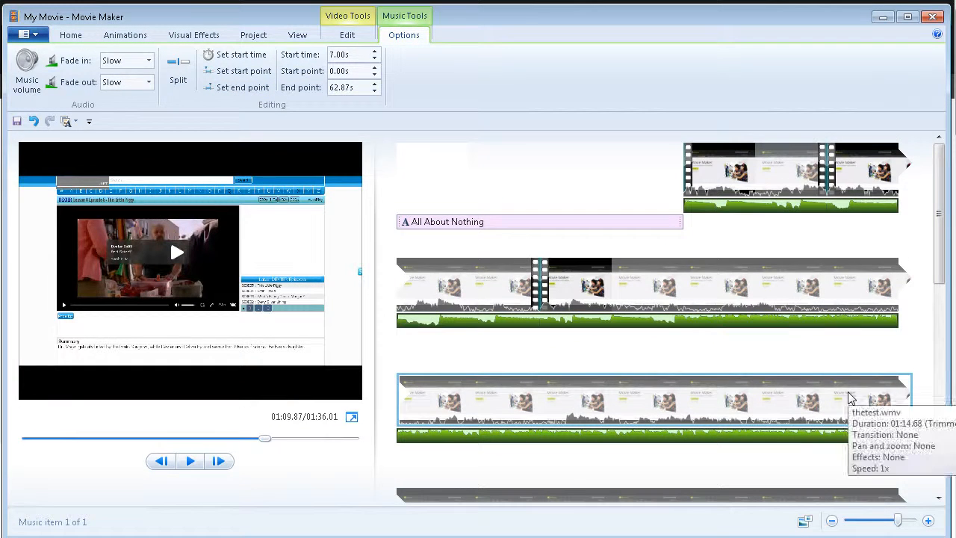
{"action": "mouse_move", "coordinate": [421, 37]}
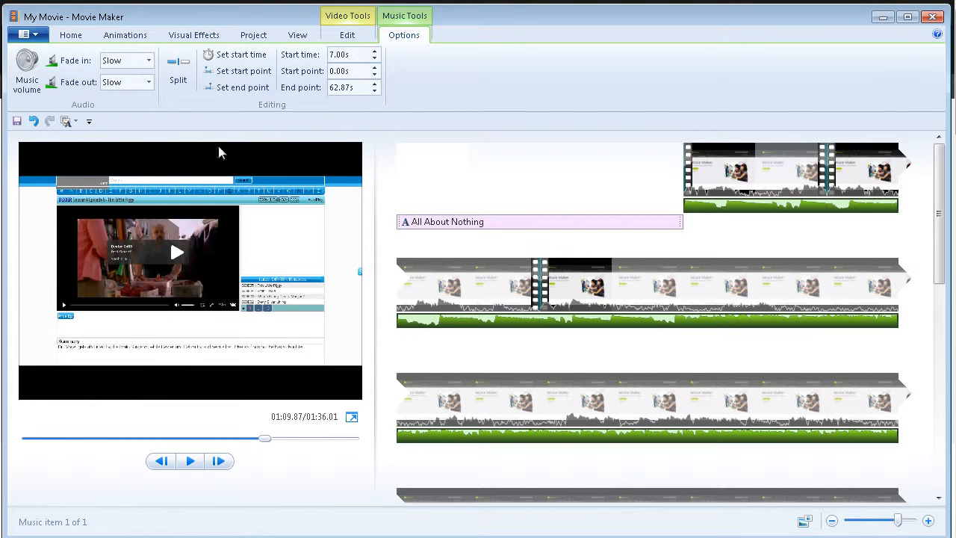
{"action": "mouse_move", "coordinate": [157, 395]}
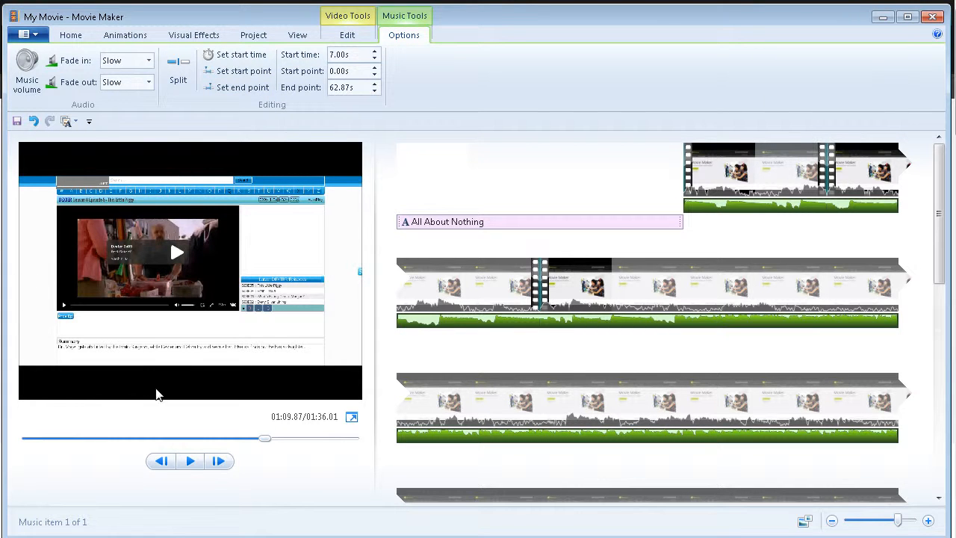
{"action": "mouse_move", "coordinate": [190, 460]}
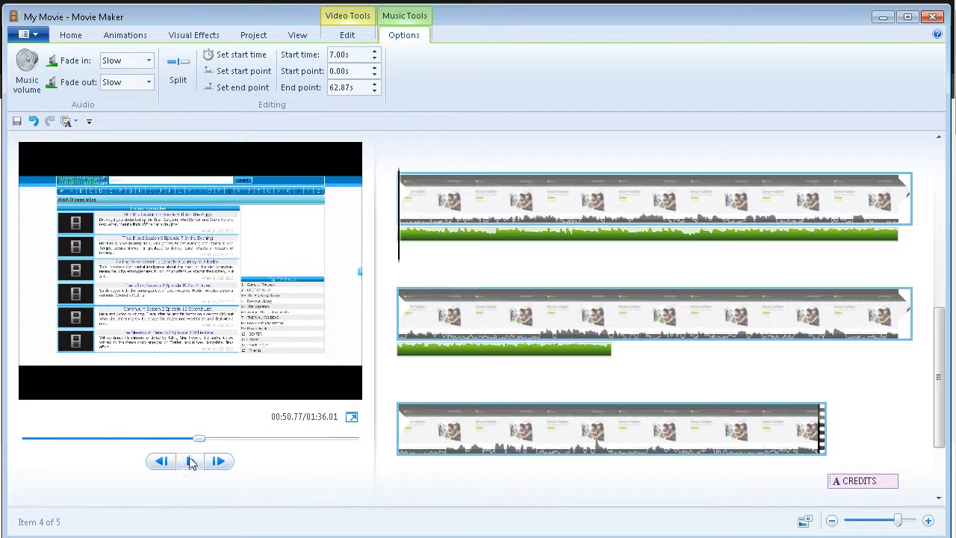
{"action": "left_click", "coordinate": [192, 460]}
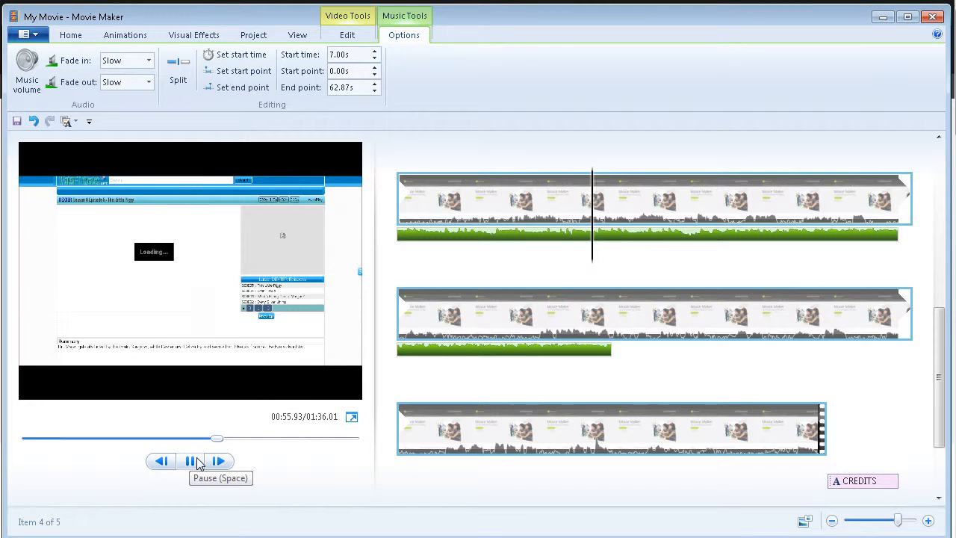
{"action": "left_click", "coordinate": [191, 460]}
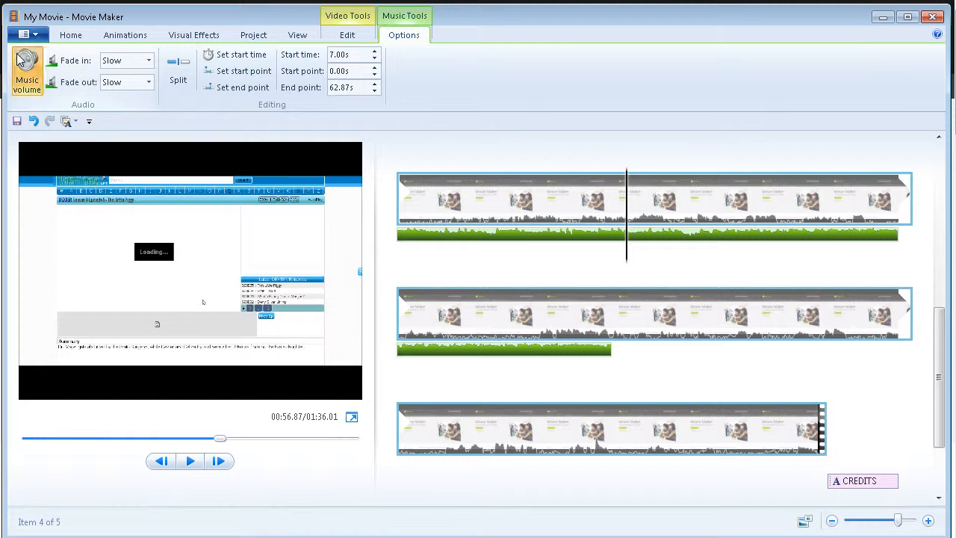
{"action": "left_click", "coordinate": [27, 67]}
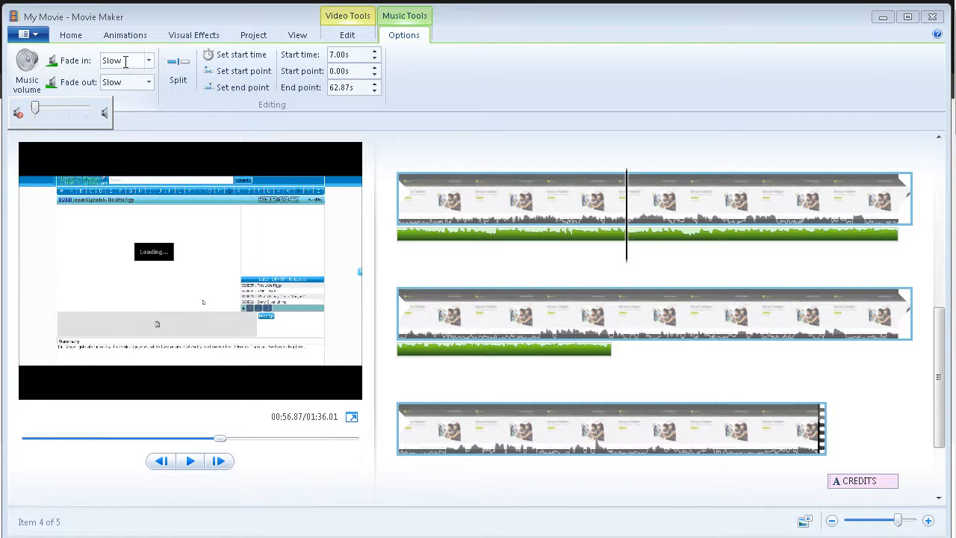
{"action": "mouse_move", "coordinate": [619, 163]}
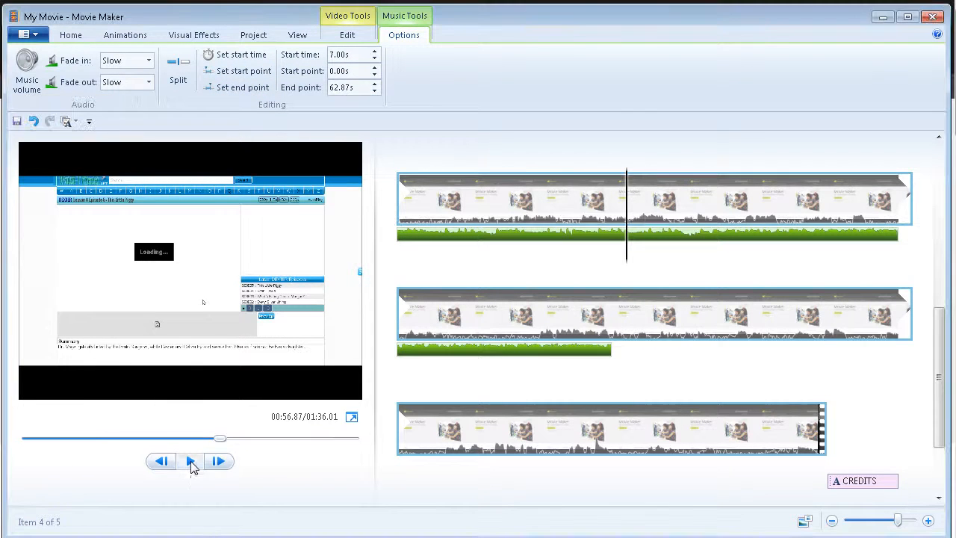
{"action": "left_click", "coordinate": [192, 460]}
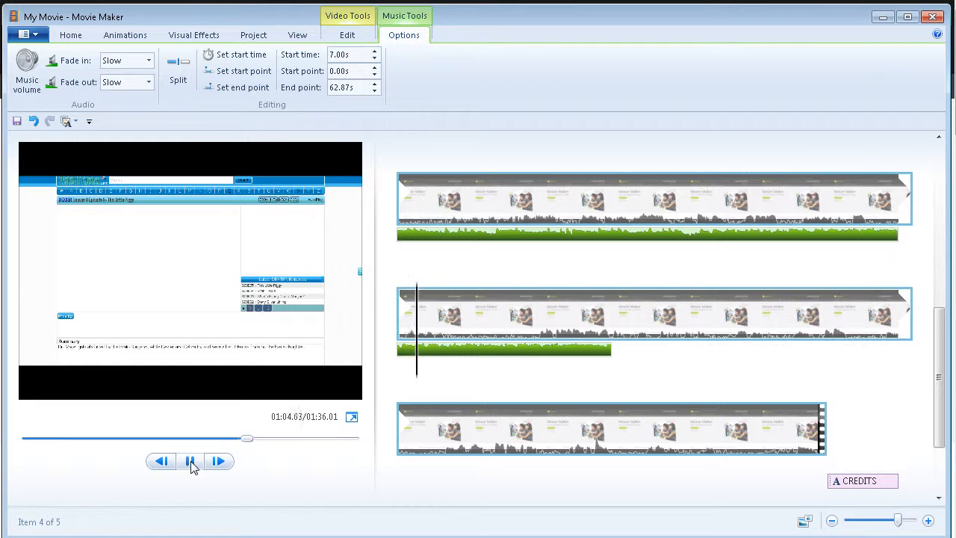
{"action": "left_click", "coordinate": [191, 460]}
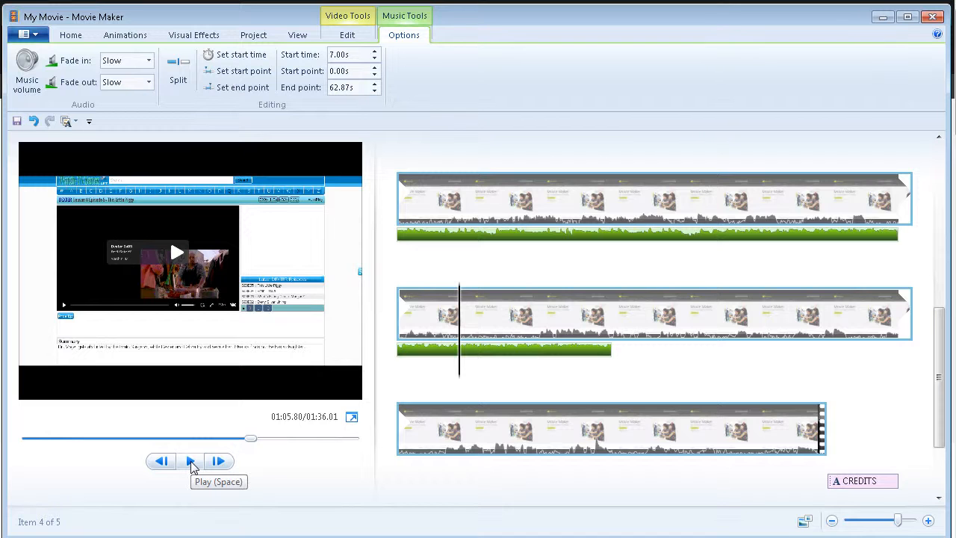
{"action": "mouse_move", "coordinate": [191, 460]}
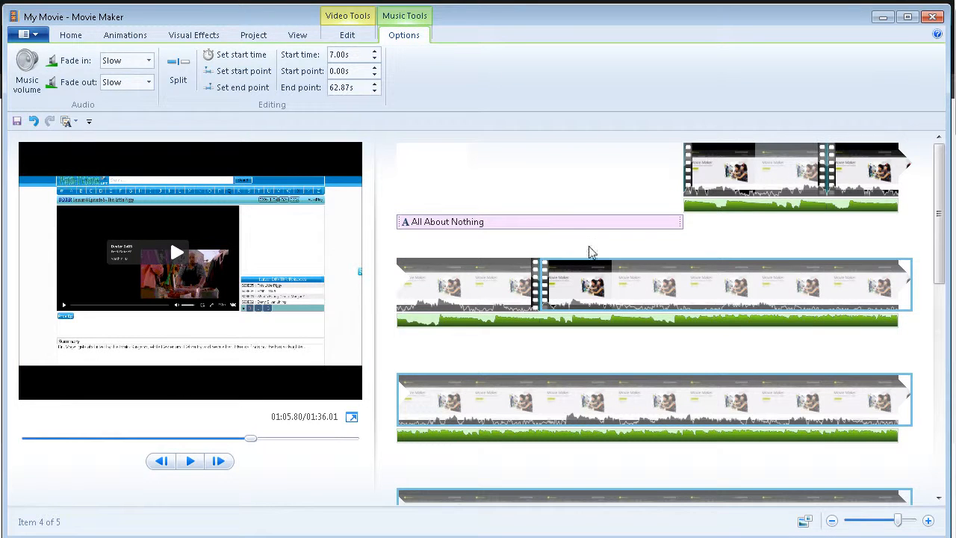
{"action": "mouse_move", "coordinate": [611, 78]}
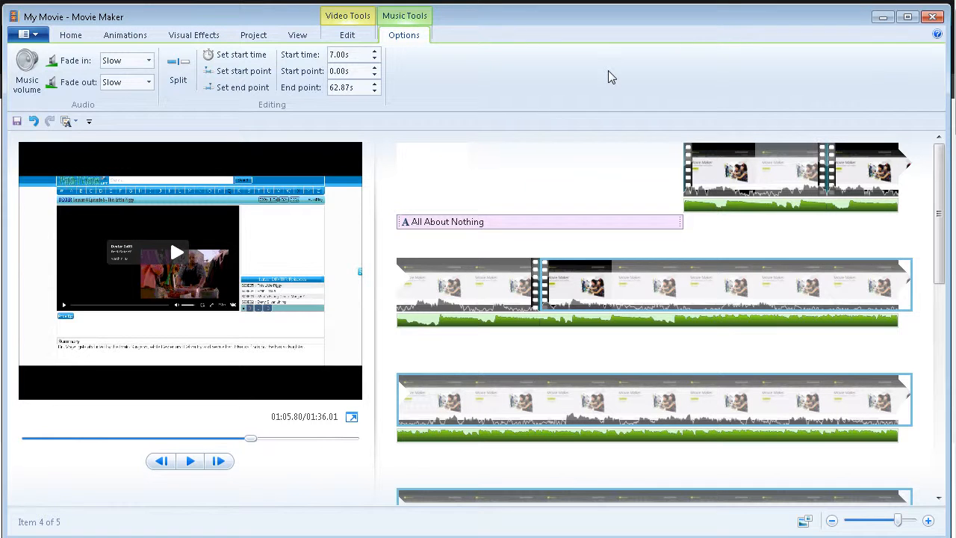
{"action": "mouse_move", "coordinate": [565, 75]}
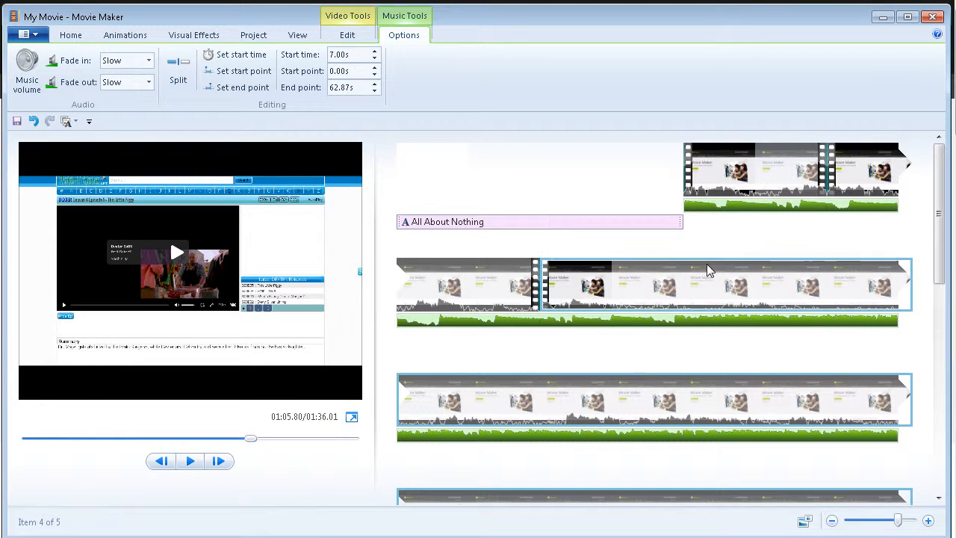
{"action": "mouse_move", "coordinate": [436, 117]}
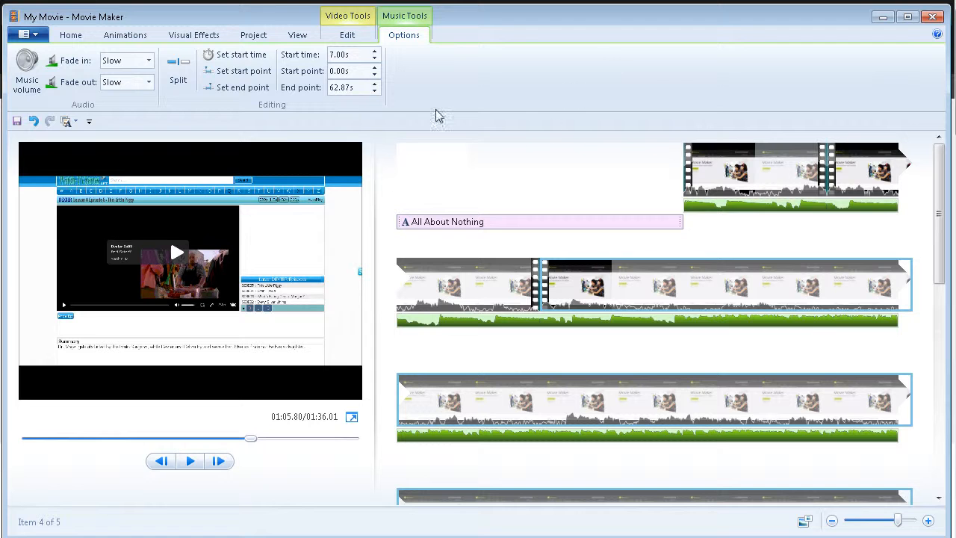
- Return to the Home tools and browse the Save movie export presets without starting an export
{"action": "left_click", "coordinate": [68, 34]}
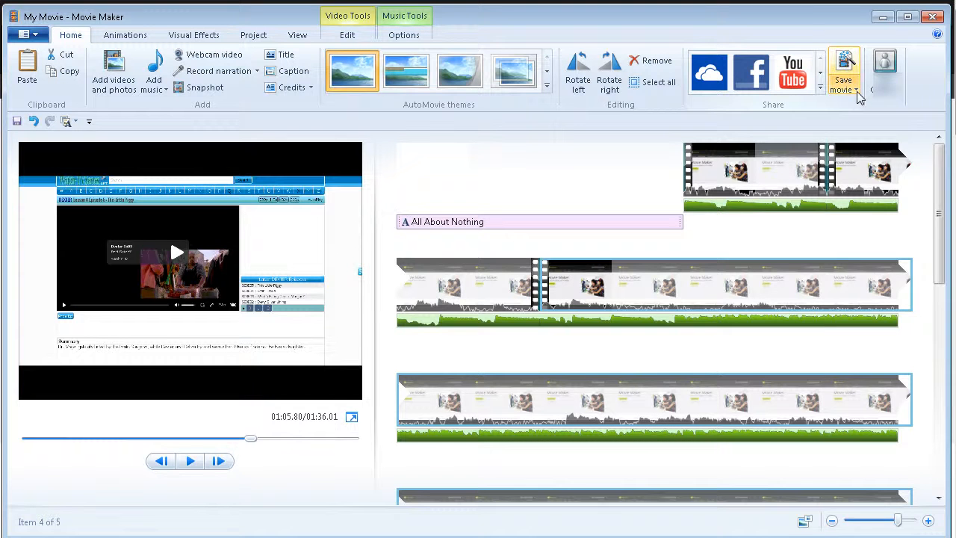
{"action": "left_click", "coordinate": [843, 71]}
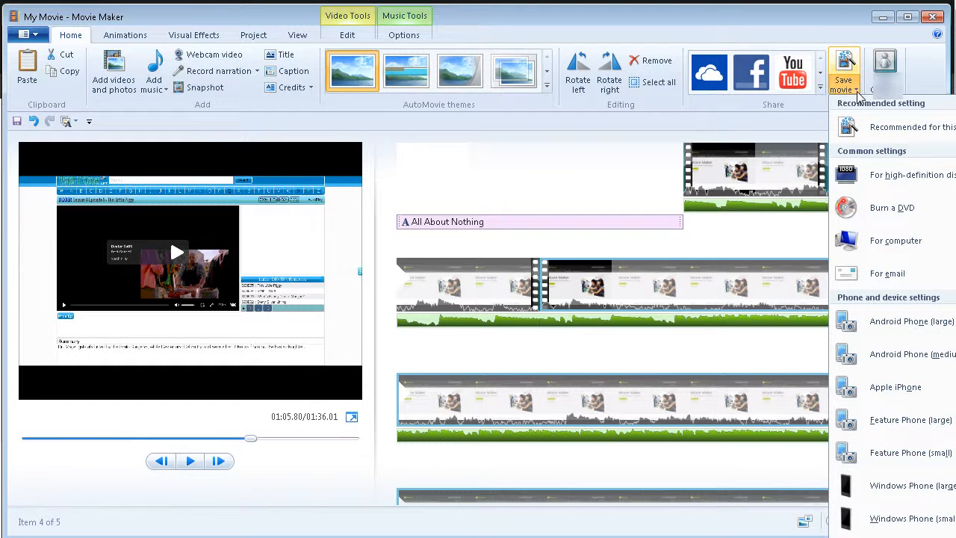
{"action": "mouse_move", "coordinate": [813, 18]}
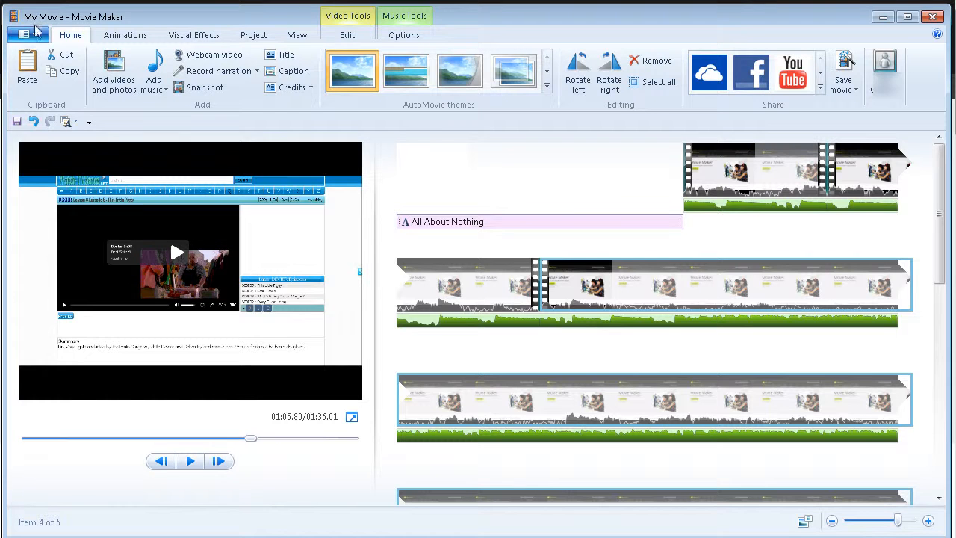
- Save the project as 'test' in the mytest recording folder
{"action": "left_click", "coordinate": [23, 33]}
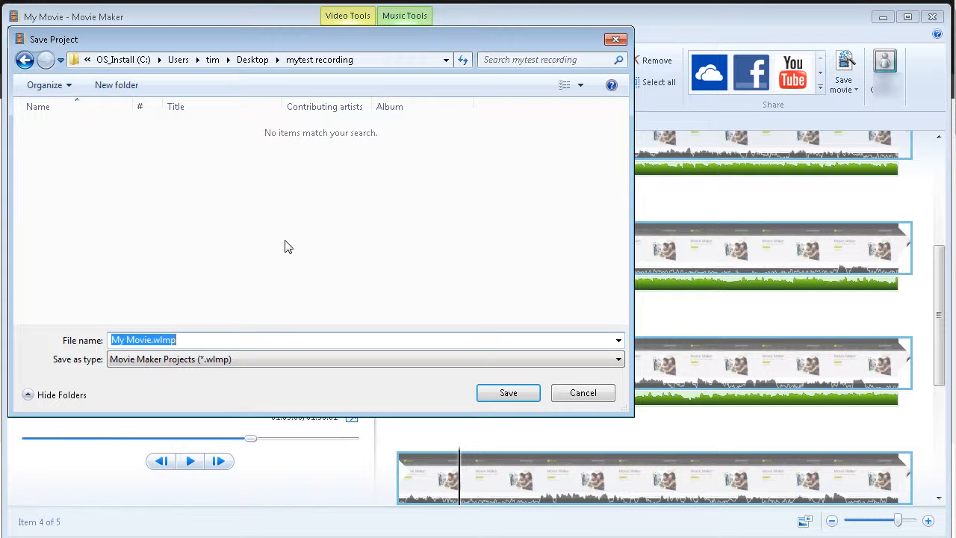
{"action": "type", "text": "test"}
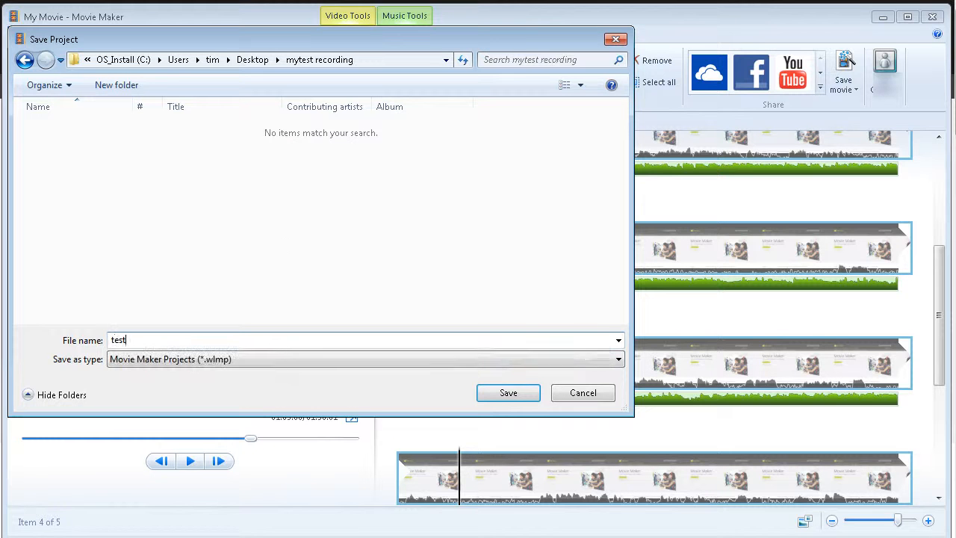
{"action": "left_click", "coordinate": [507, 391]}
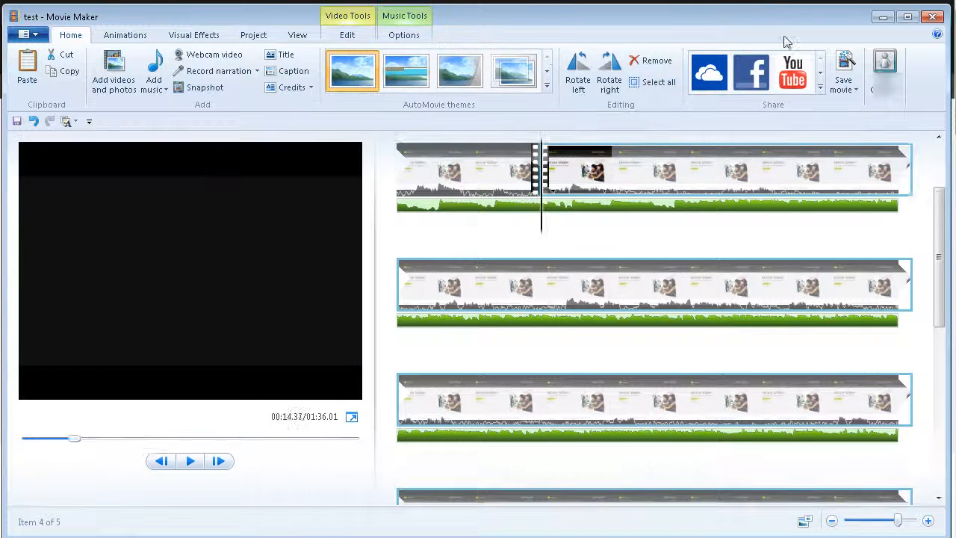
- Export the movie with the For computer preset as test.mp4 in the mytest recording folder
{"action": "left_click", "coordinate": [844, 72]}
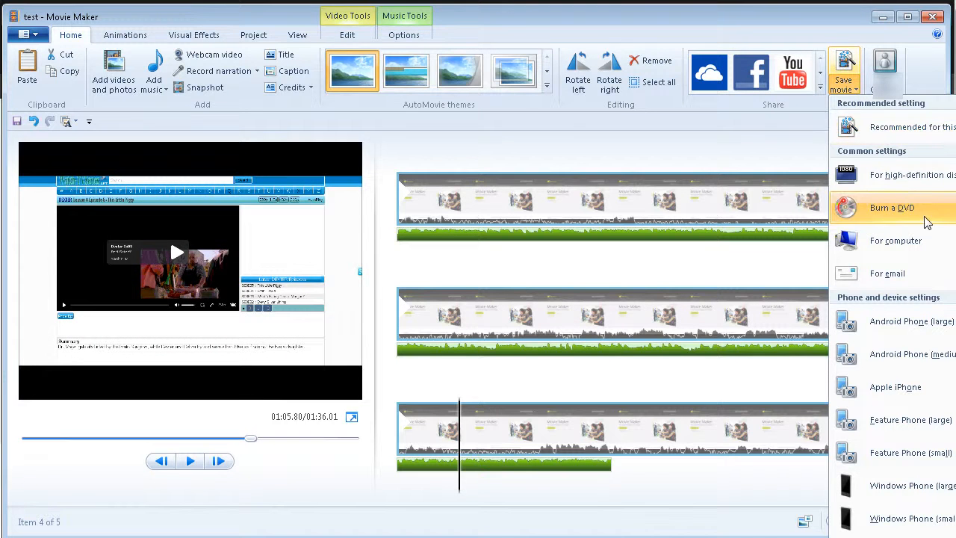
{"action": "mouse_move", "coordinate": [896, 175]}
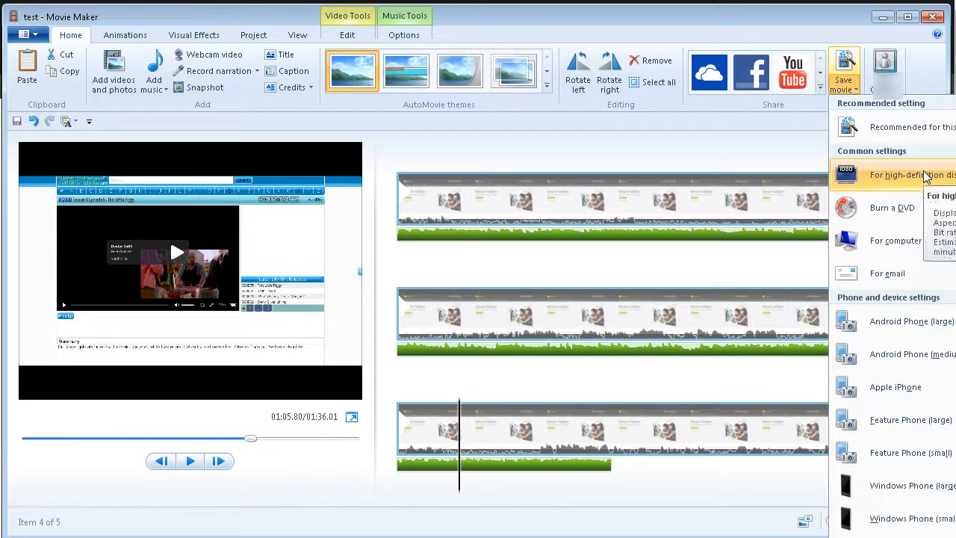
{"action": "mouse_move", "coordinate": [896, 239]}
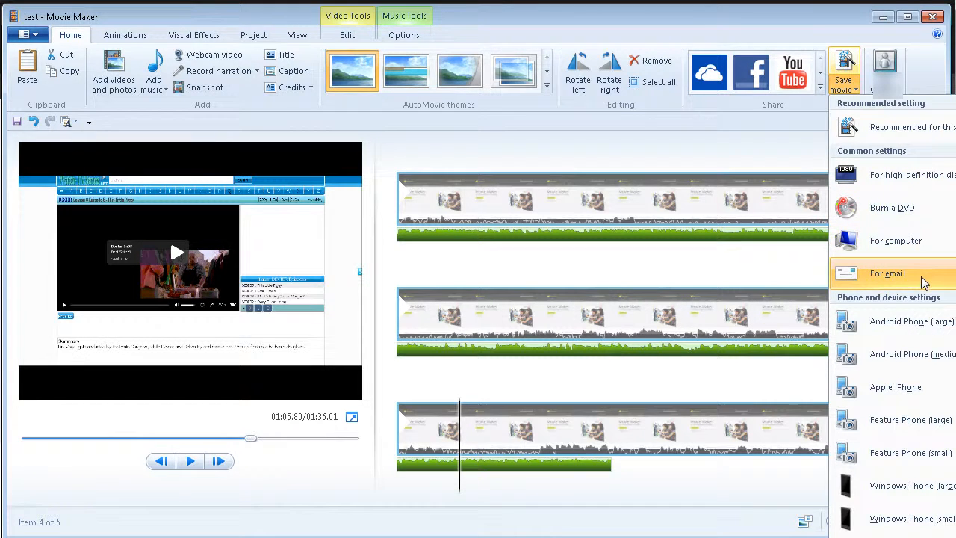
{"action": "mouse_move", "coordinate": [892, 208]}
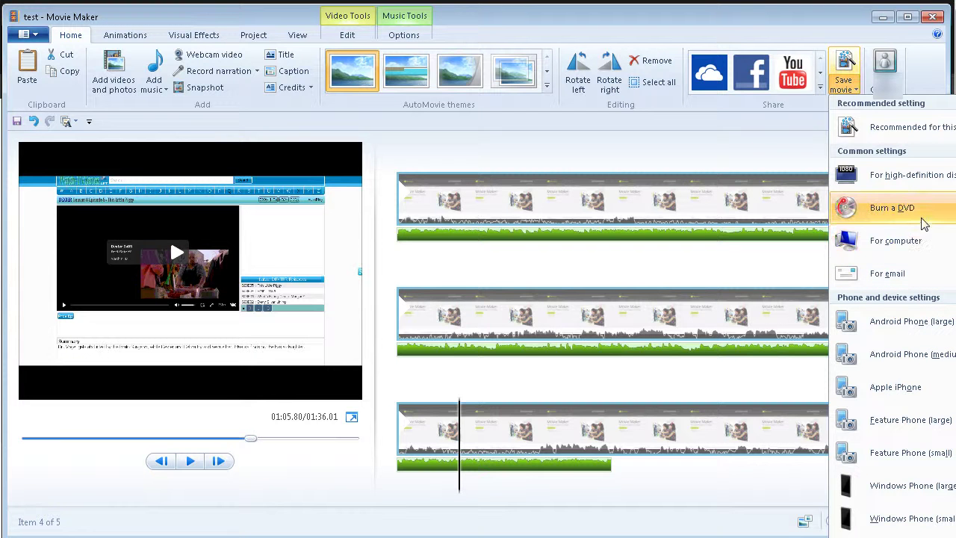
{"action": "left_click", "coordinate": [896, 240]}
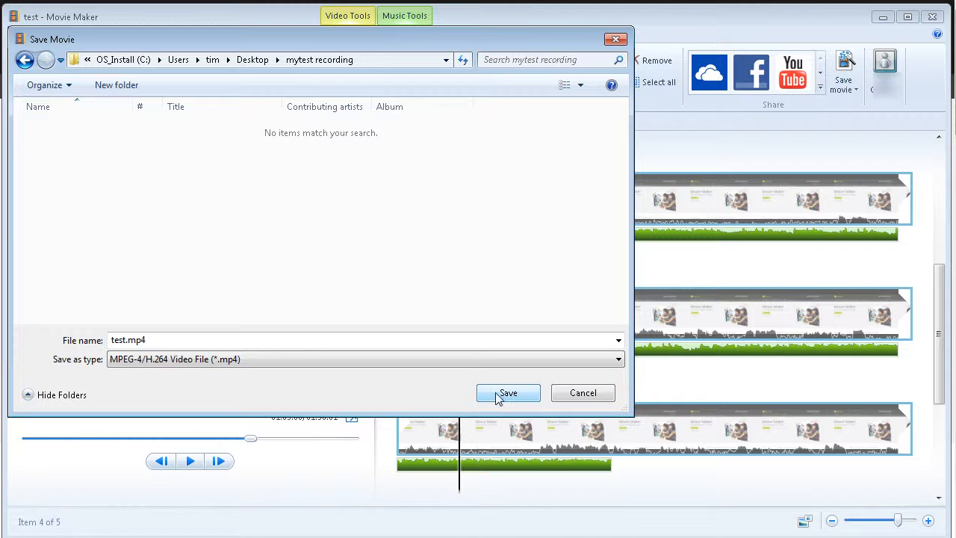
{"action": "left_click", "coordinate": [508, 392]}
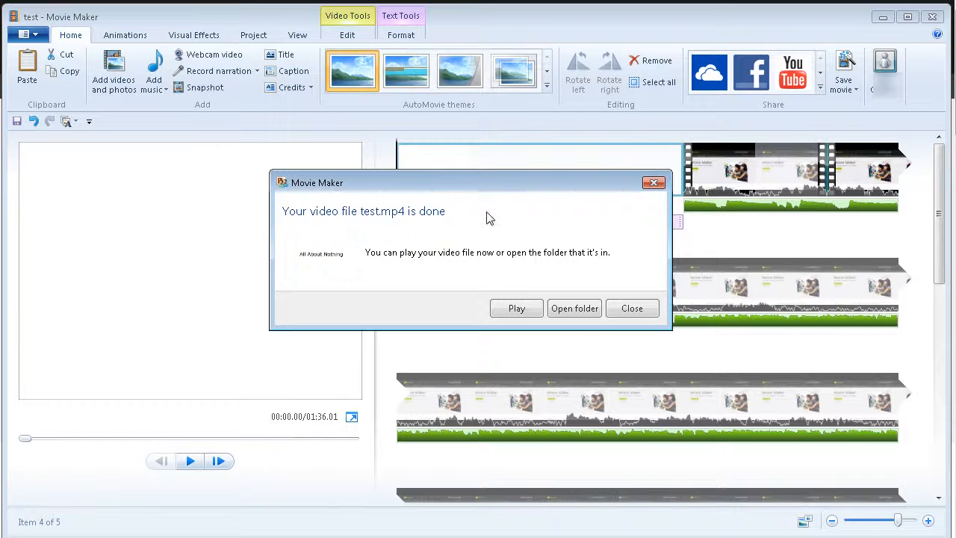
{"action": "mouse_move", "coordinate": [517, 312]}
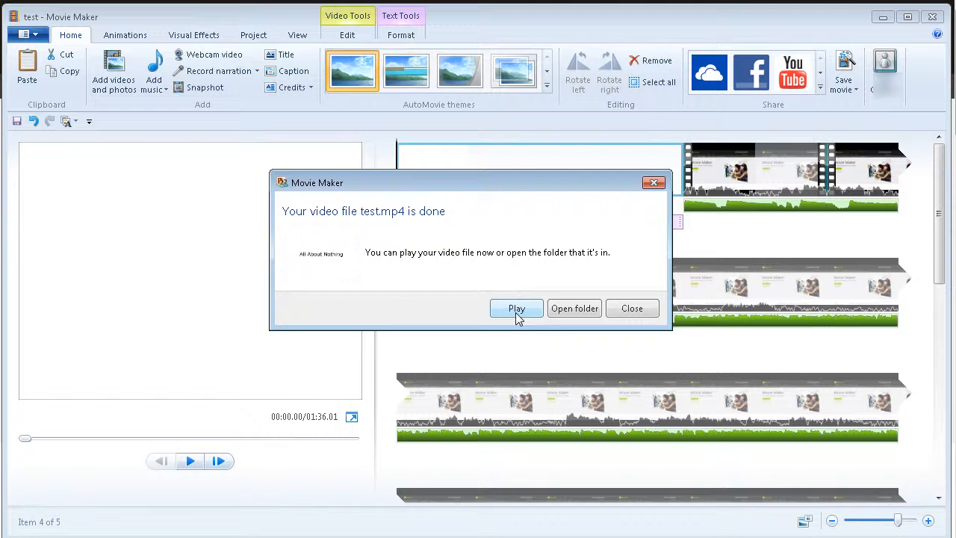
- Play the finished test.mp4 from the export-complete dialog
{"action": "left_click", "coordinate": [632, 307]}
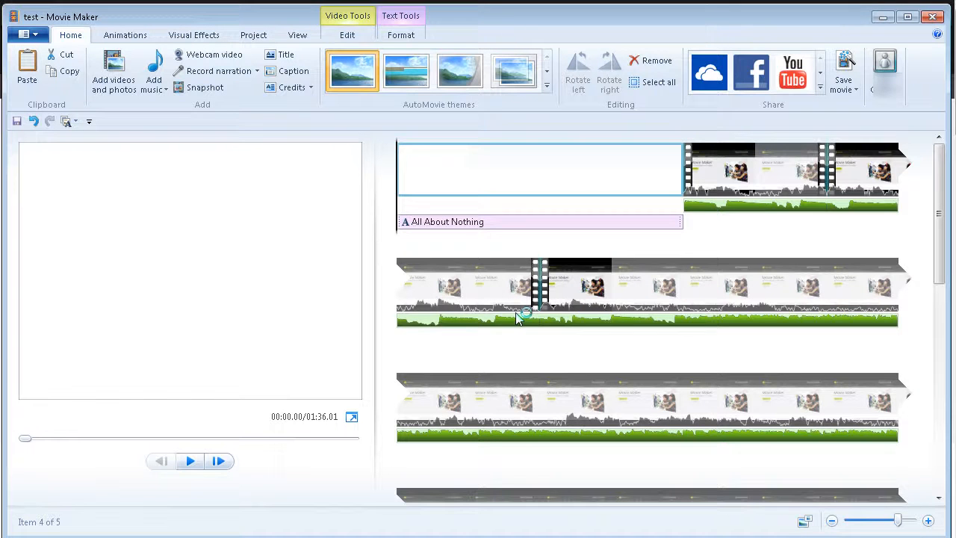
{"action": "mouse_move", "coordinate": [236, 173]}
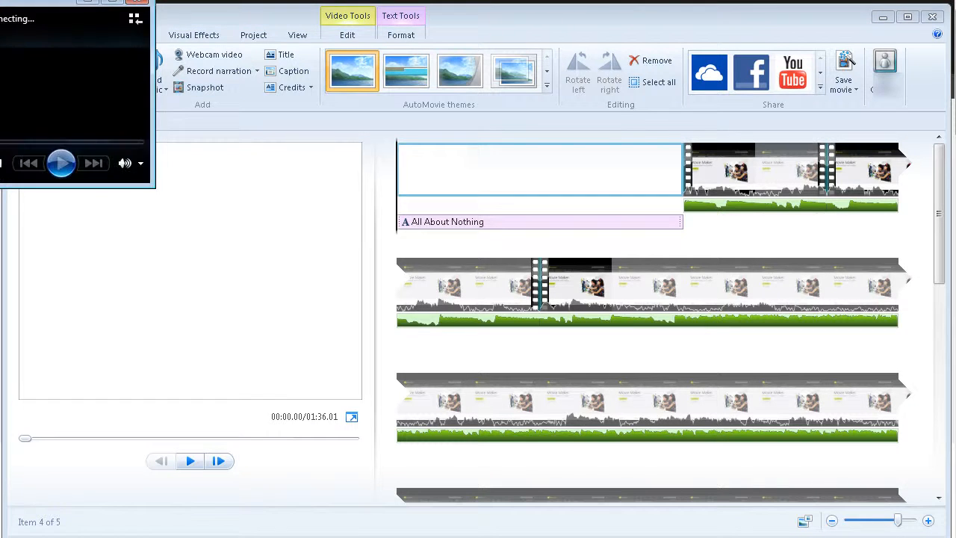
- Watch test.mp4 briefly in Windows Media Player, pause it, and close the player
{"action": "left_click", "coordinate": [61, 162]}
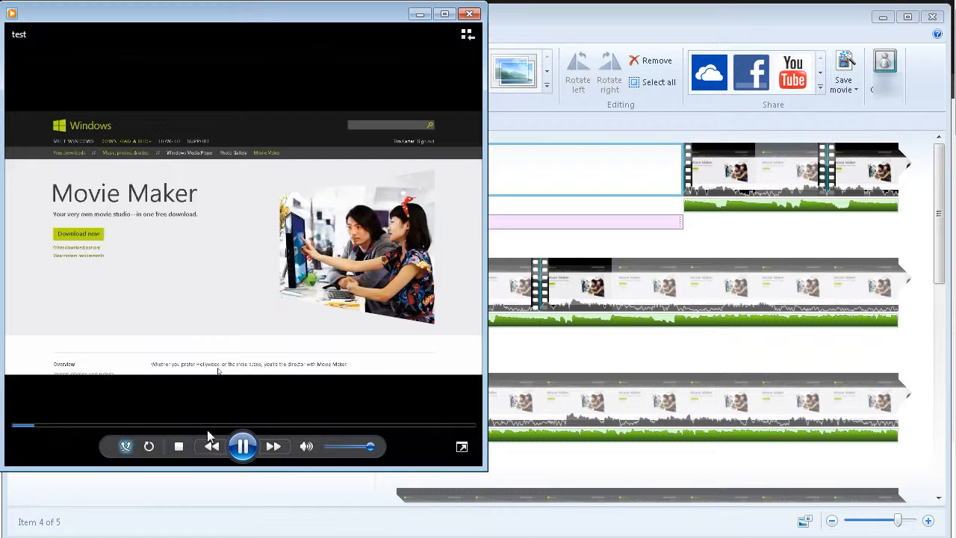
{"action": "mouse_move", "coordinate": [242, 445]}
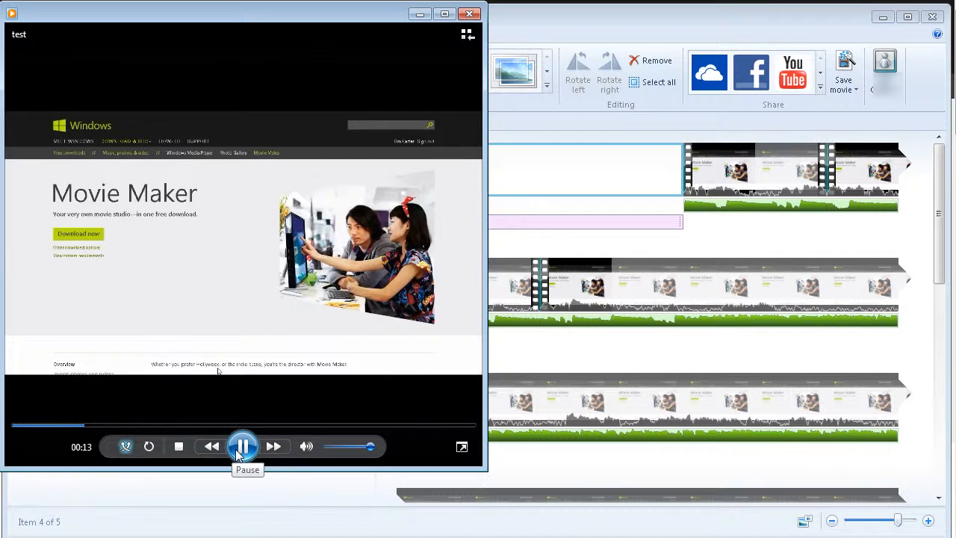
{"action": "left_click", "coordinate": [242, 445]}
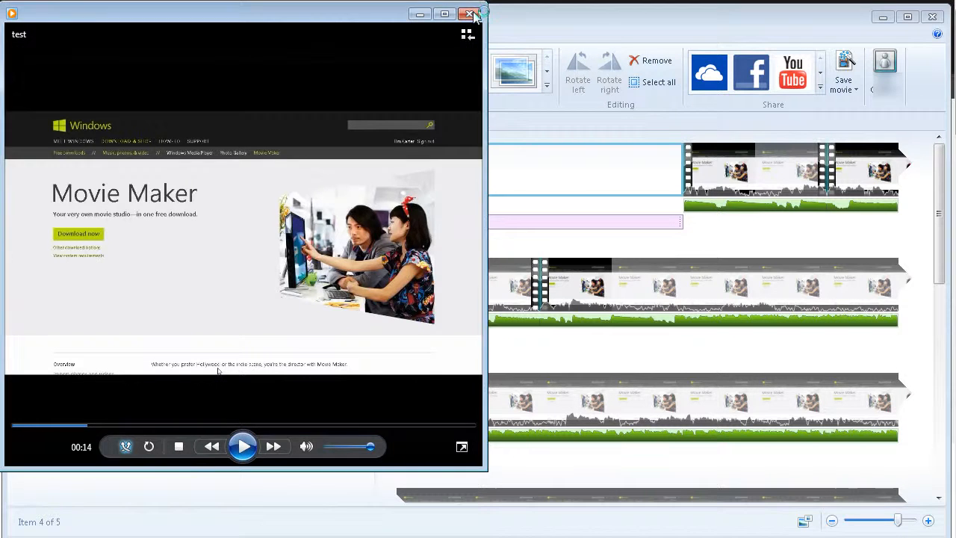
{"action": "left_click", "coordinate": [469, 15]}
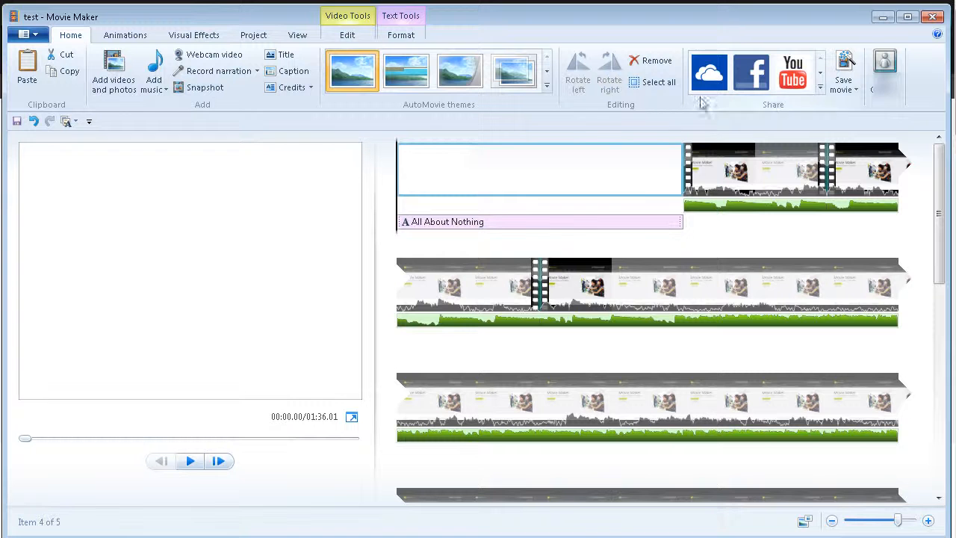
{"action": "mouse_move", "coordinate": [707, 72]}
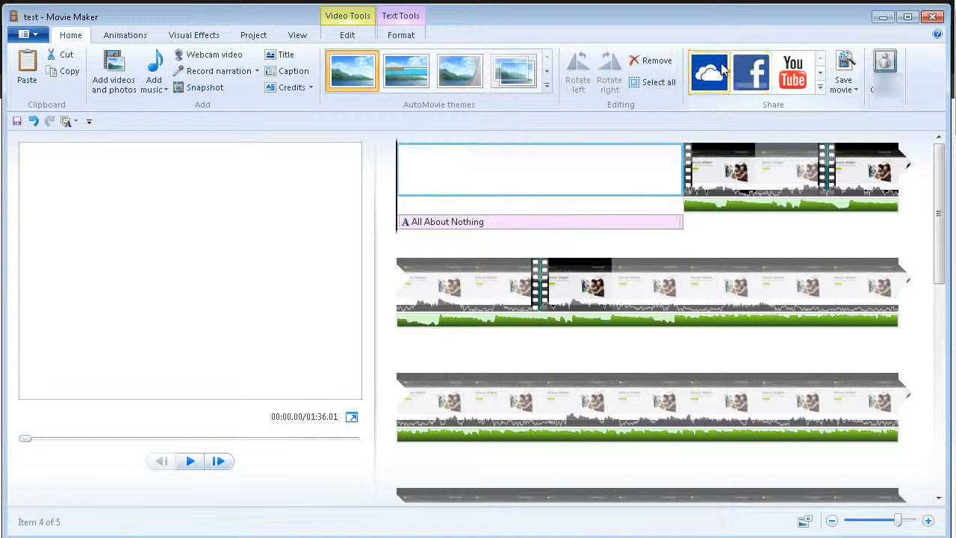
{"action": "mouse_move", "coordinate": [708, 72]}
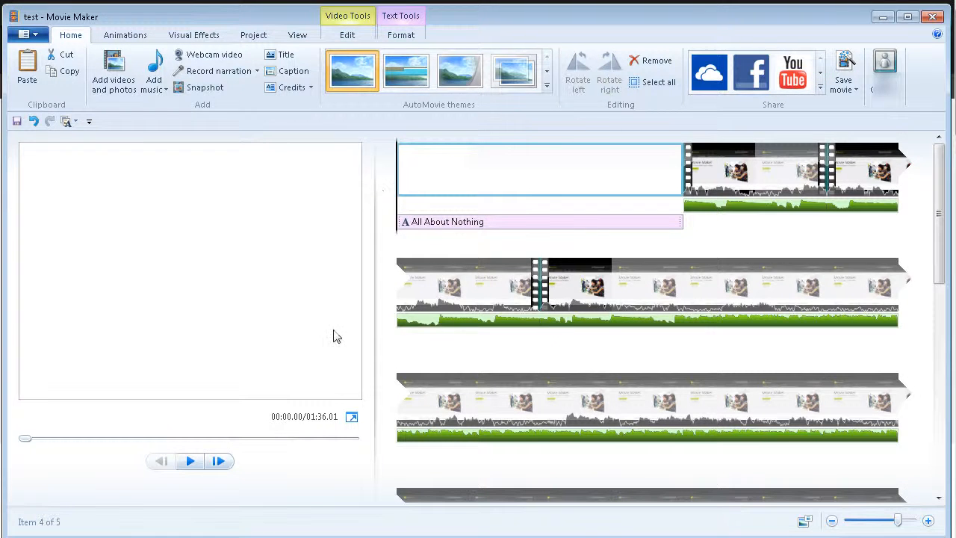
{"action": "mouse_move", "coordinate": [260, 460]}
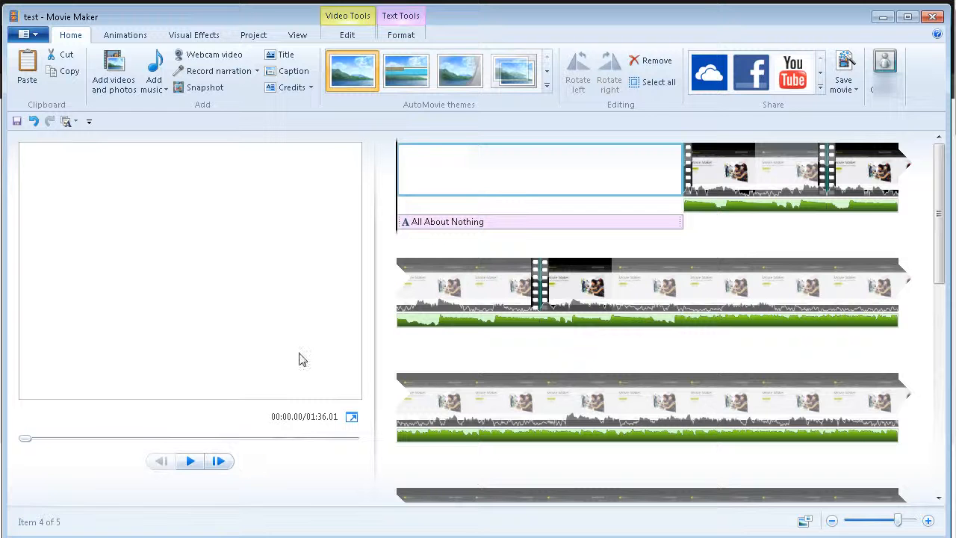
{"action": "mouse_move", "coordinate": [311, 385]}
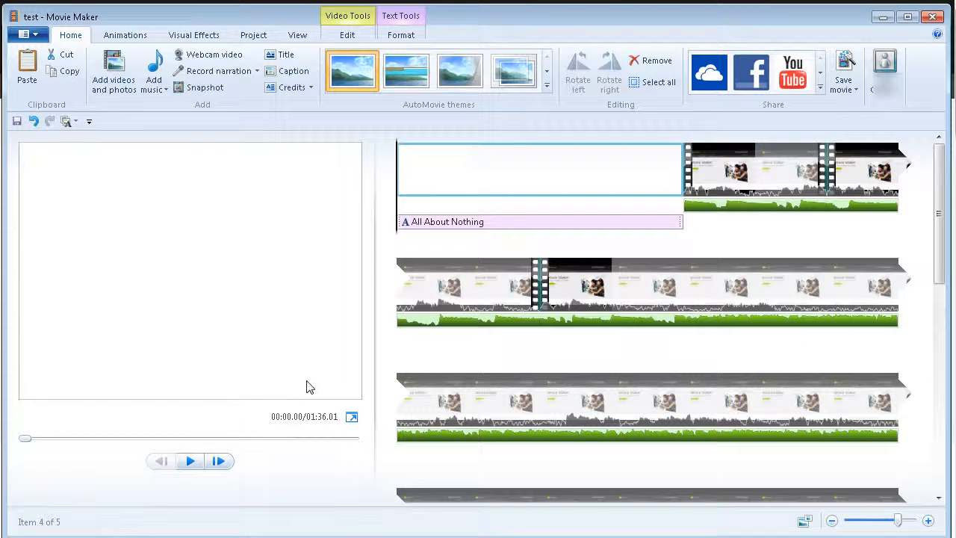